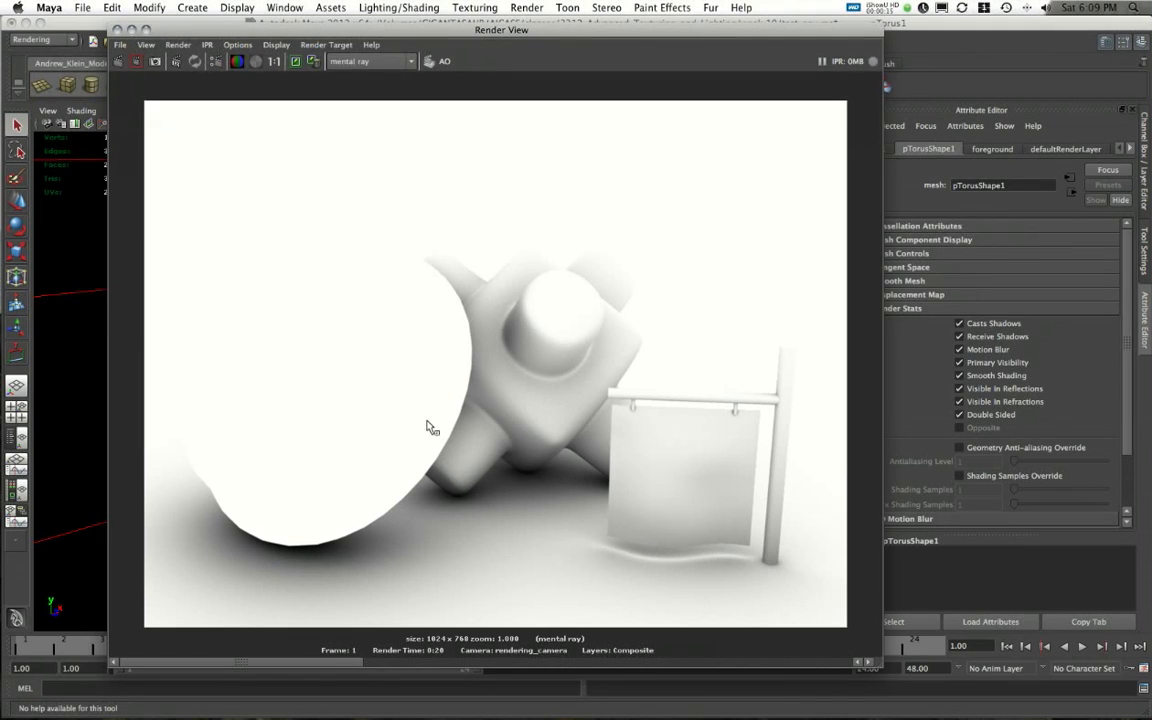
pyautogui.moveTo(332, 562)
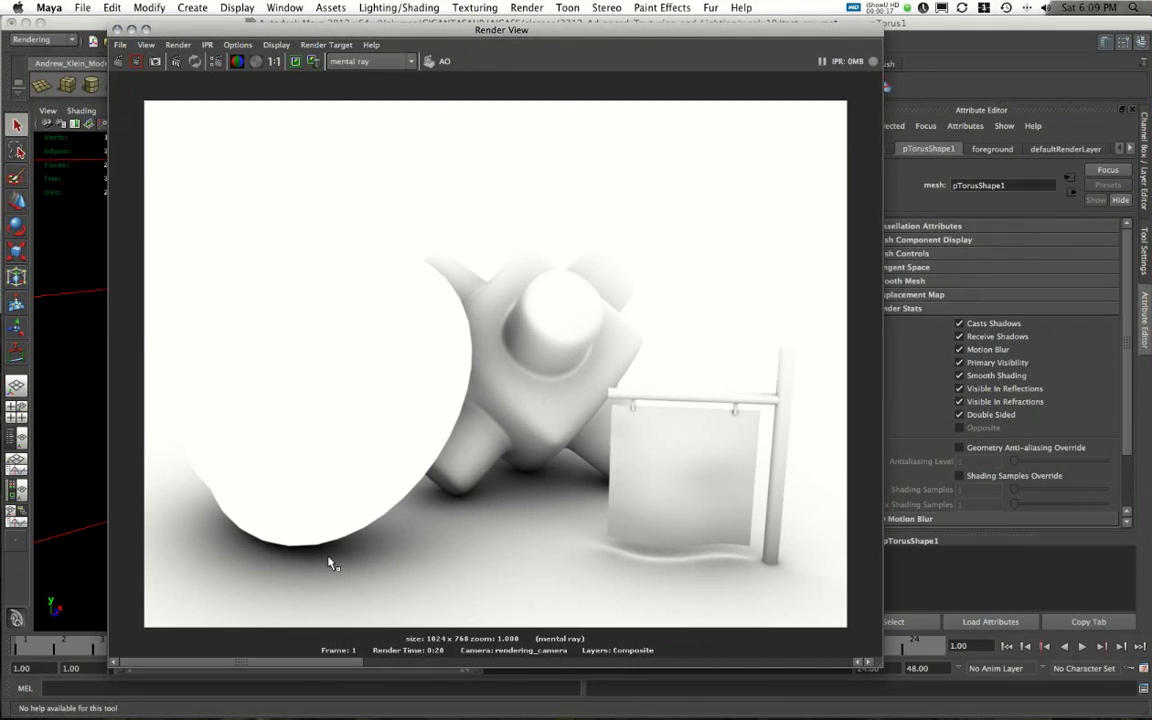
pyautogui.moveTo(444, 640)
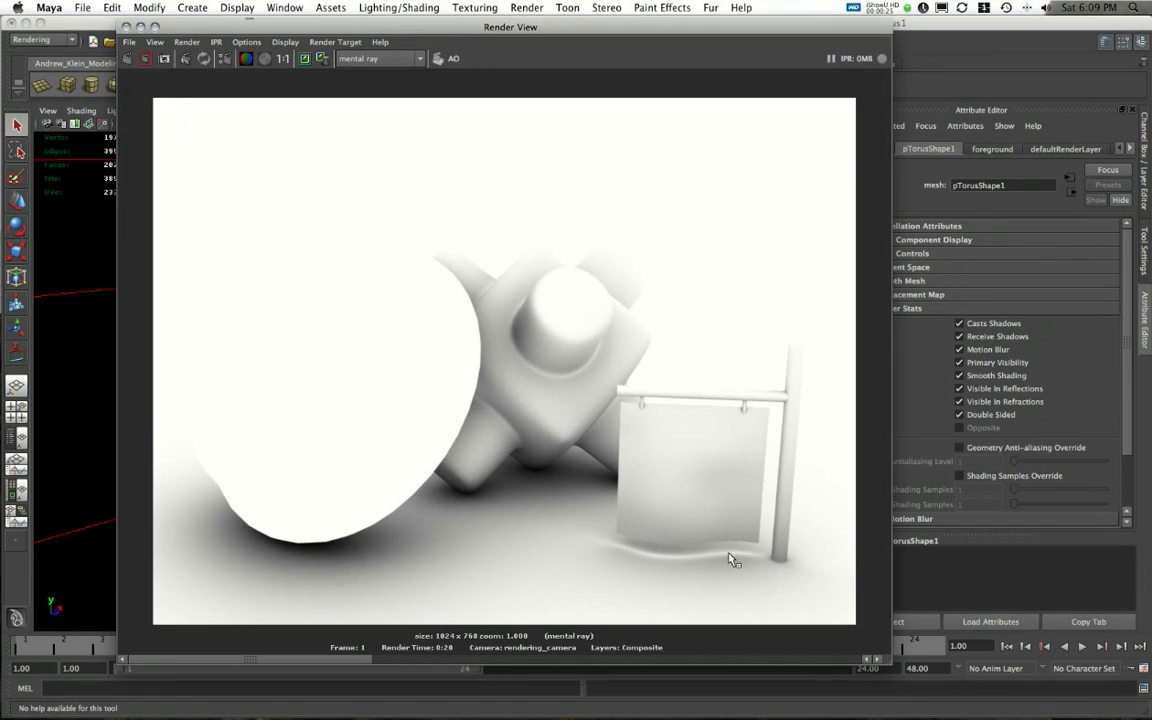
pyautogui.moveTo(716, 552)
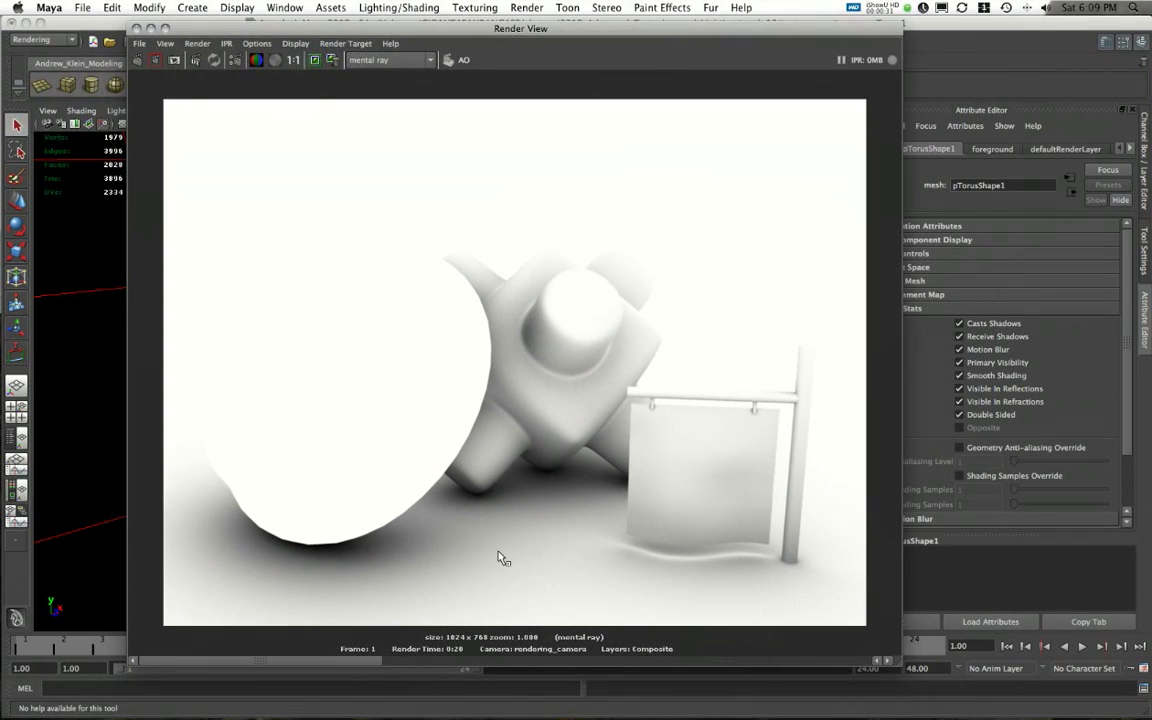
pyautogui.moveTo(480, 554)
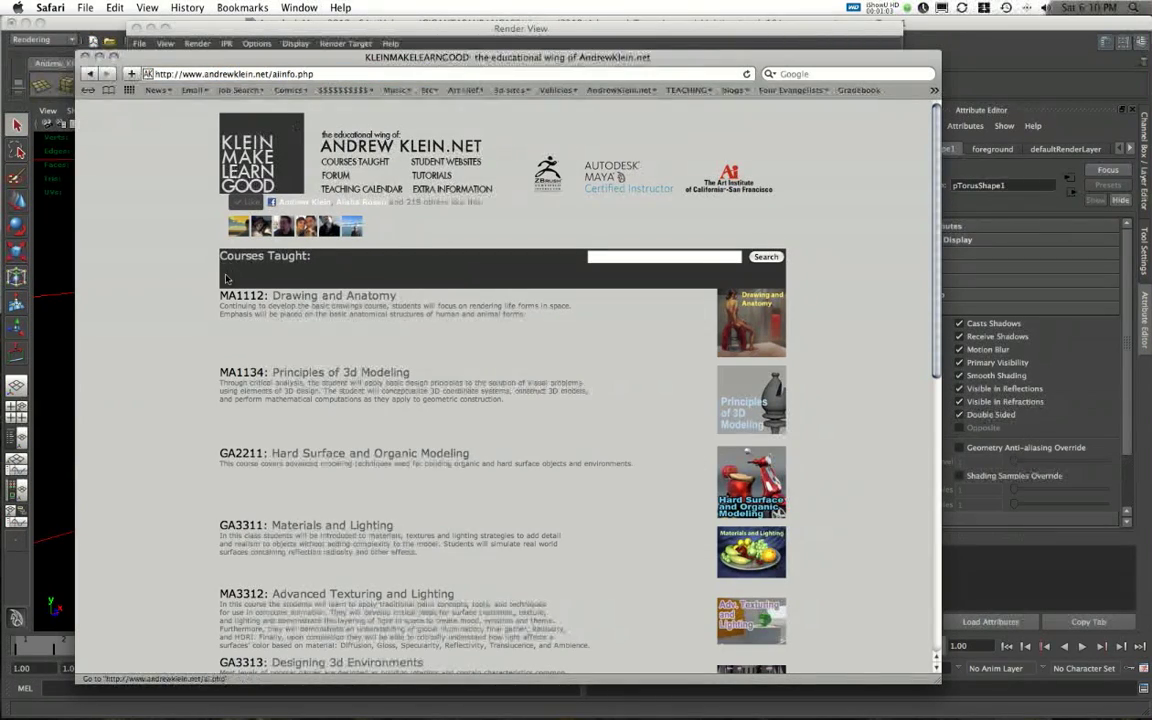
# Scroll the Week 10 page down to 'Cutting out objects with Alphas' and its Method 2 notes.
pyautogui.scroll(-3)
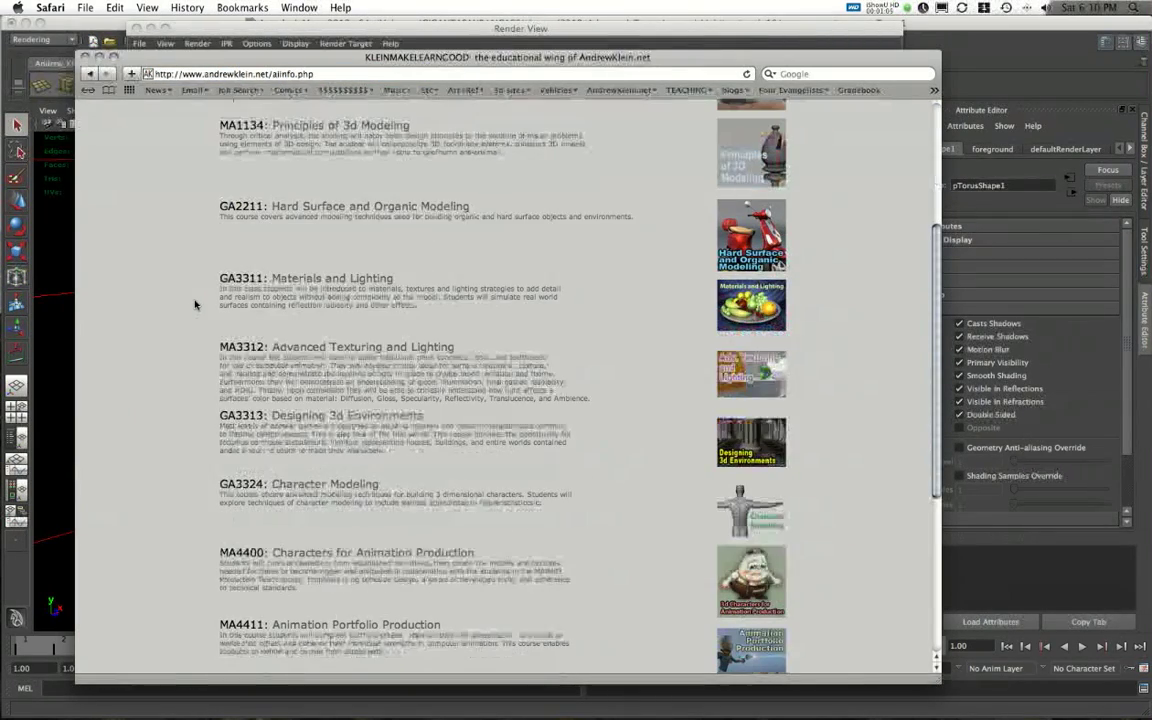
pyautogui.moveTo(366, 348)
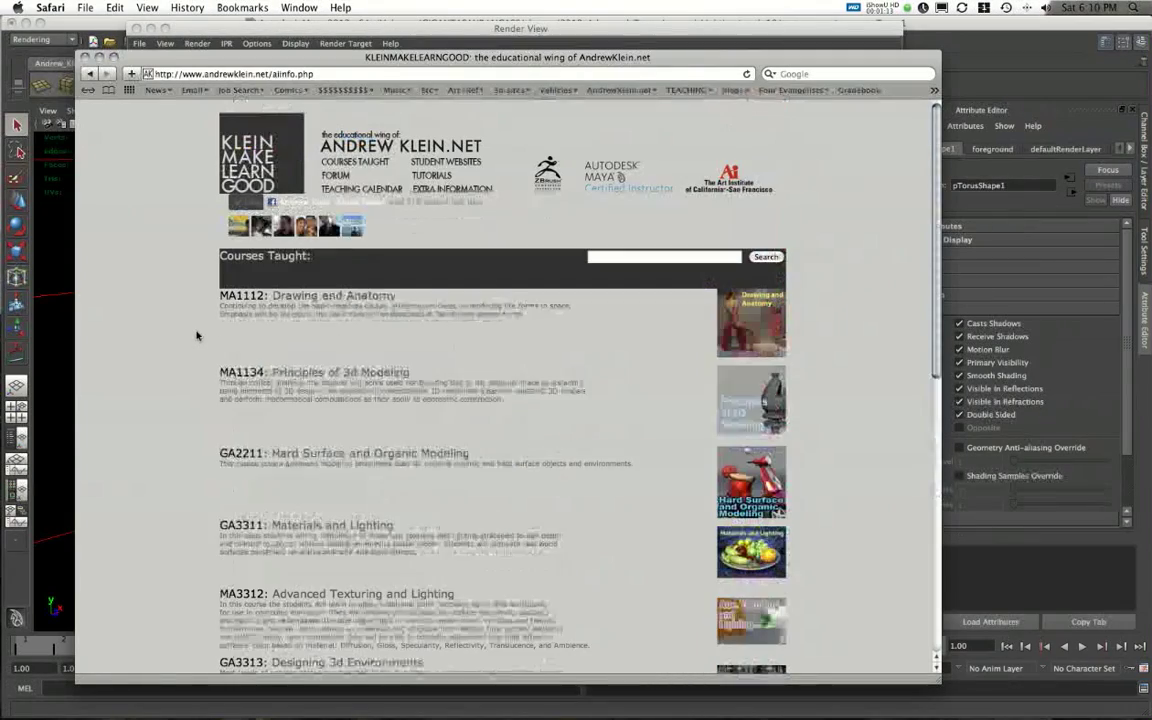
pyautogui.scroll(-3)
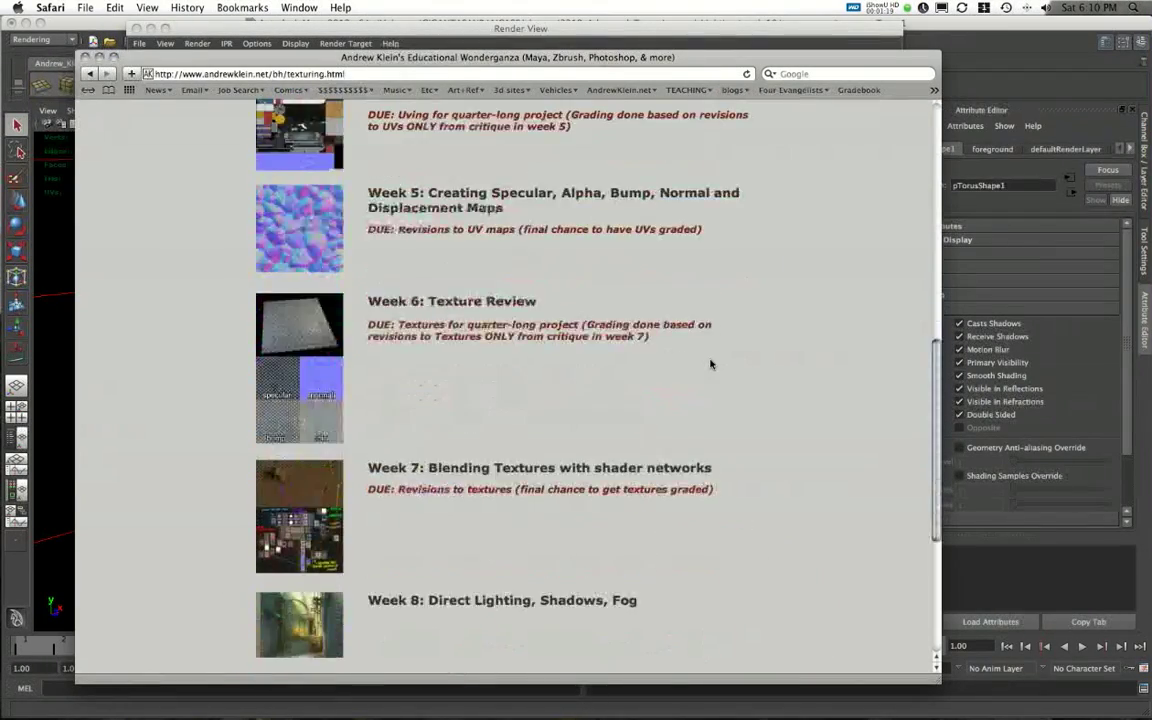
pyautogui.scroll(-3)
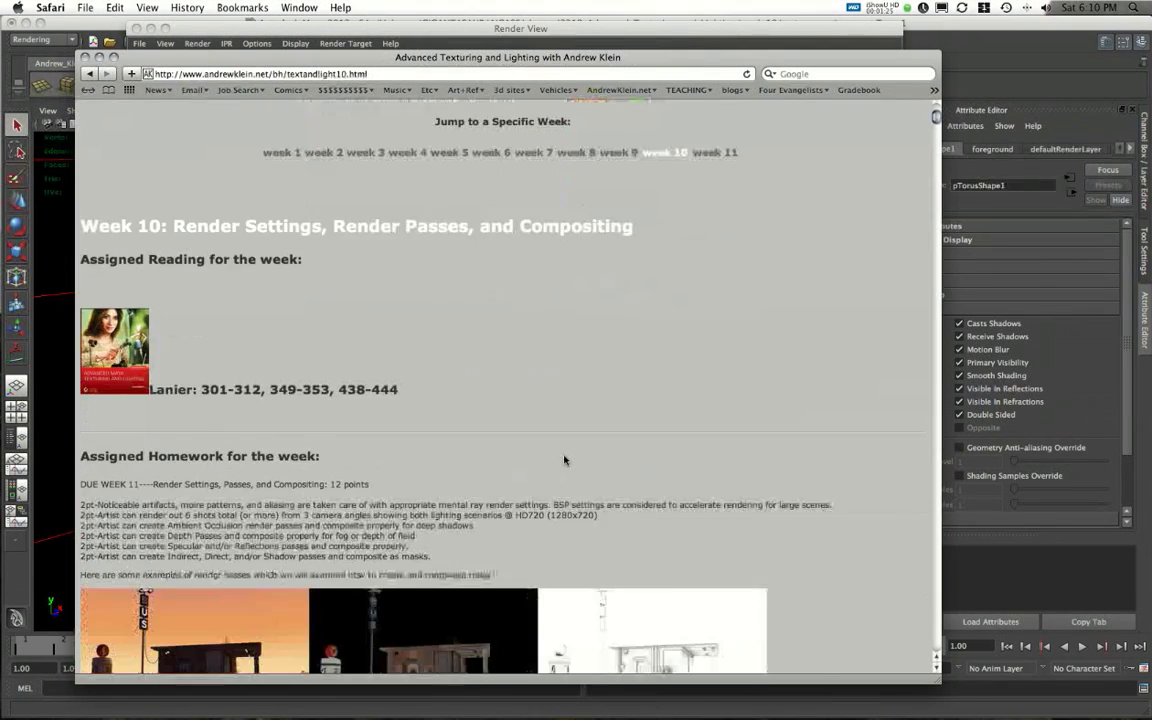
pyautogui.scroll(-3)
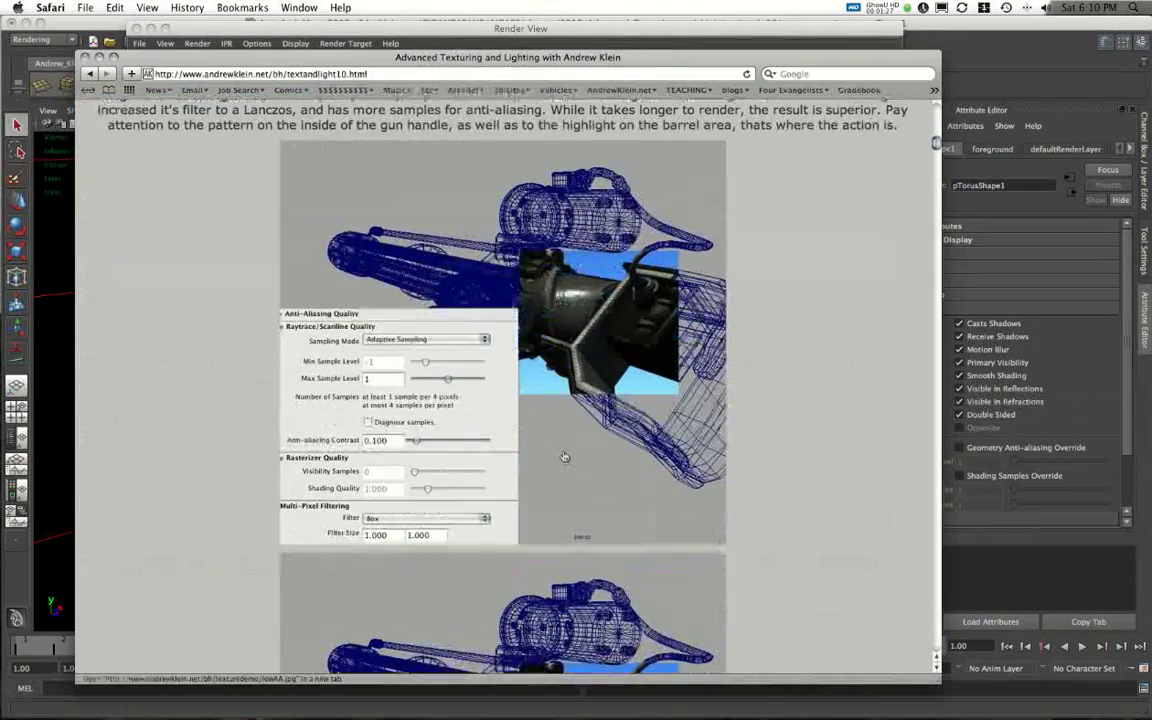
pyautogui.scroll(-3)
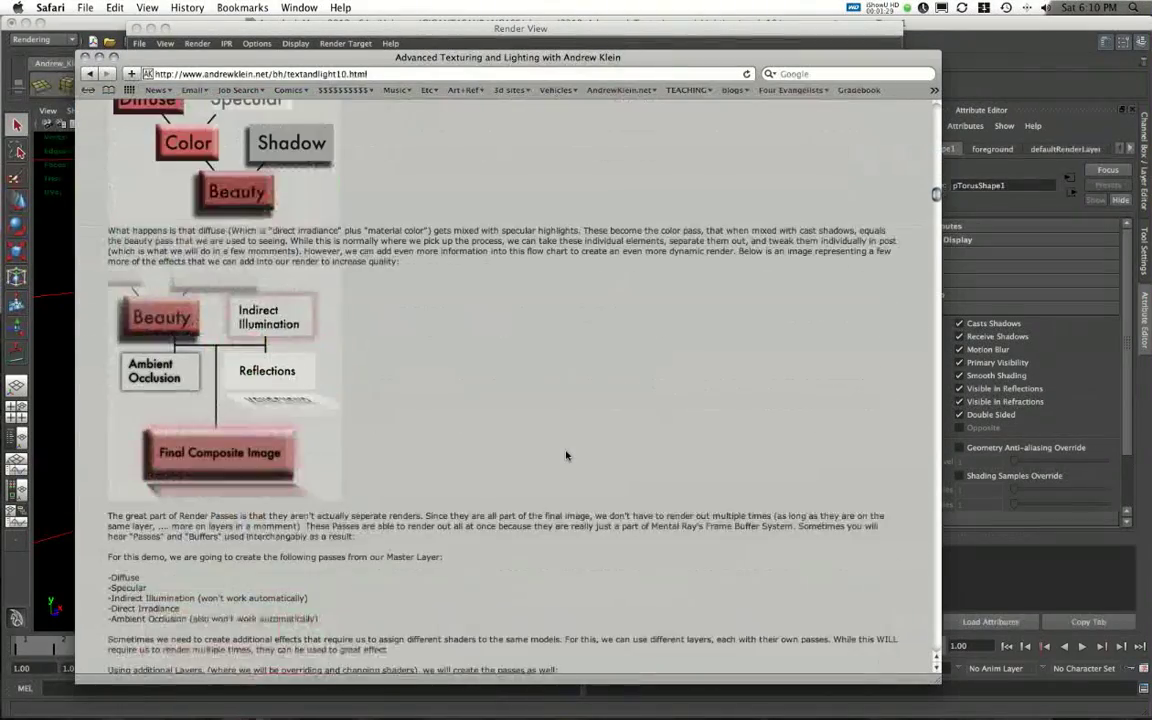
pyautogui.scroll(-3)
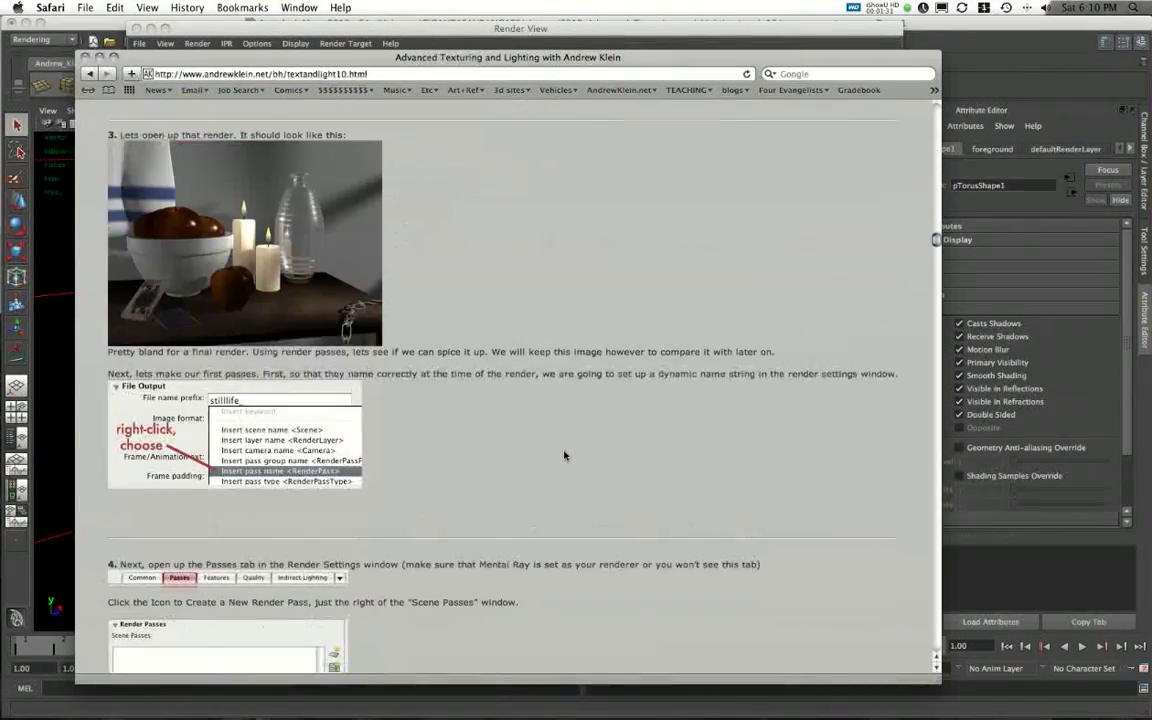
pyautogui.scroll(-3)
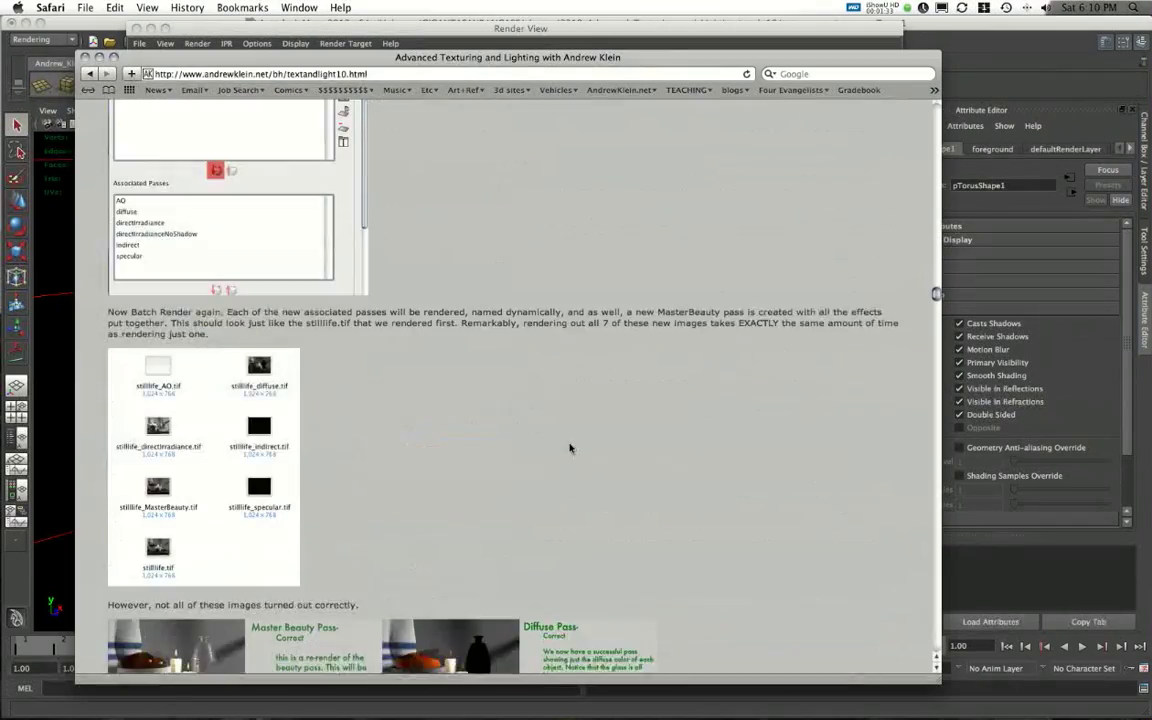
pyautogui.scroll(-3)
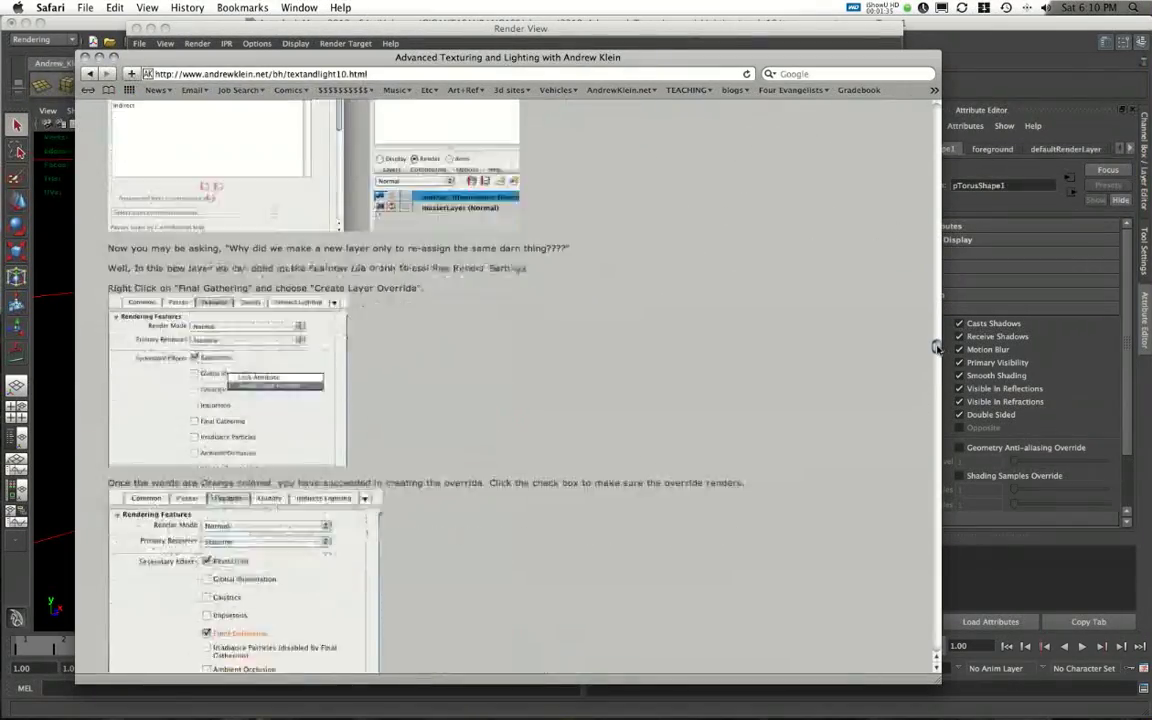
pyautogui.scroll(-3)
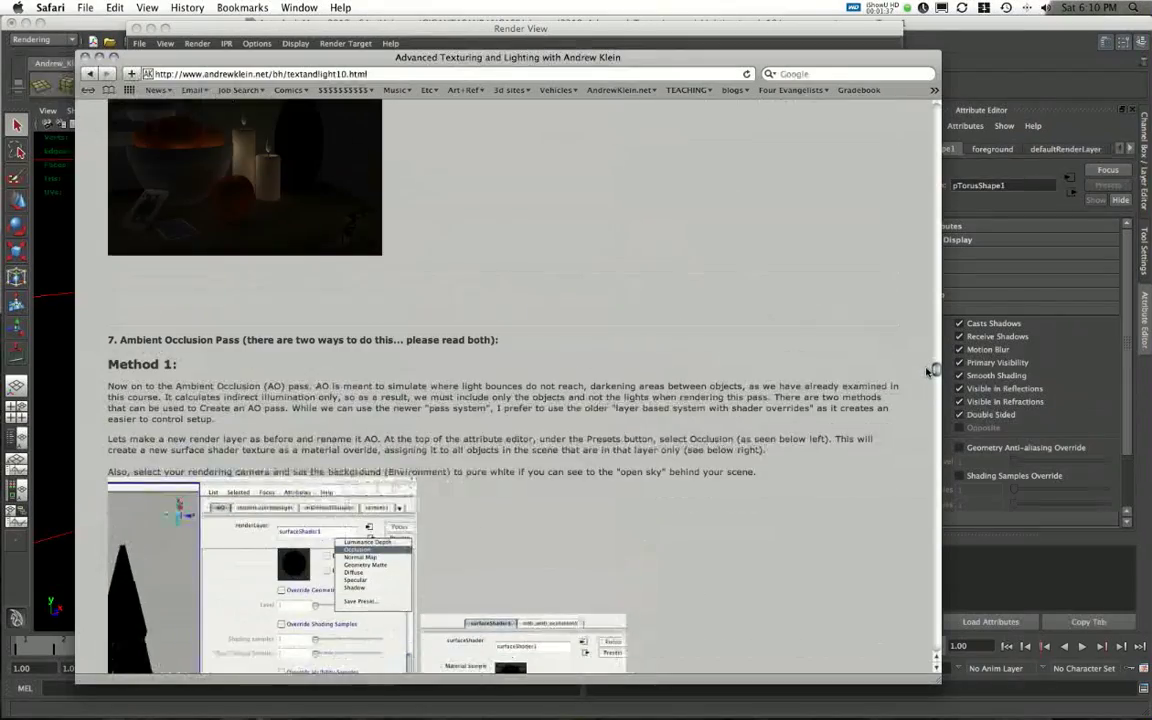
pyautogui.scroll(-3)
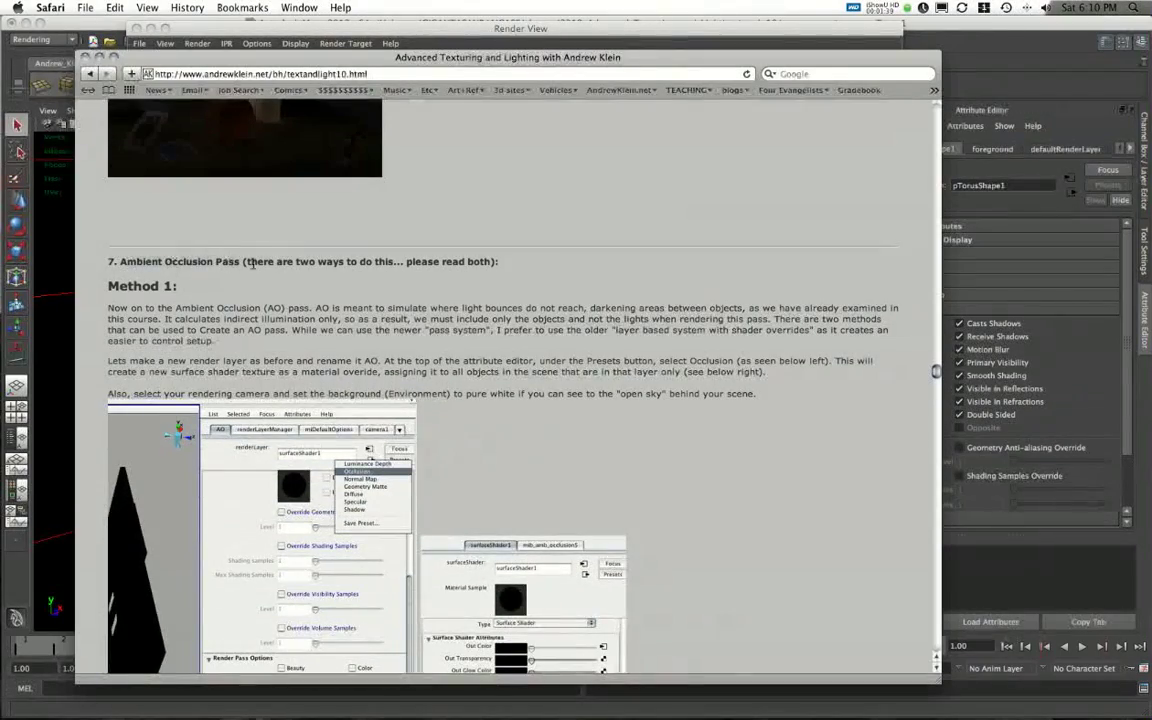
pyautogui.scroll(-3)
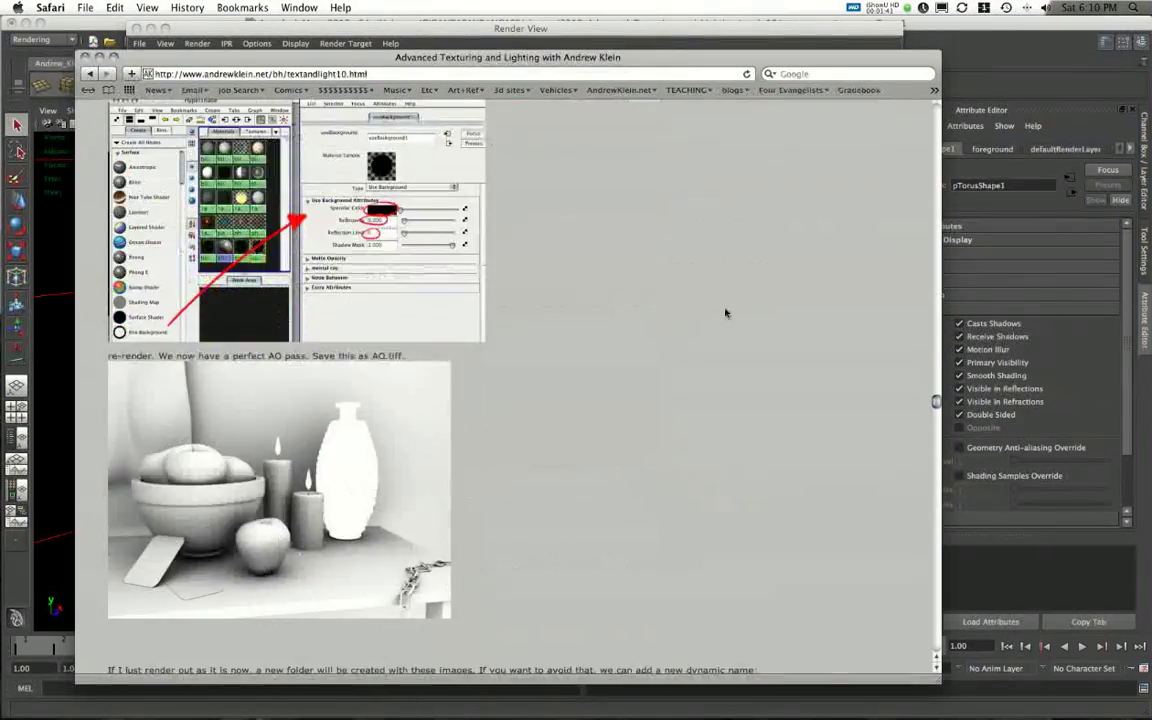
pyautogui.scroll(-3)
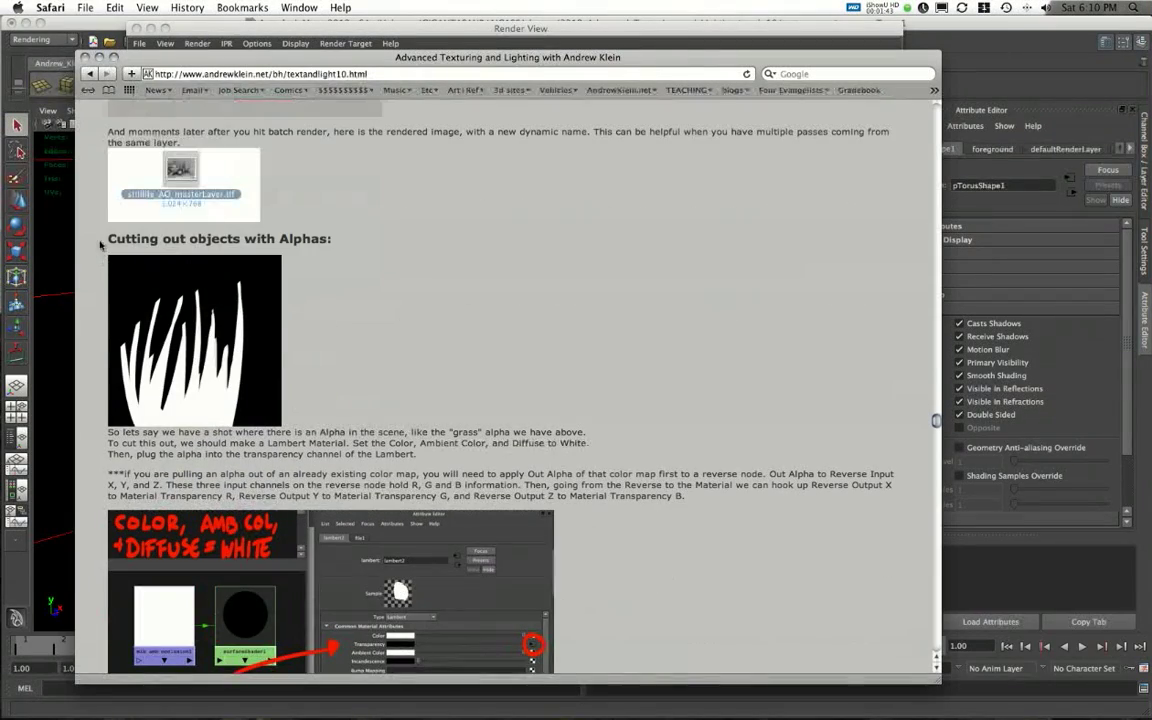
pyautogui.moveTo(300, 322)
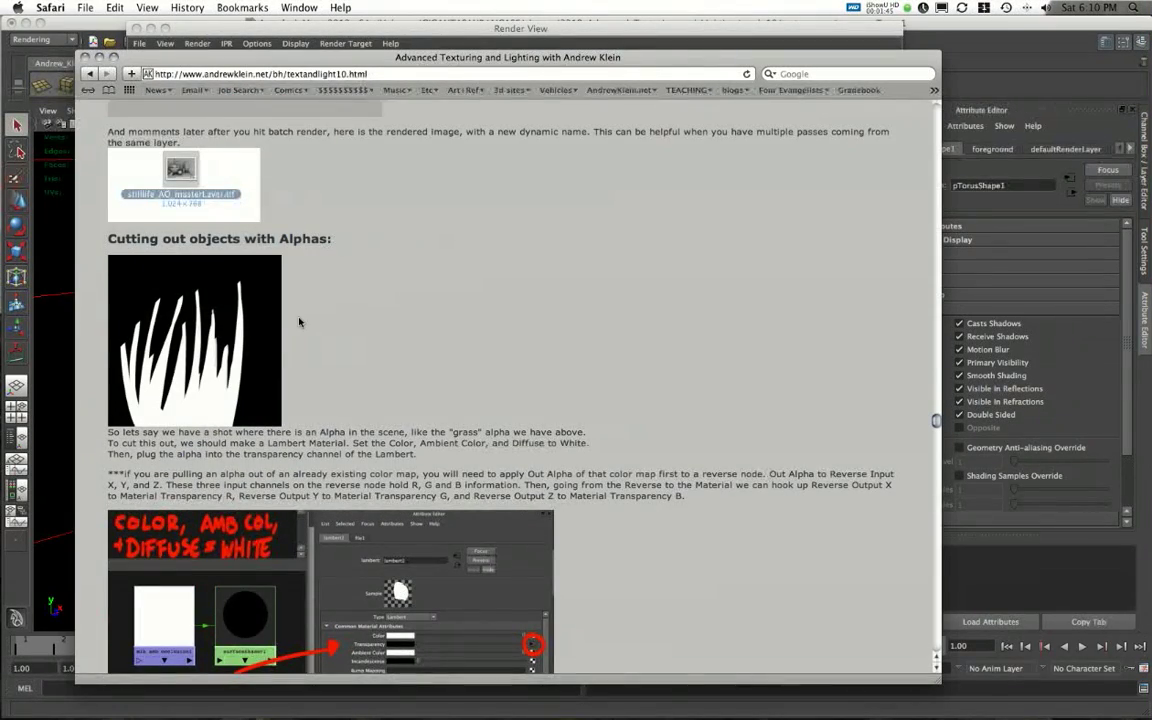
pyautogui.scroll(-3)
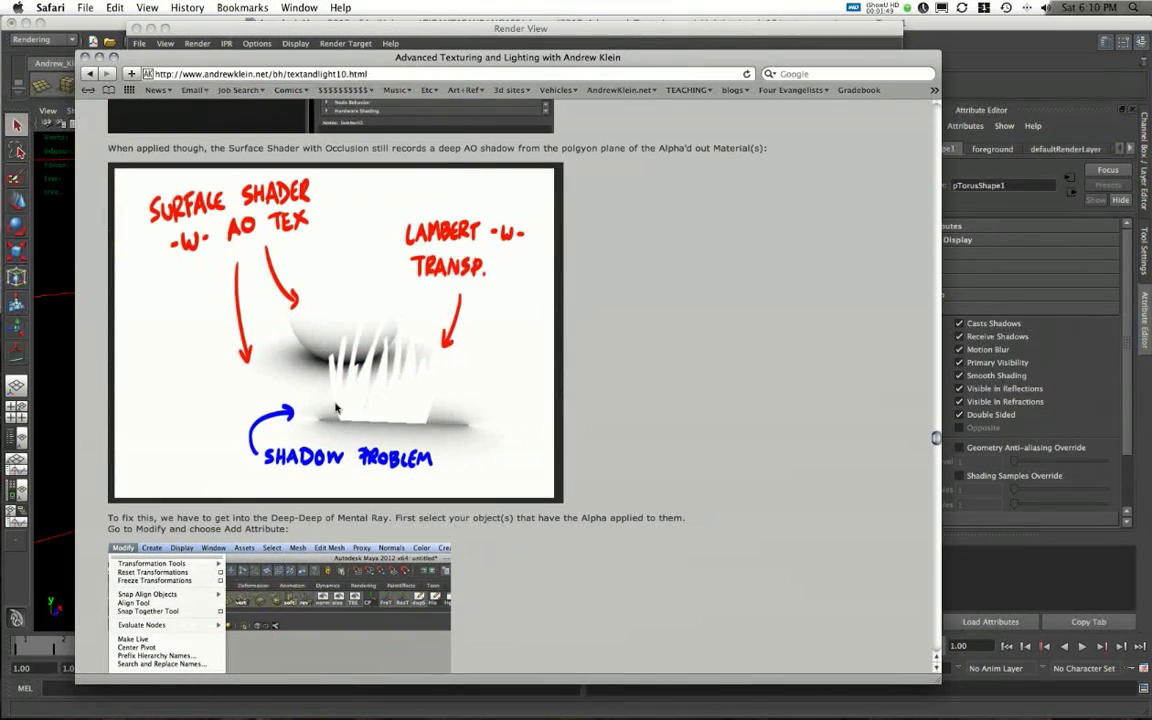
pyautogui.moveTo(298, 370)
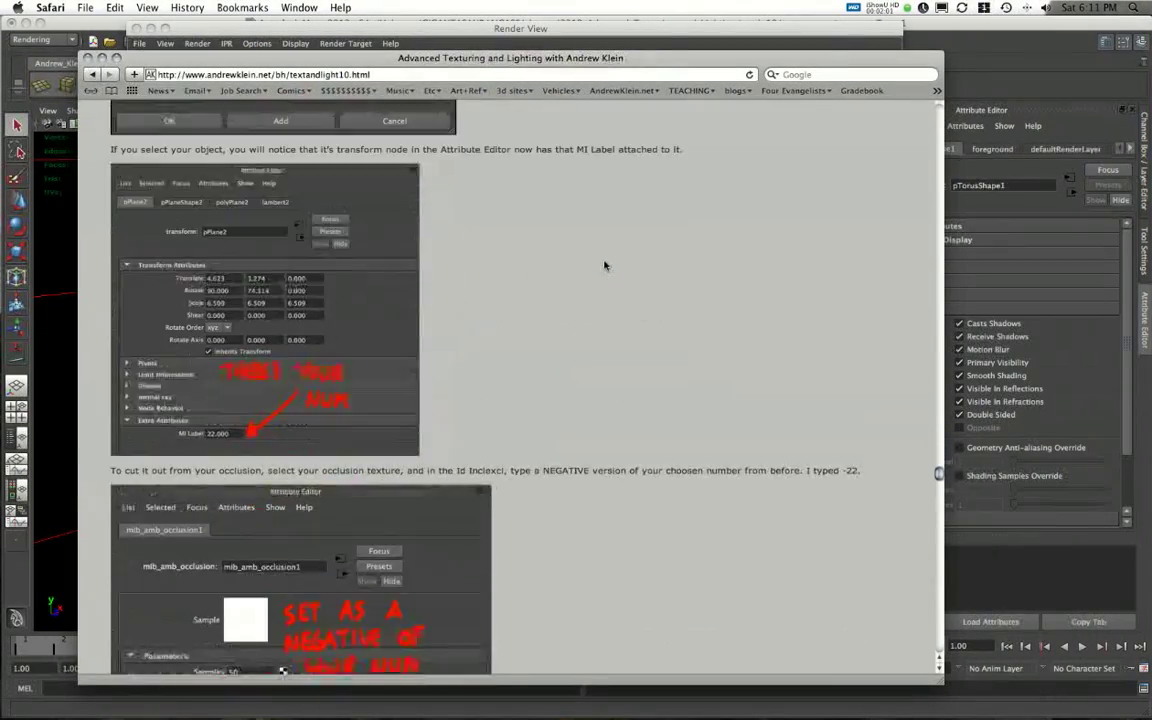
pyautogui.scroll(-3)
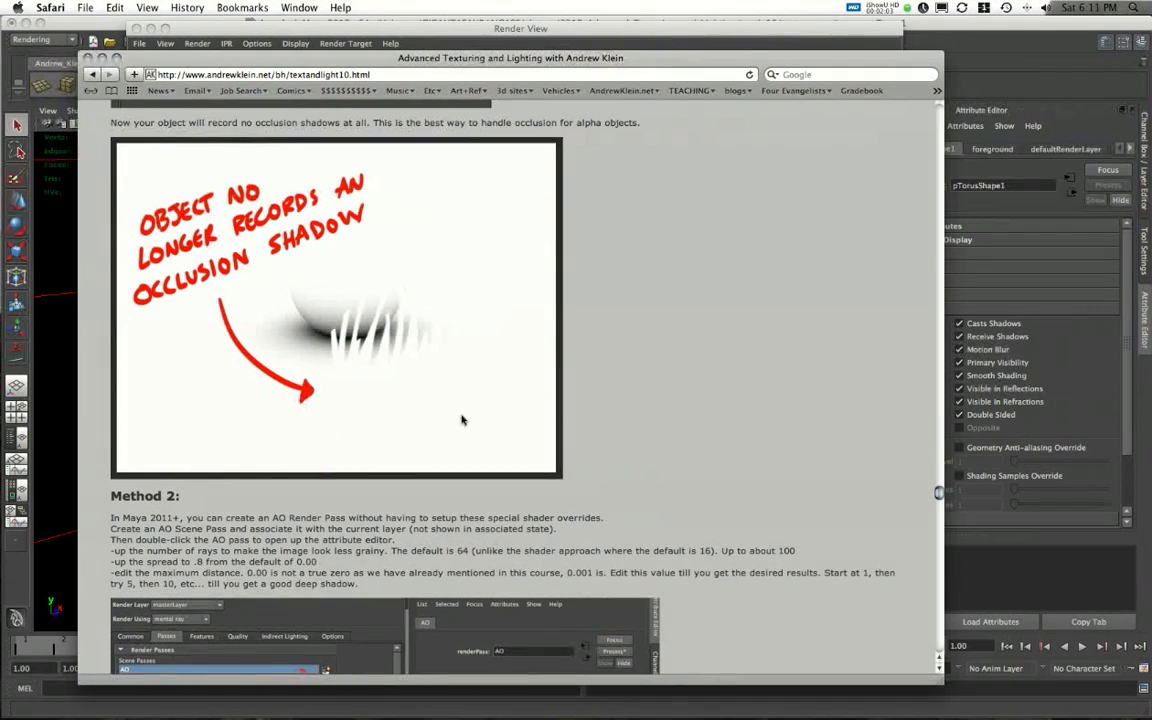
pyautogui.scroll(-3)
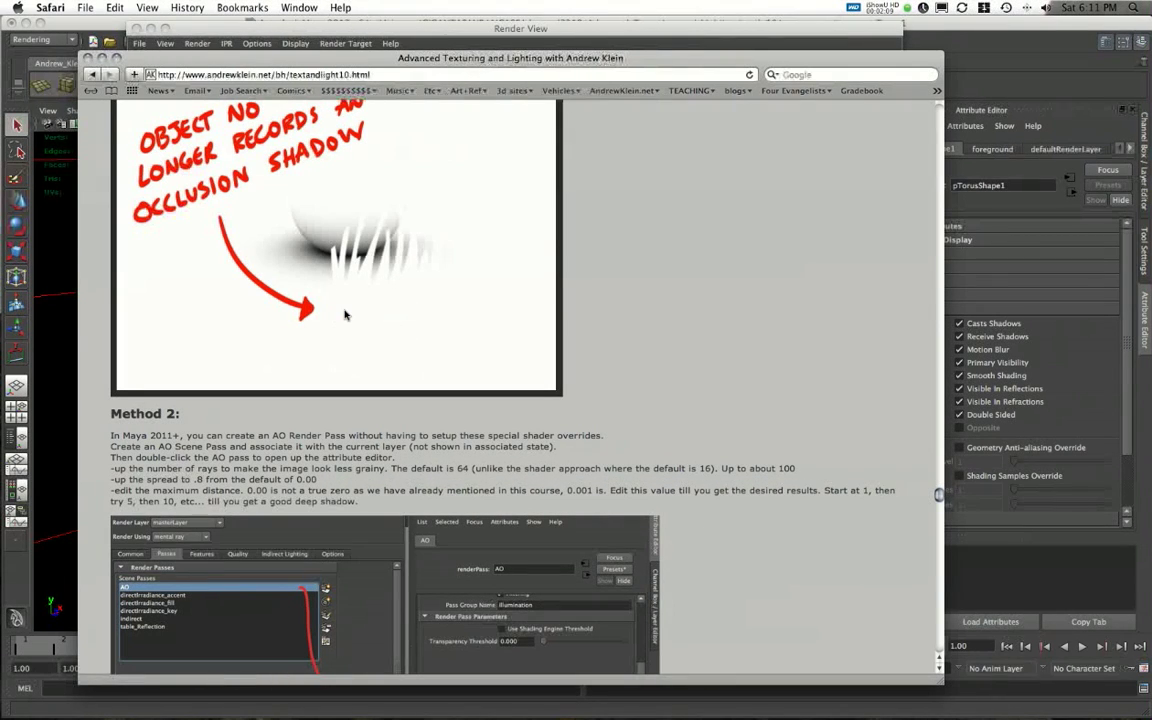
pyautogui.moveTo(658, 318)
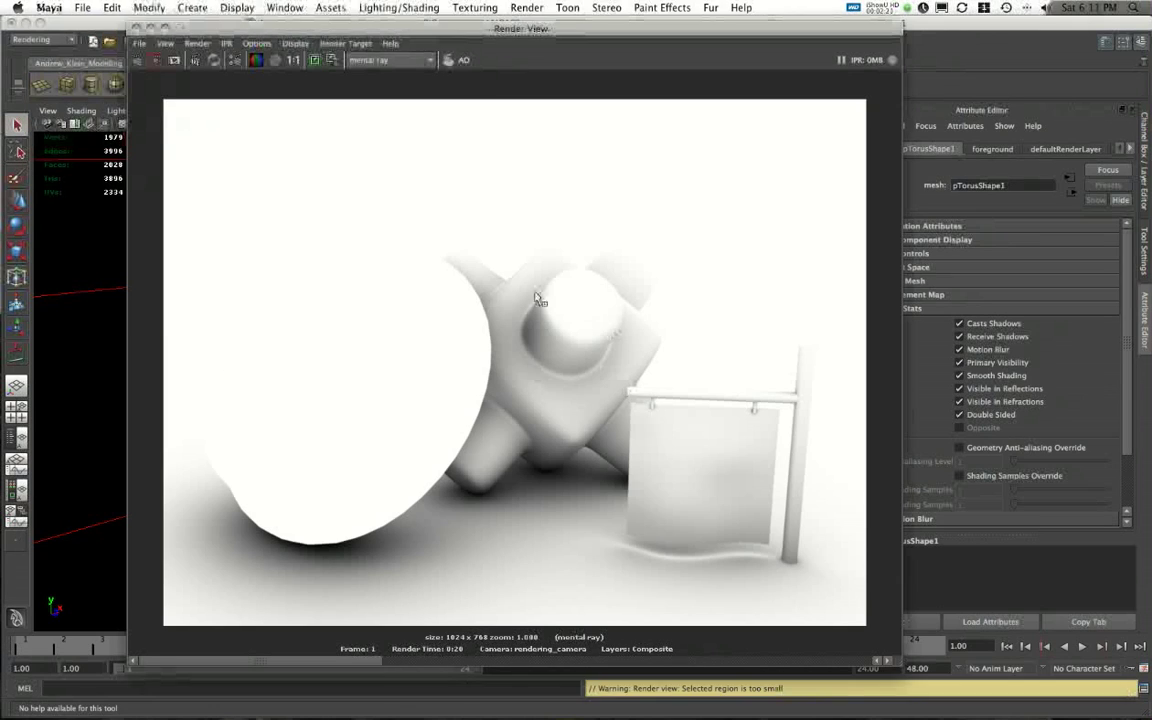
pyautogui.moveTo(684, 448)
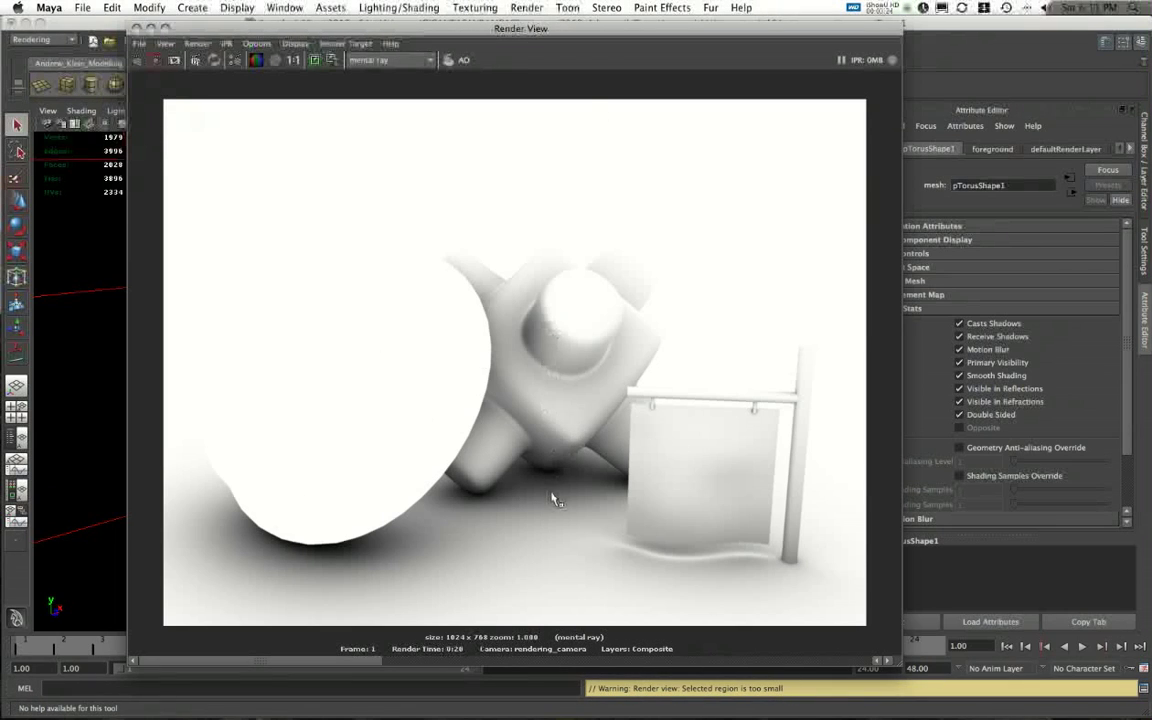
pyautogui.moveTo(416, 548)
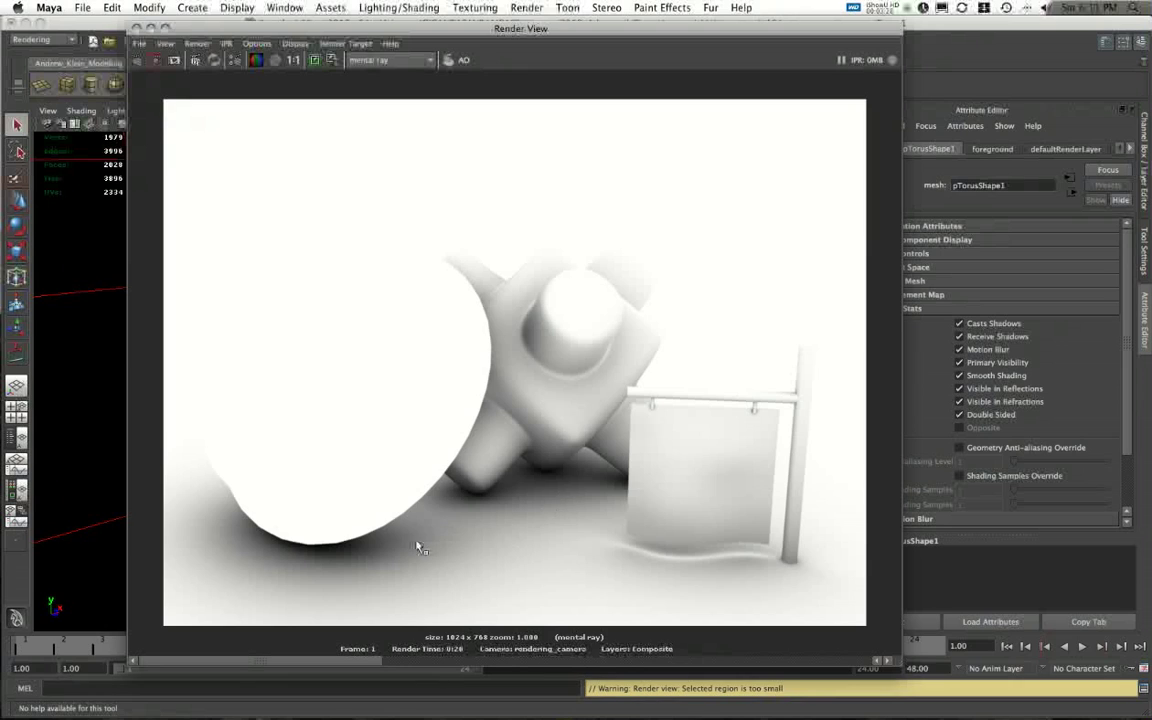
pyautogui.moveTo(722, 464)
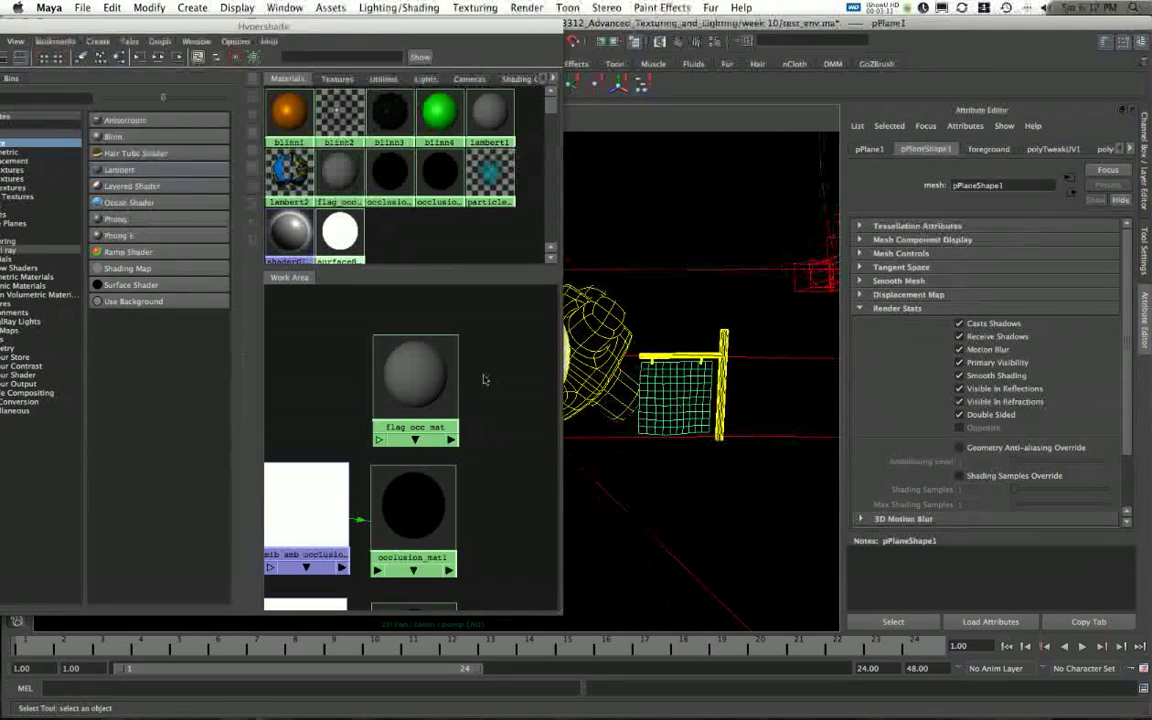
# Select flag_occ_mat and slide its Color and ambient channel up to pure white.
pyautogui.click(412, 380)
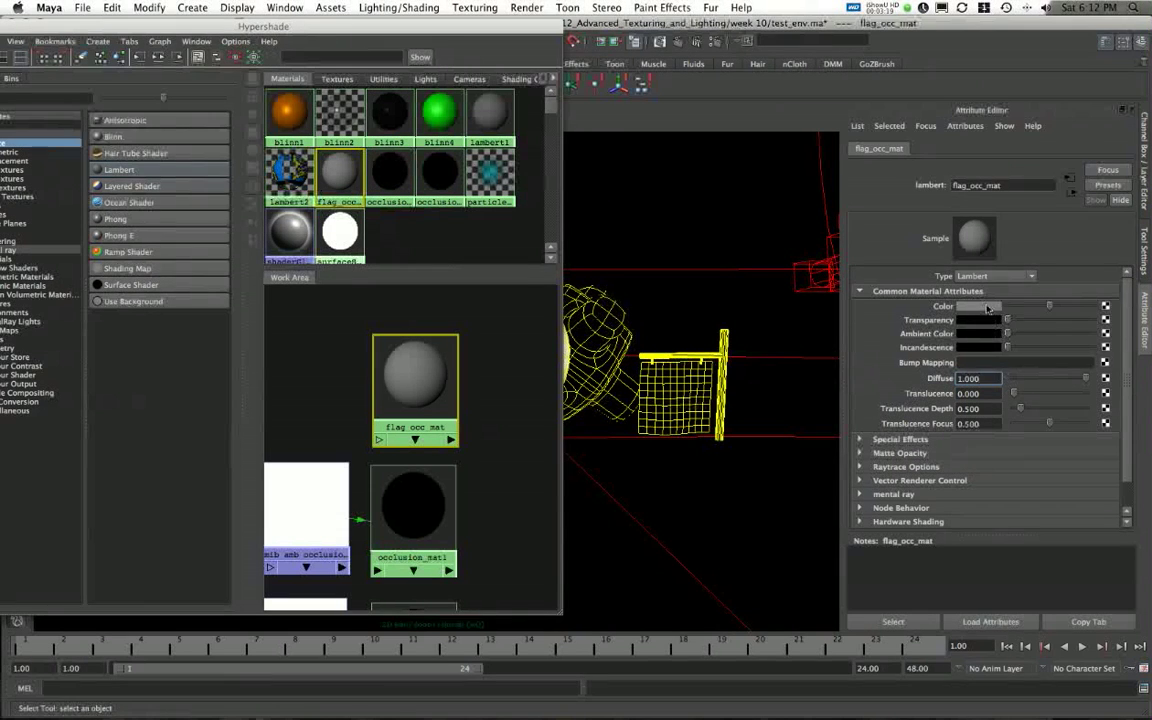
pyautogui.click(980, 306)
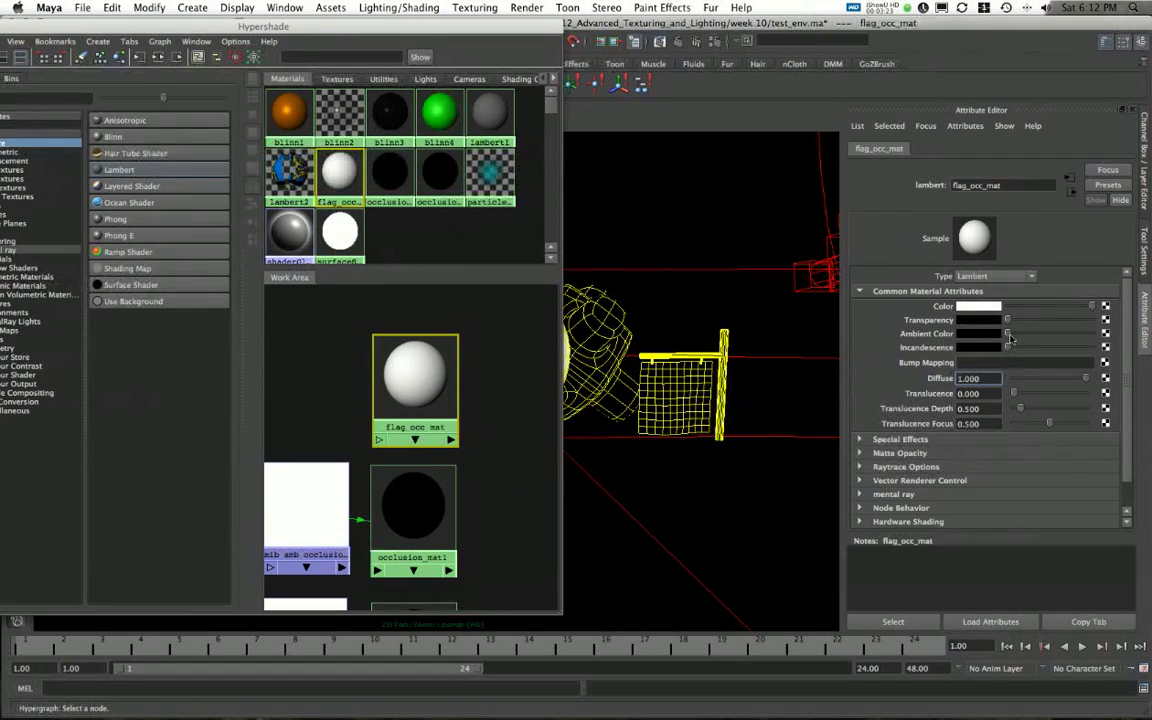
pyautogui.moveTo(1010, 332); pyautogui.dragTo(1050, 332)
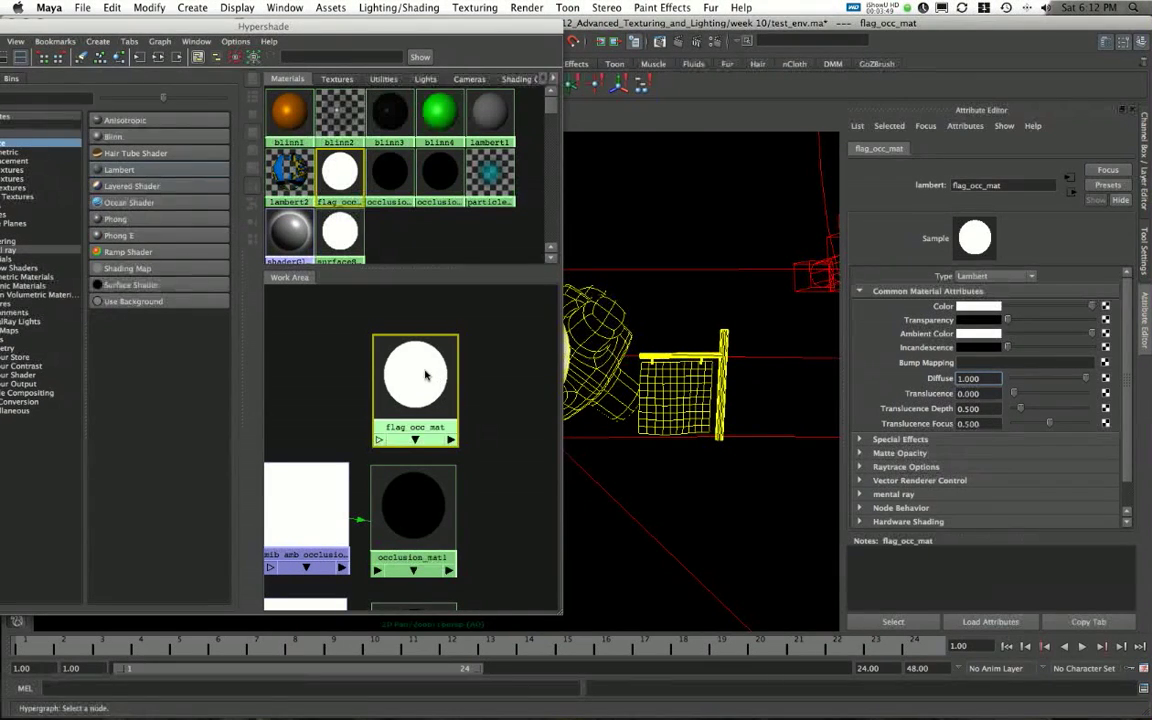
pyautogui.moveTo(416, 376); pyautogui.dragTo(680, 390)
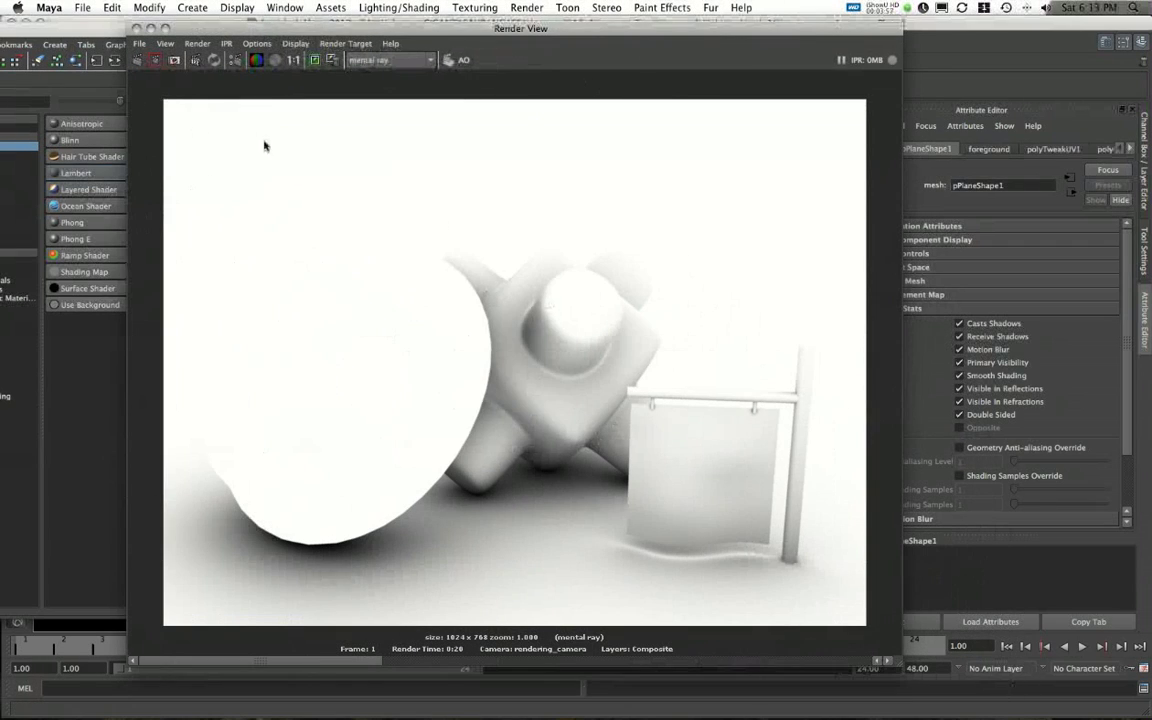
# Redo the previous render to check the occlusion with the white flag material.
pyautogui.click(158, 62)
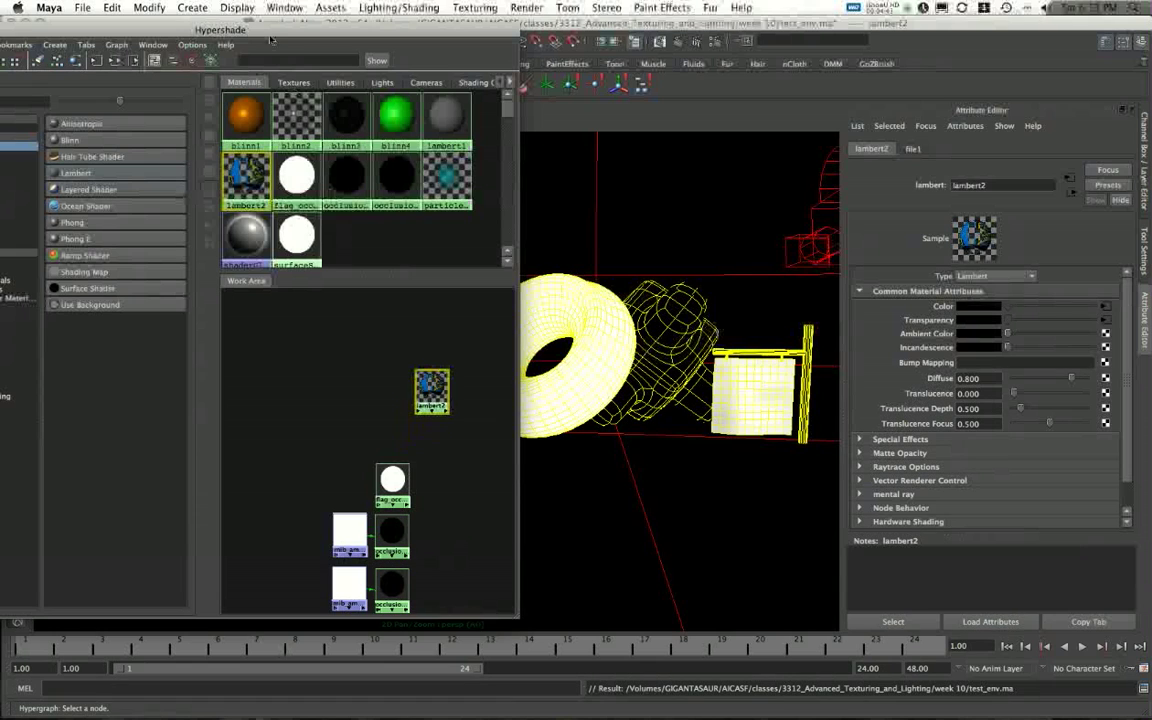
# Bring the flag texture nodes, shadow transparency shader and lambert2SG shading group into the Hypershade work area.
pyautogui.click(292, 82)
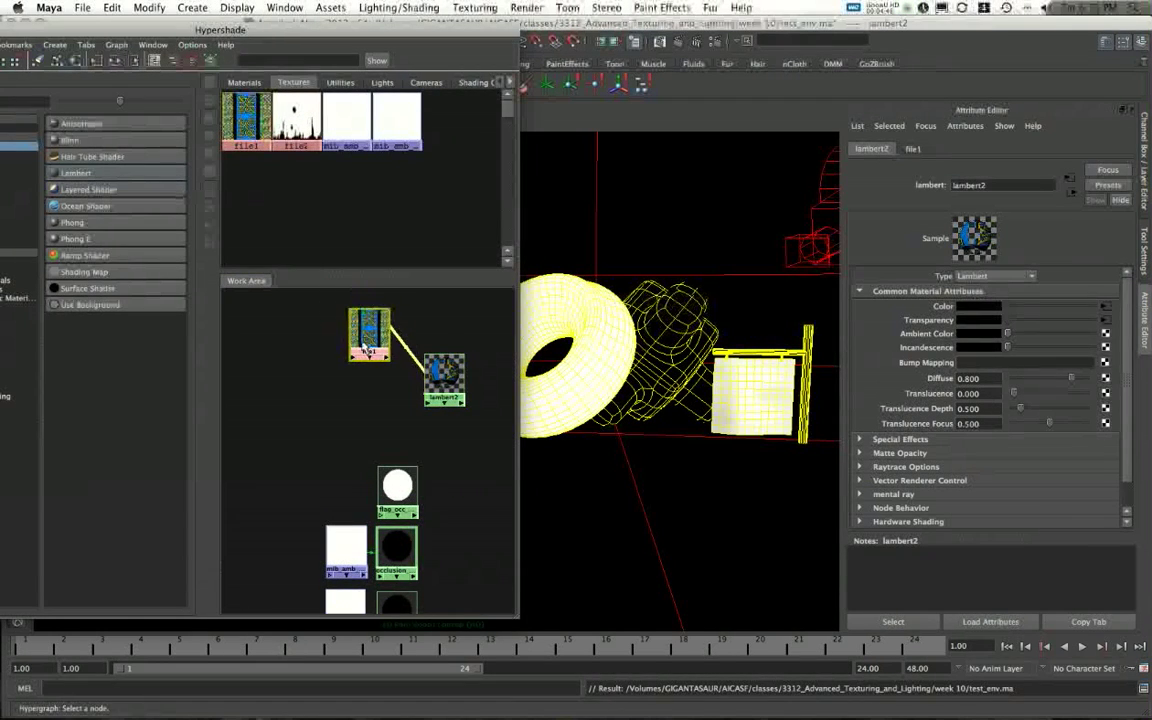
pyautogui.click(368, 400)
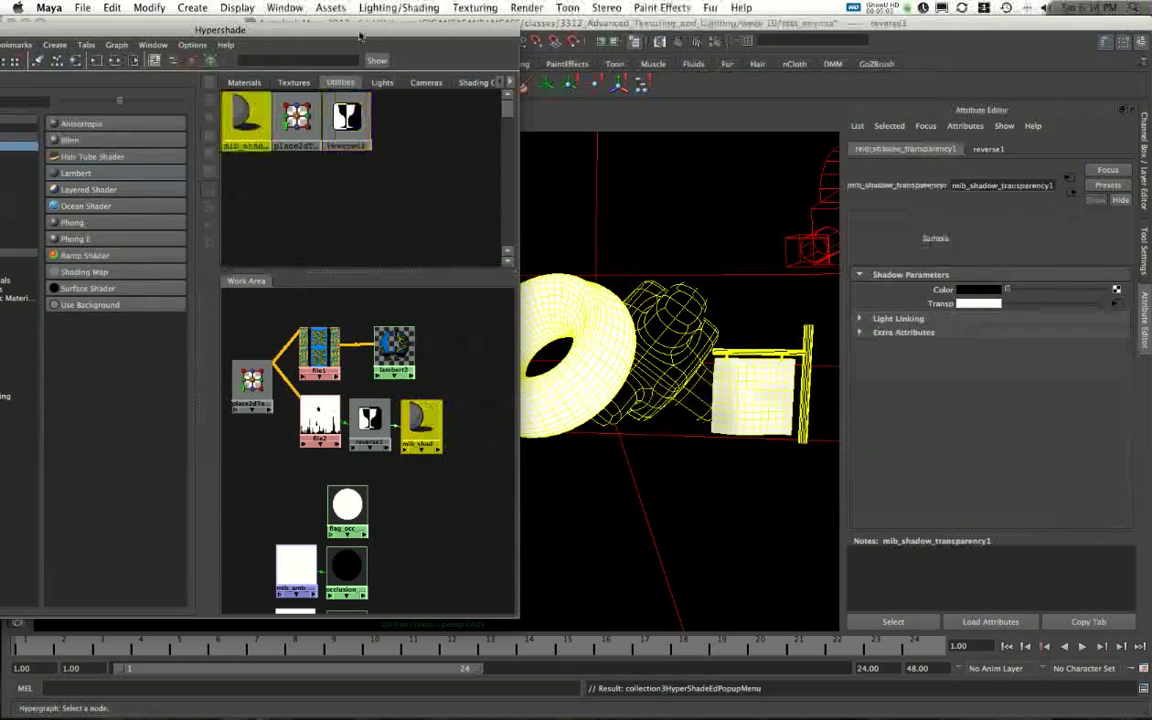
pyautogui.click(292, 82)
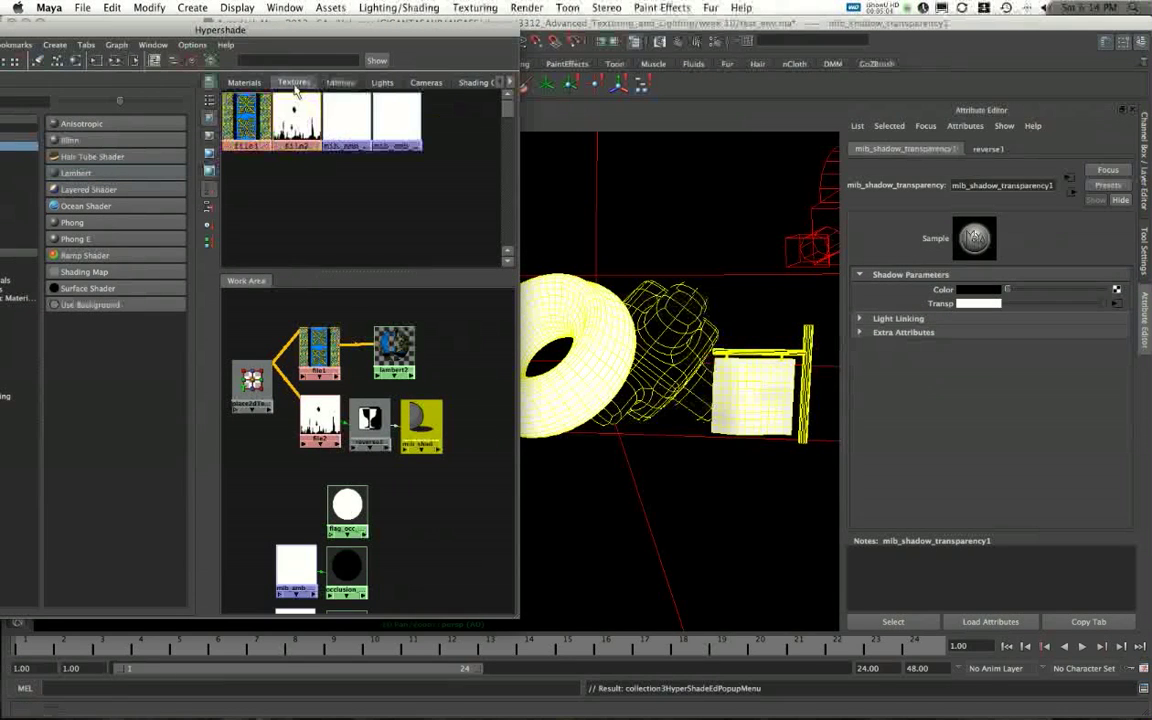
pyautogui.click(376, 82)
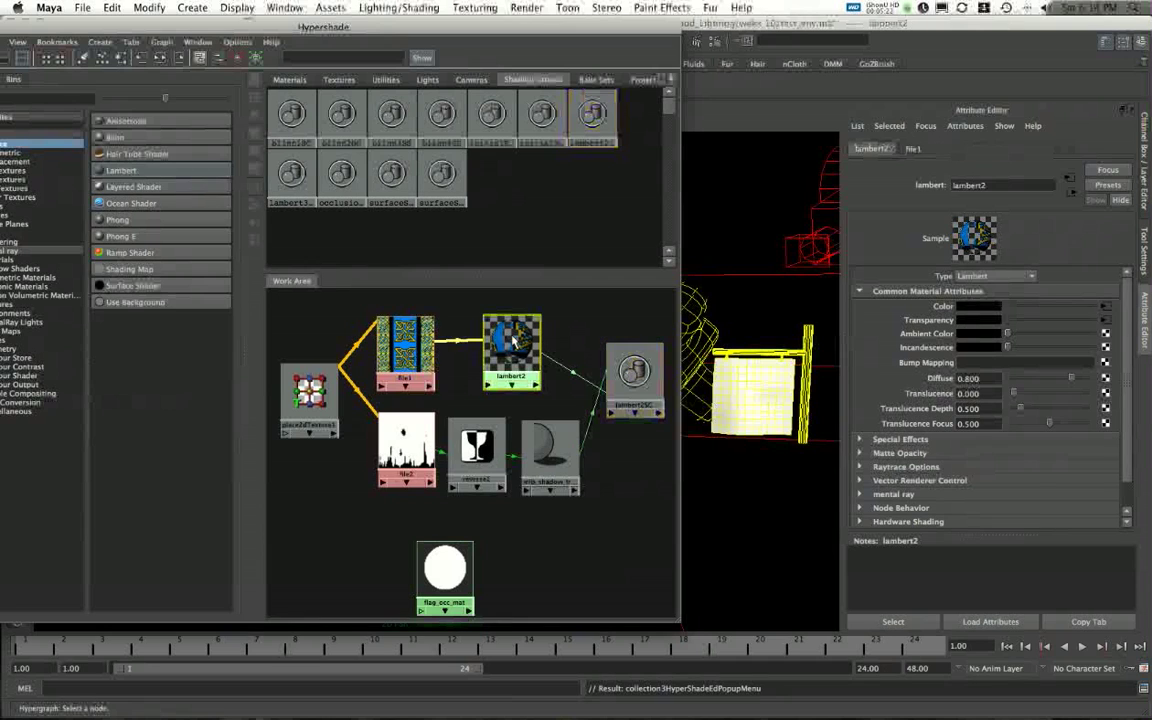
pyautogui.click(408, 344)
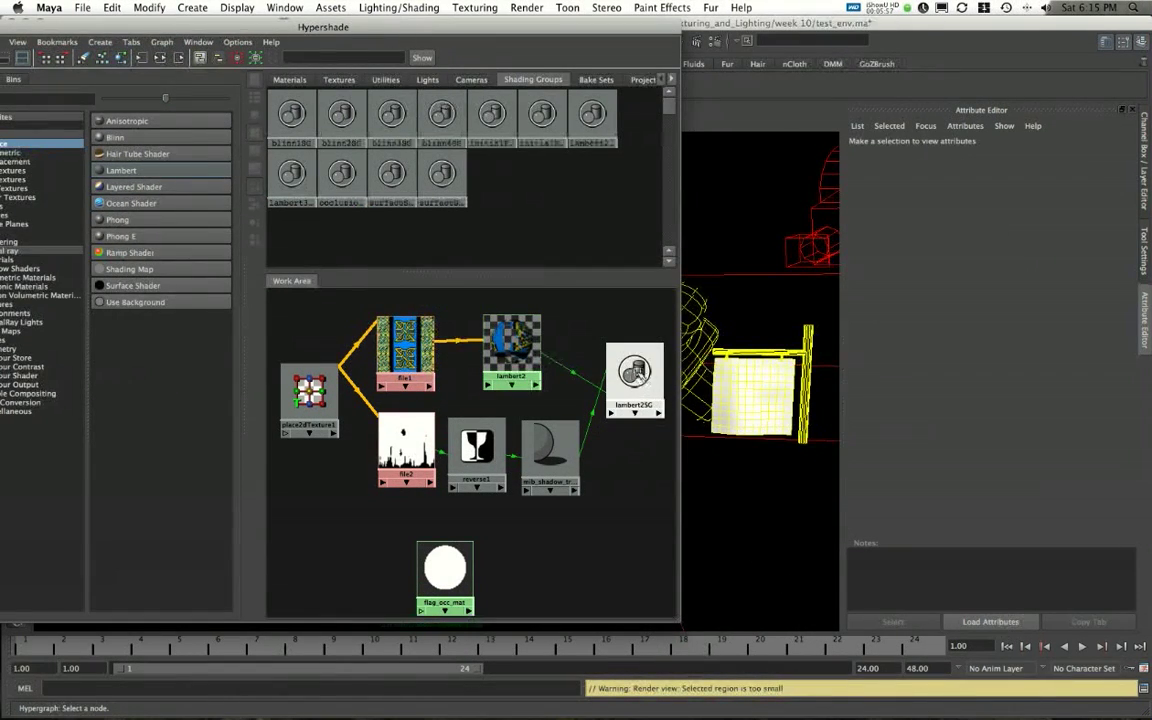
pyautogui.click(544, 450)
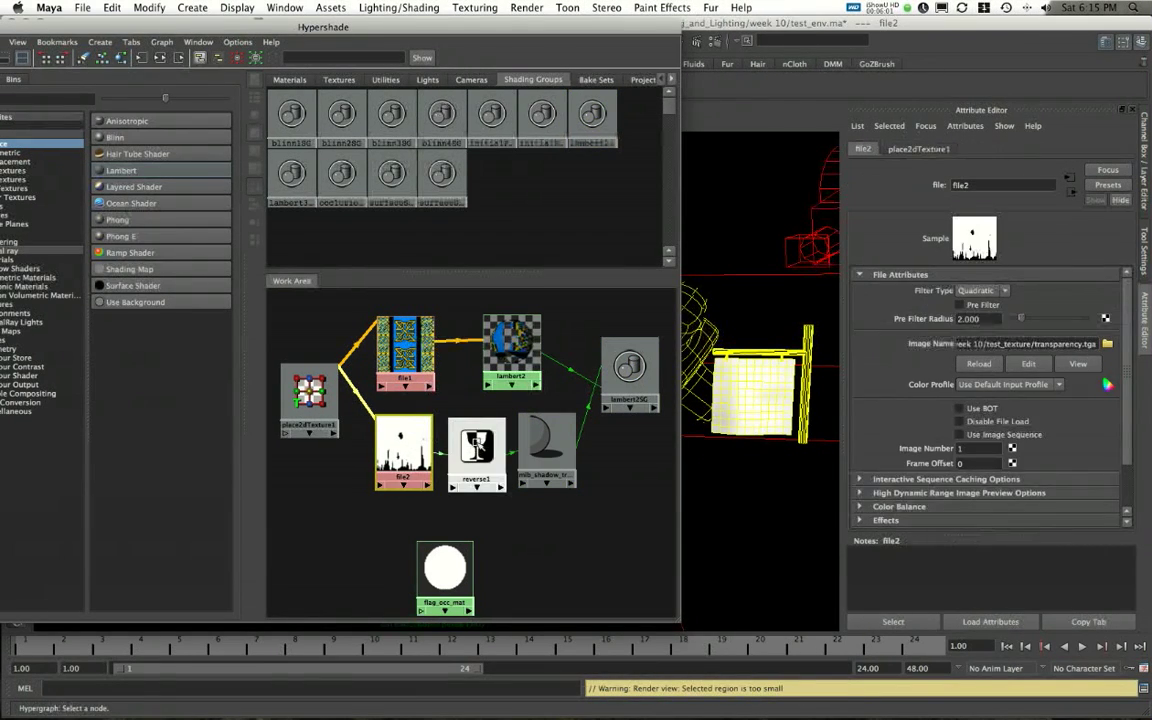
pyautogui.click(540, 450)
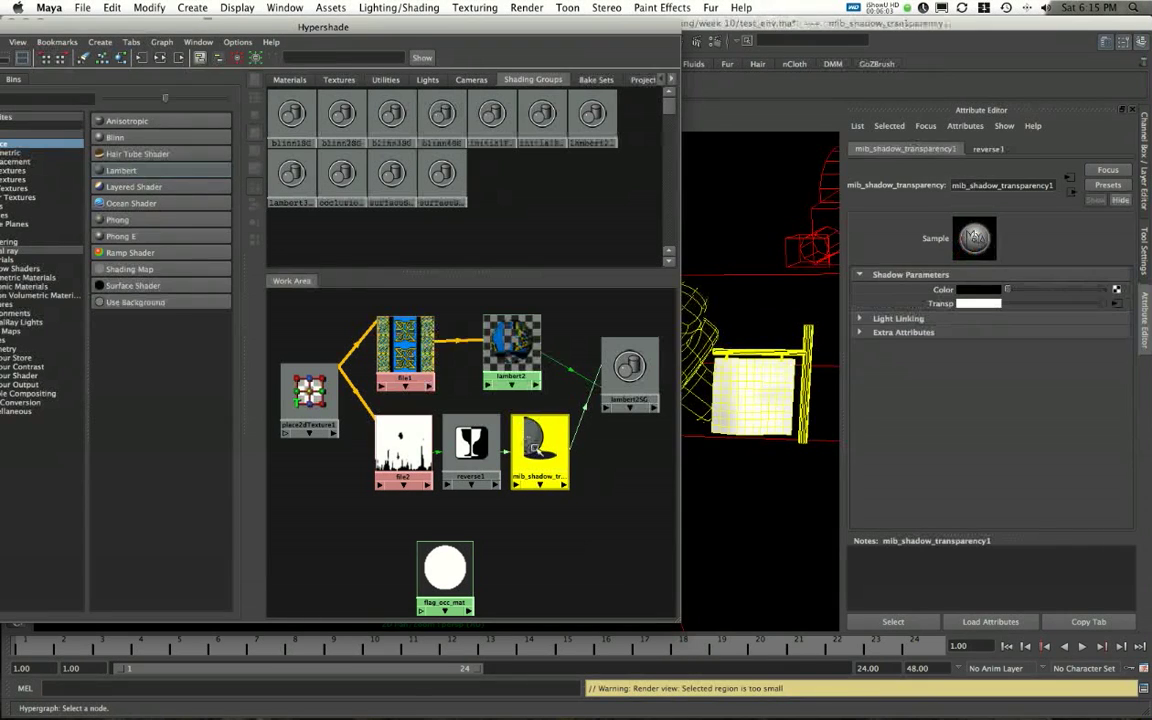
pyautogui.moveTo(538, 456)
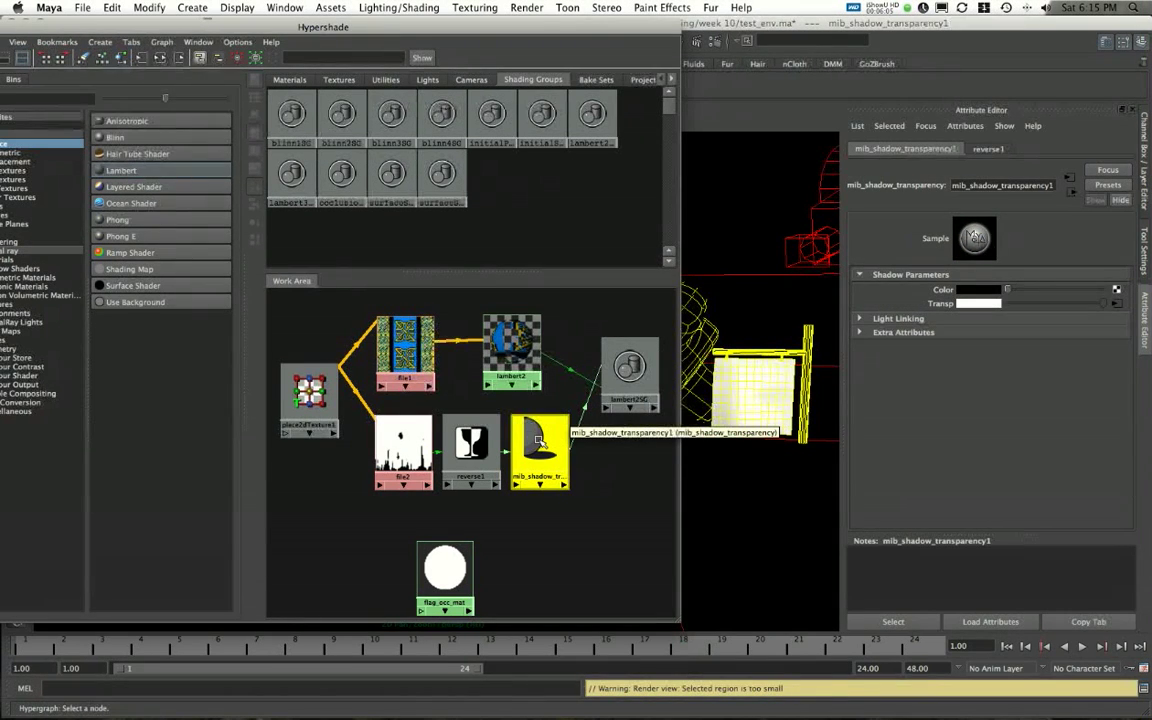
pyautogui.click(404, 454)
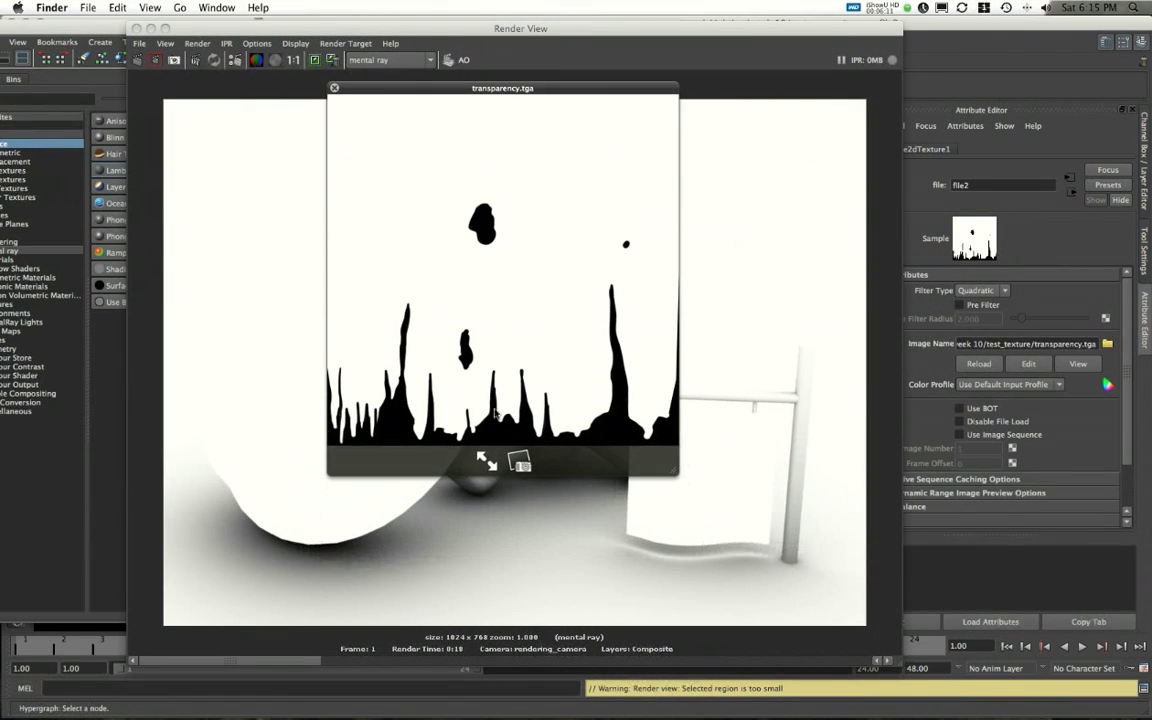
pyautogui.moveTo(456, 396)
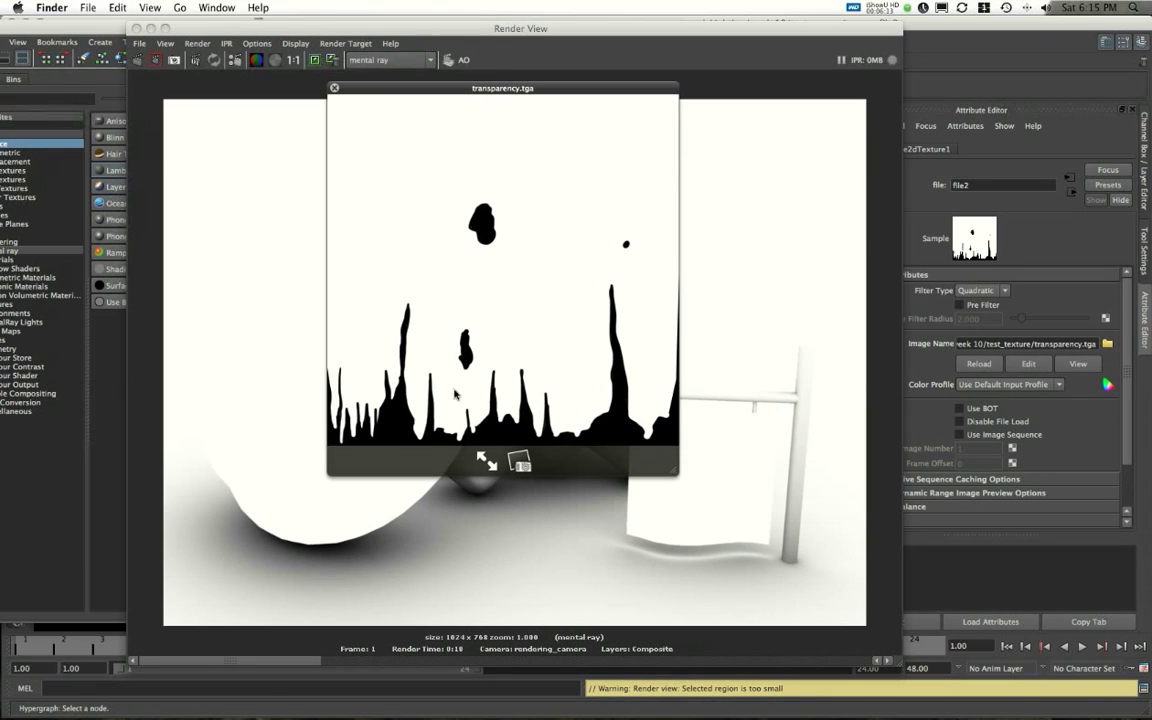
pyautogui.click(334, 88)
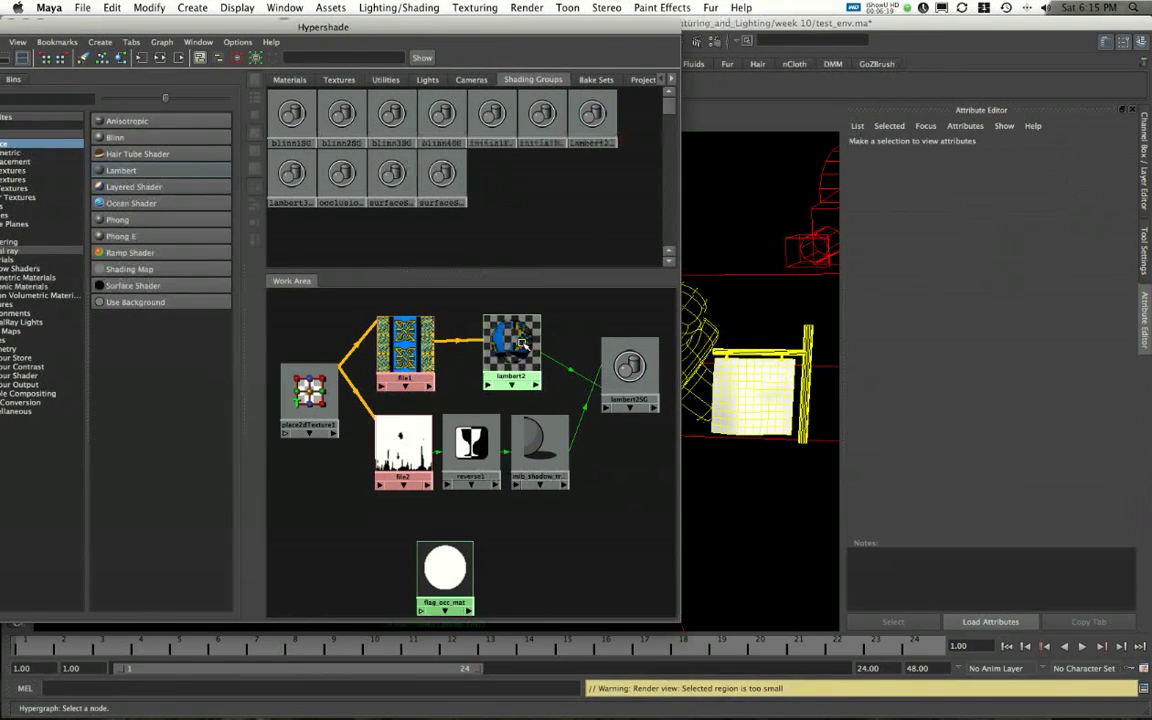
# Assign mib_shadow_transparency1 as the Shadow Shader under lambert2SG's Custom Shaders.
pyautogui.click(512, 356)
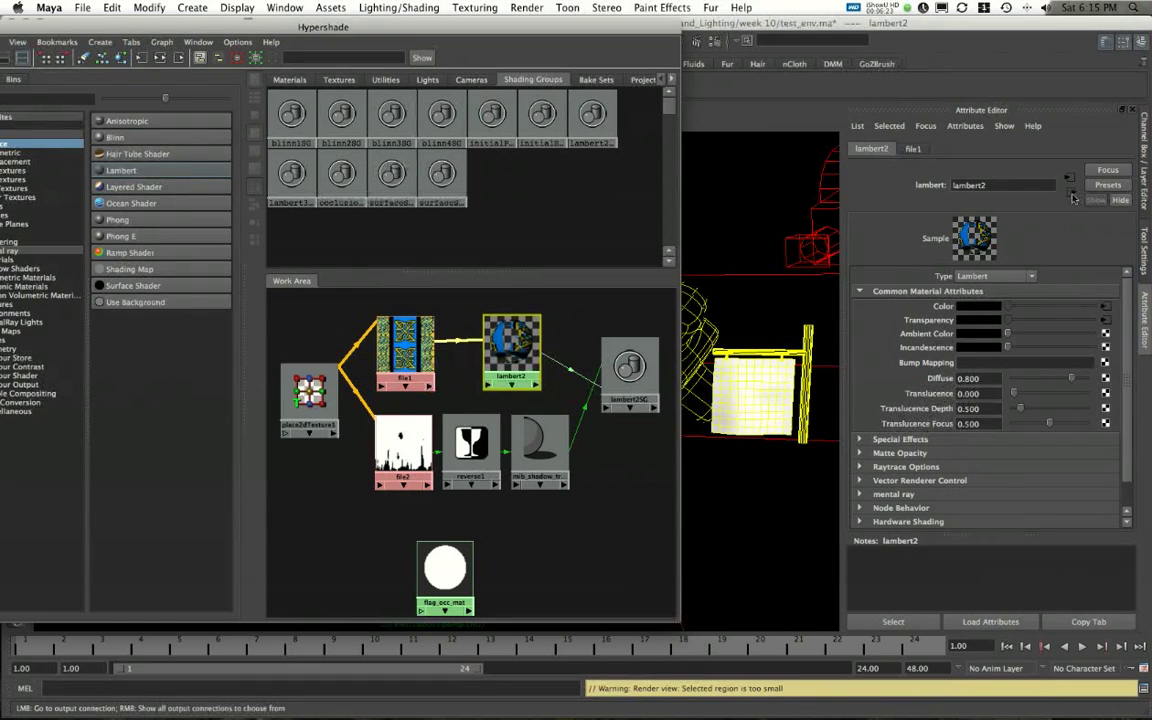
pyautogui.click(628, 368)
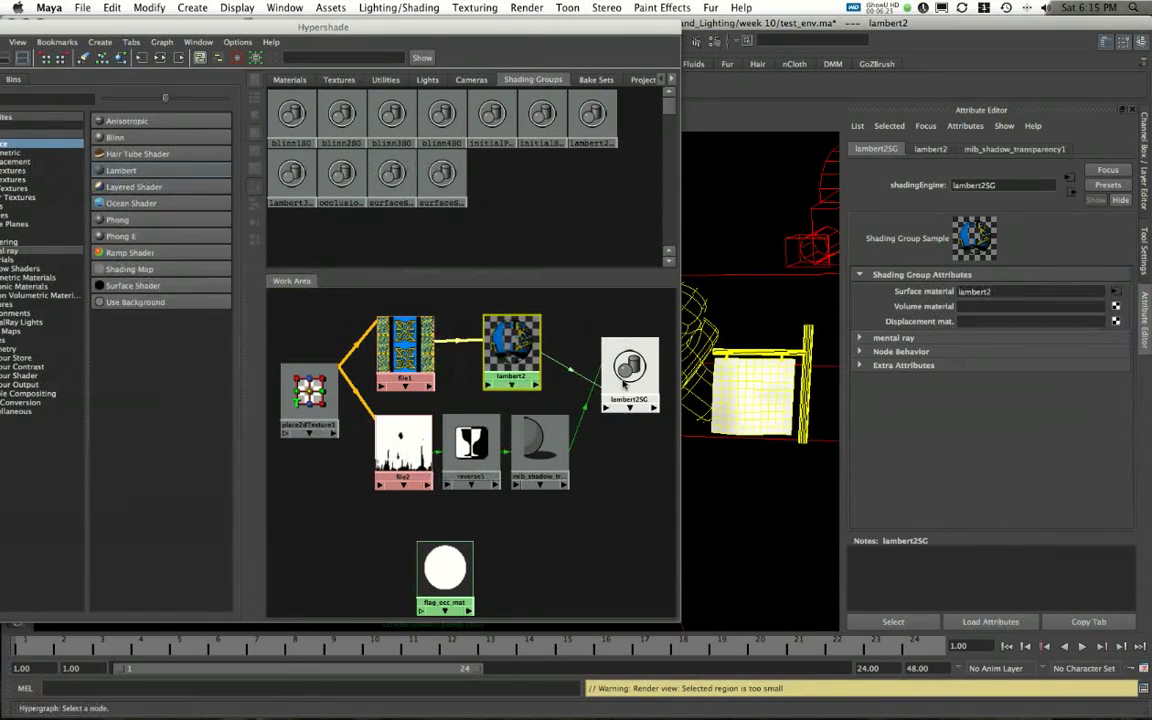
pyautogui.click(628, 370)
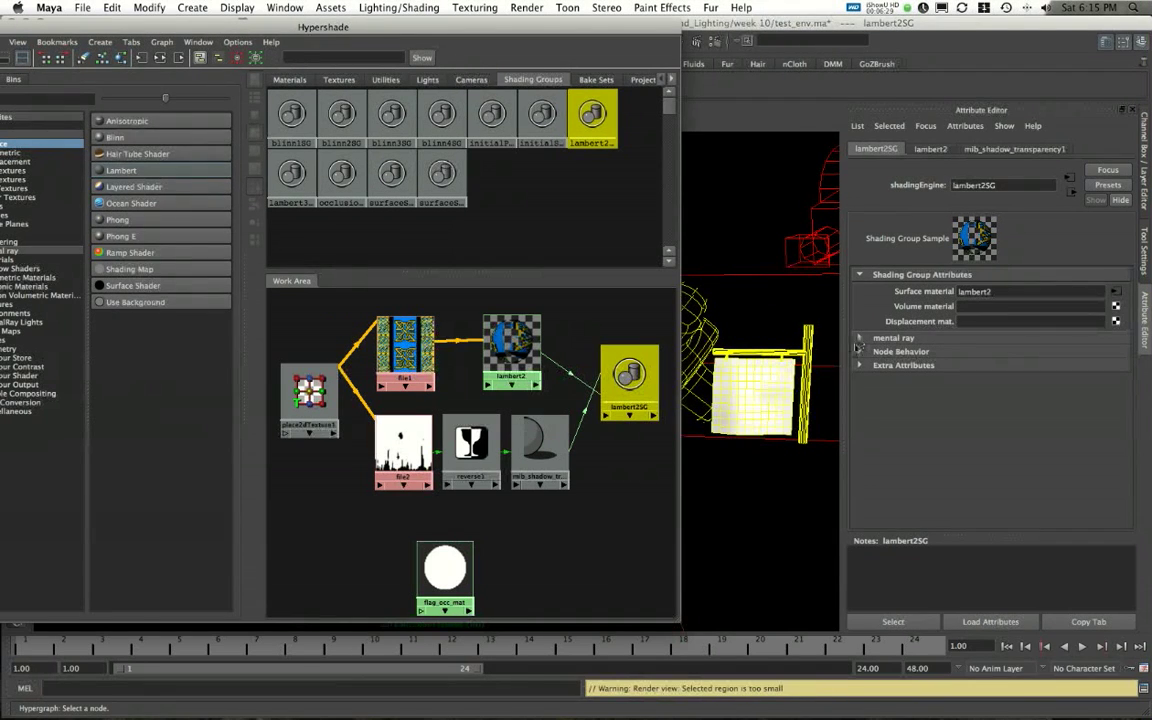
pyautogui.moveTo(420, 360)
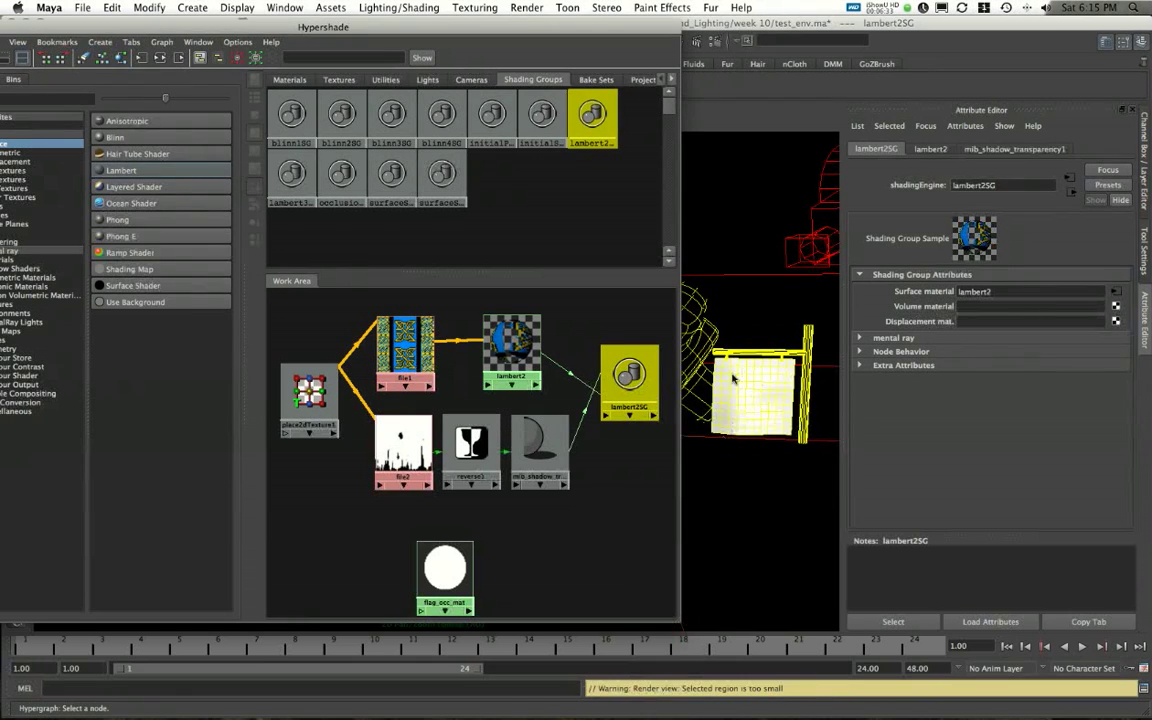
pyautogui.moveTo(720, 444)
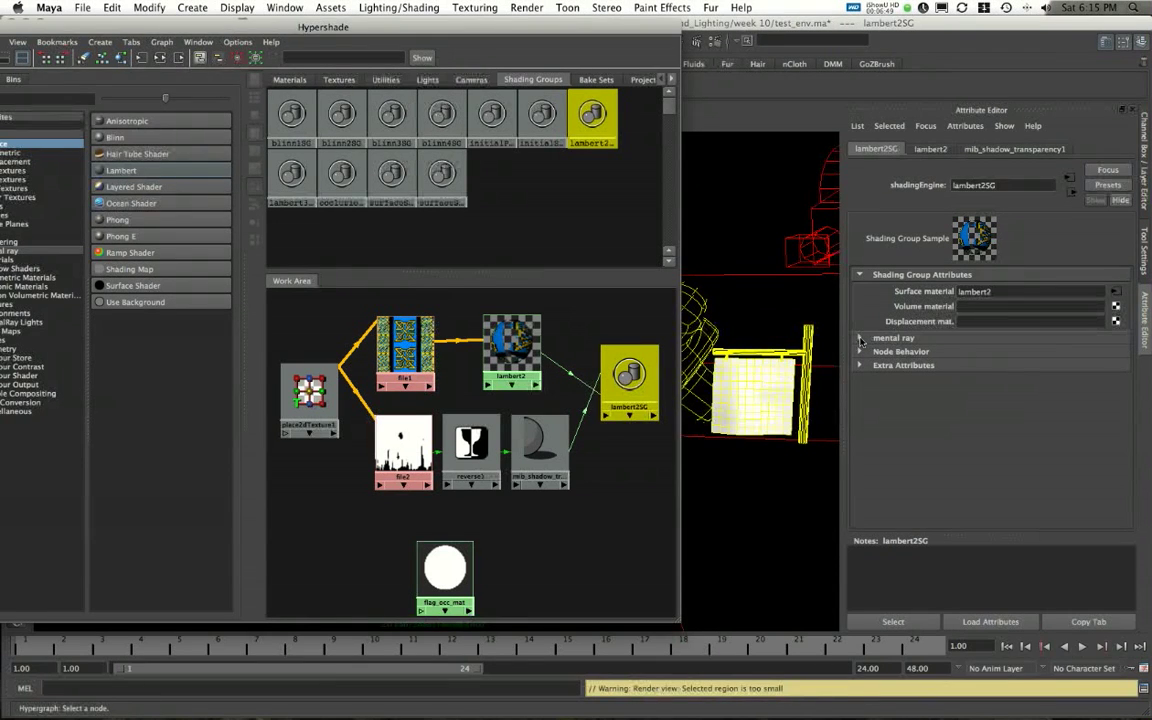
pyautogui.click(860, 336)
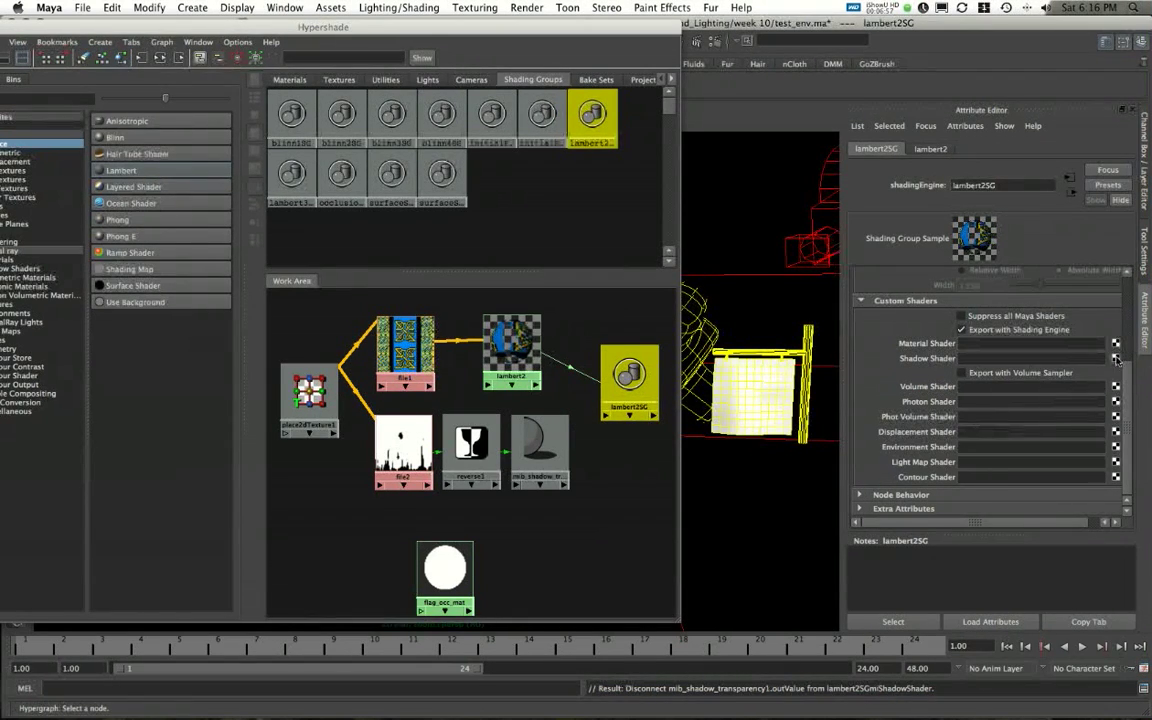
pyautogui.click(1116, 358)
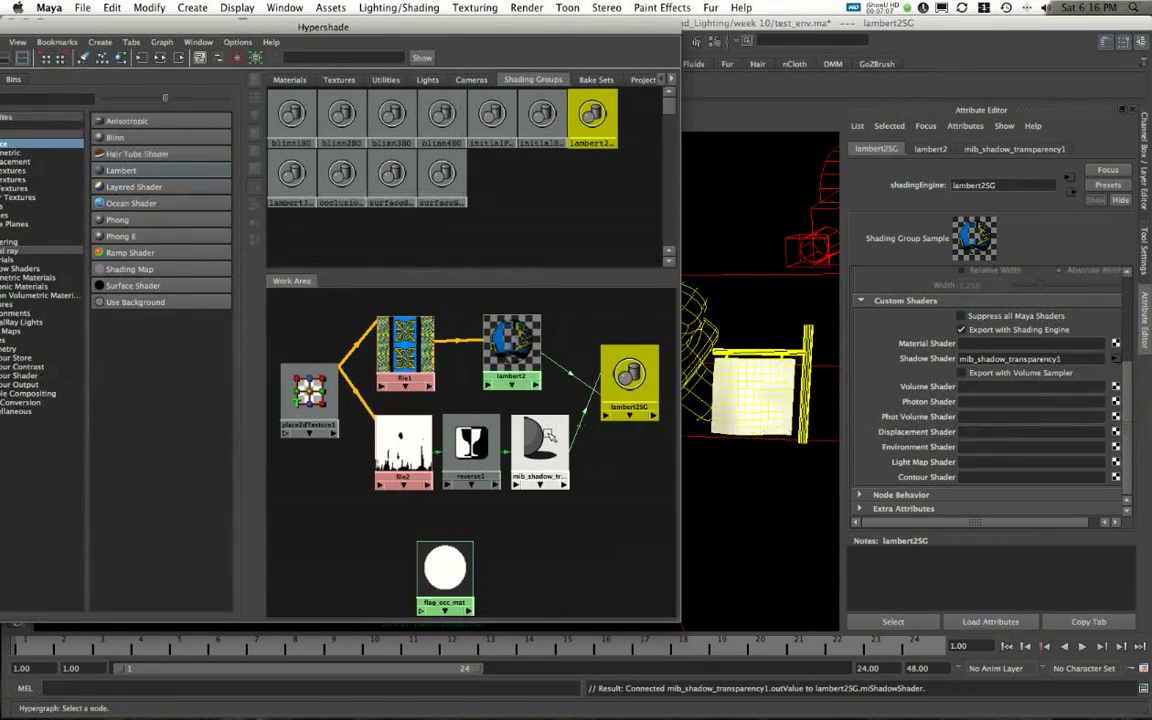
# Review the shadow transparency node and the flag's transparency image node settings.
pyautogui.click(536, 444)
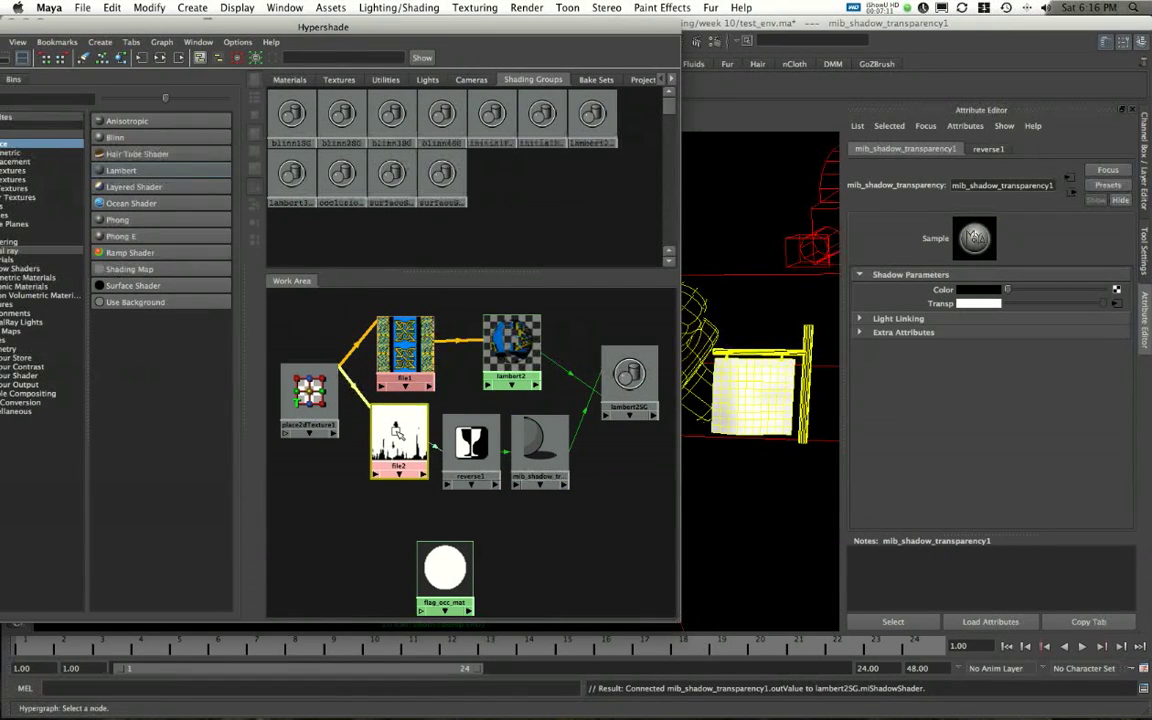
pyautogui.click(400, 456)
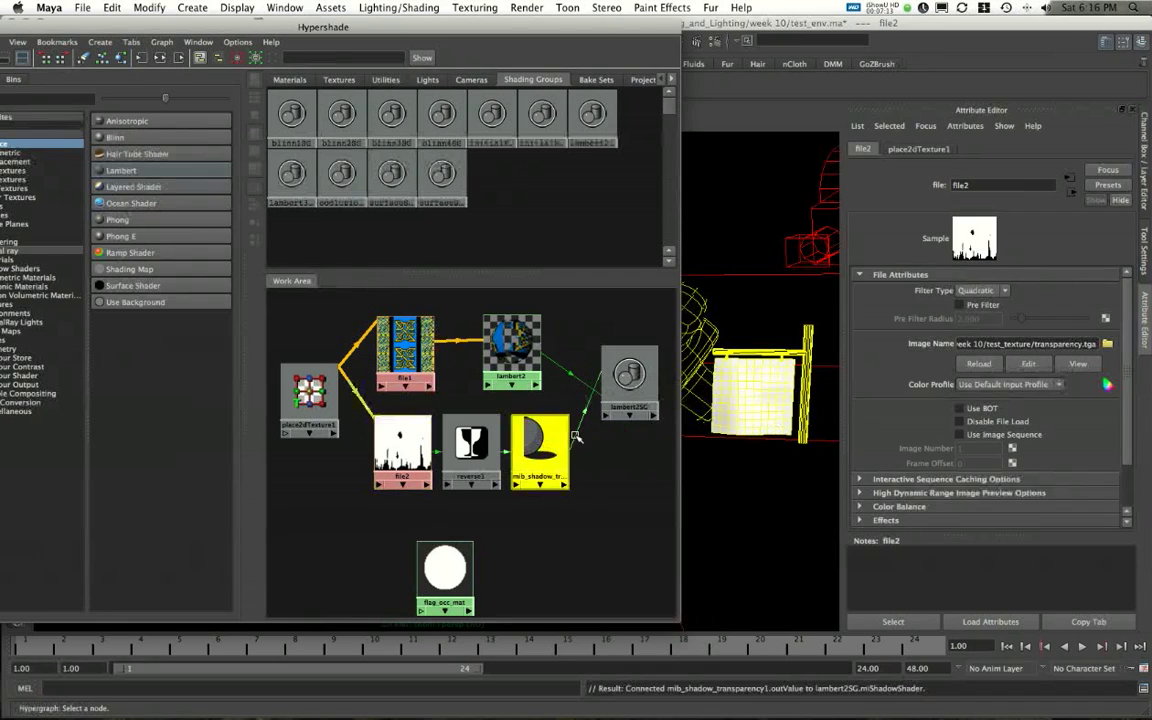
pyautogui.click(532, 448)
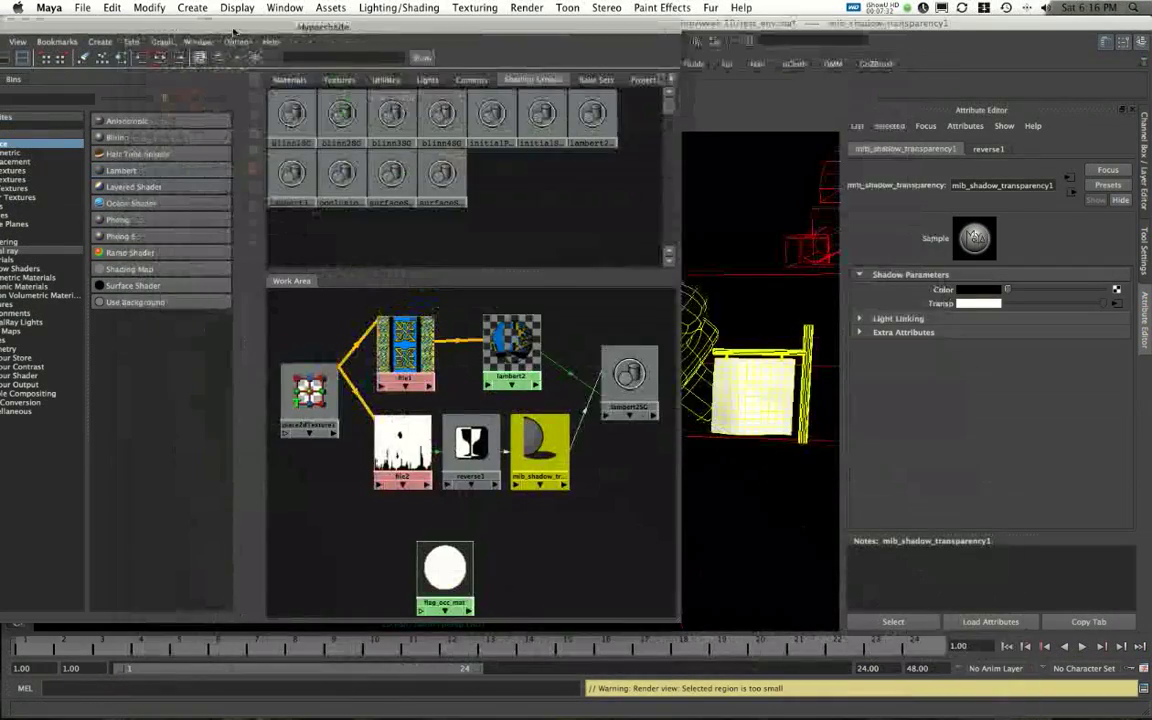
pyautogui.click(476, 456)
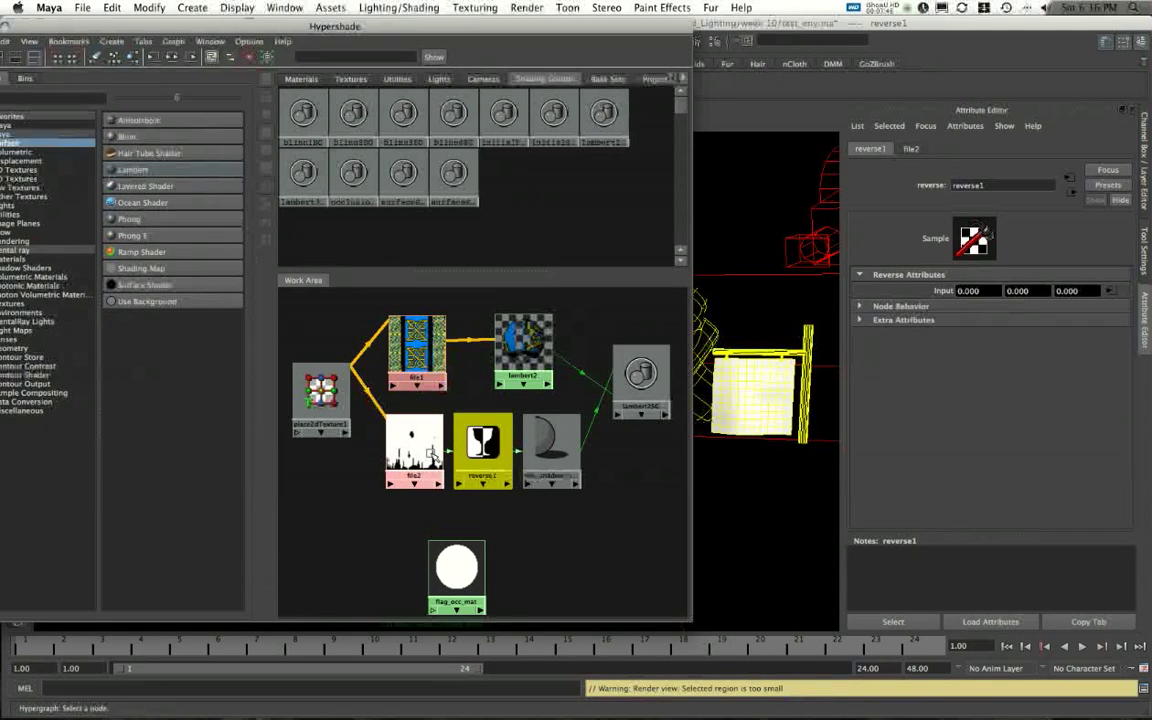
pyautogui.click(548, 444)
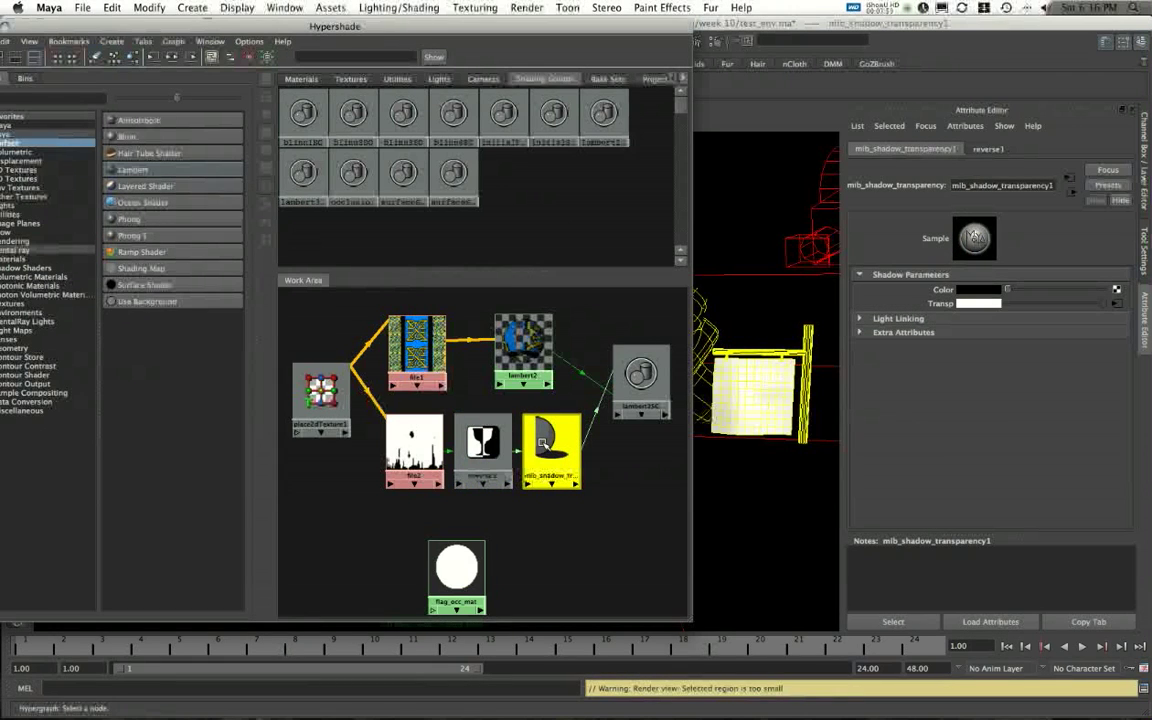
pyautogui.moveTo(548, 456)
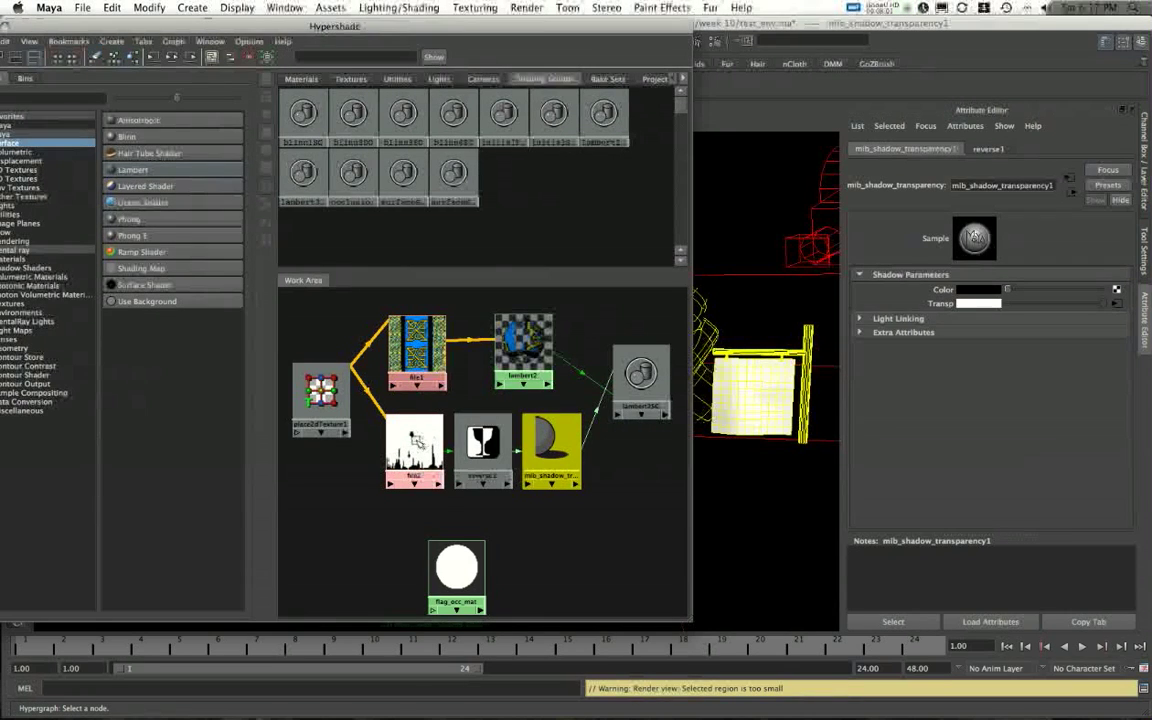
pyautogui.click(480, 448)
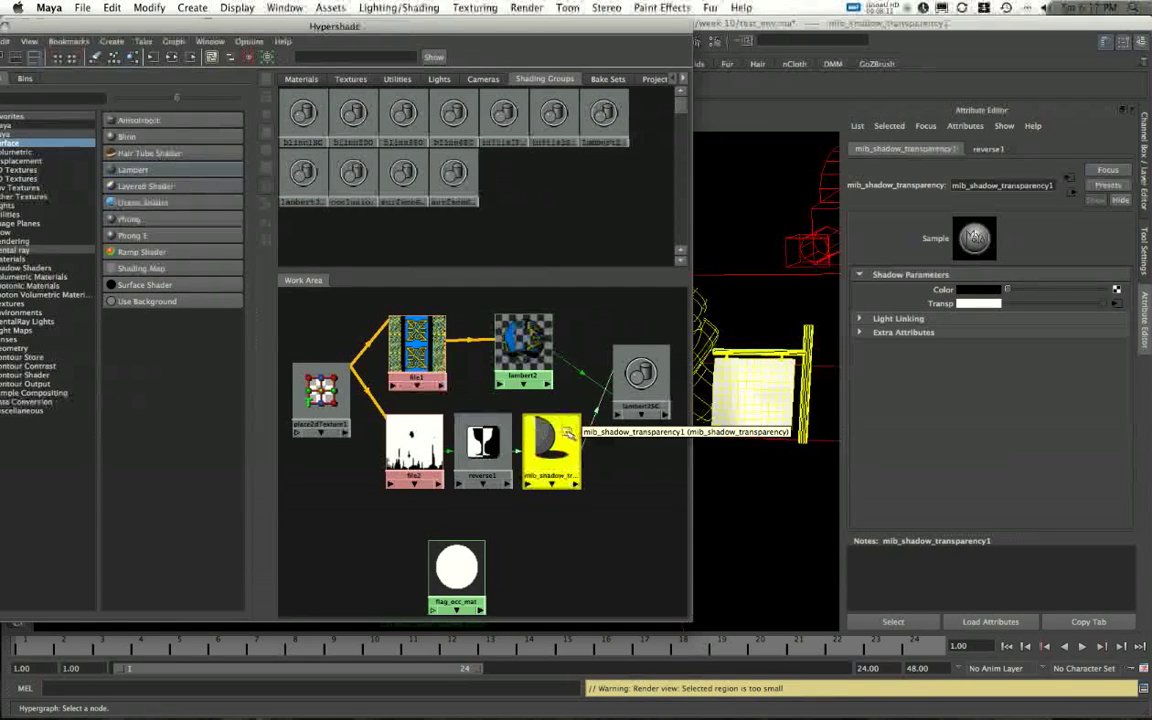
pyautogui.moveTo(790, 442)
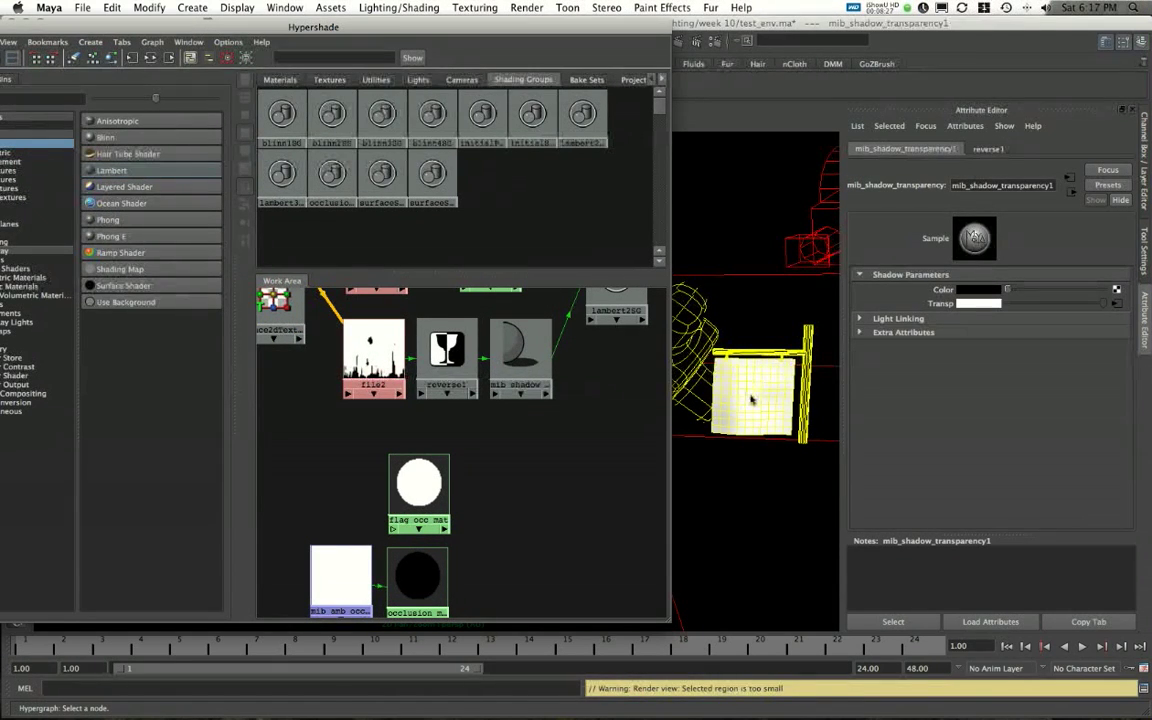
# Close the Hypershade window before saving the scene.
pyautogui.click(416, 486)
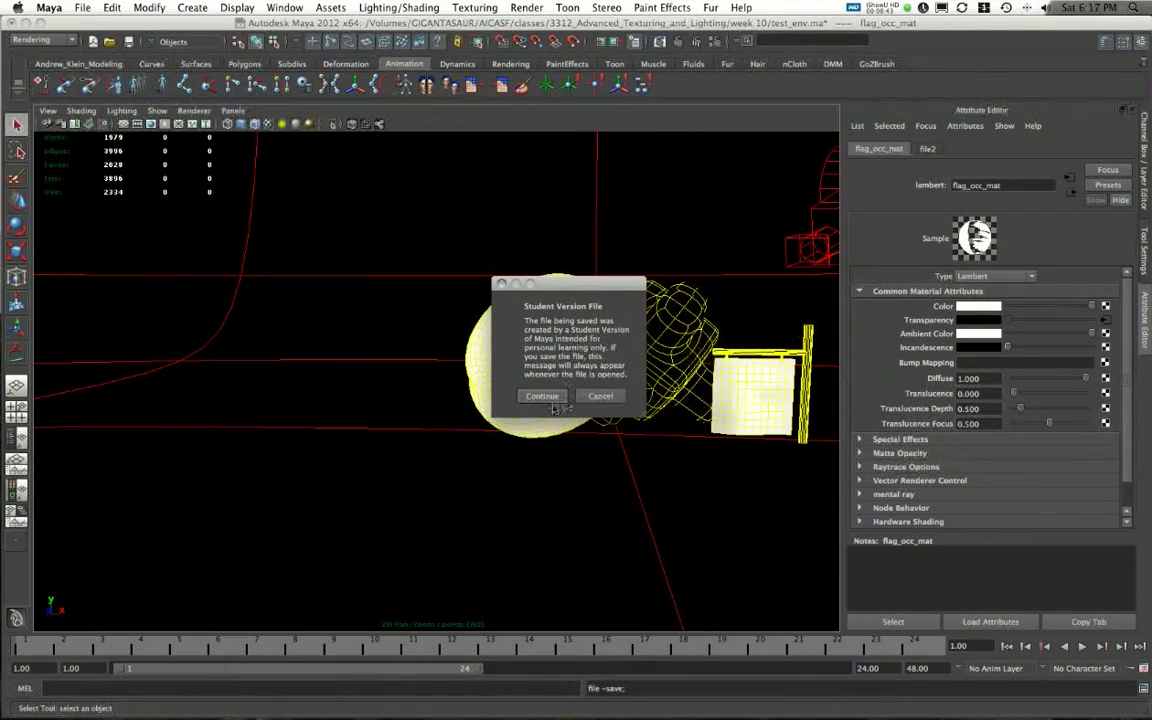
# Confirm the Student Version notice, render the current frame and close the preview.
pyautogui.click(542, 396)
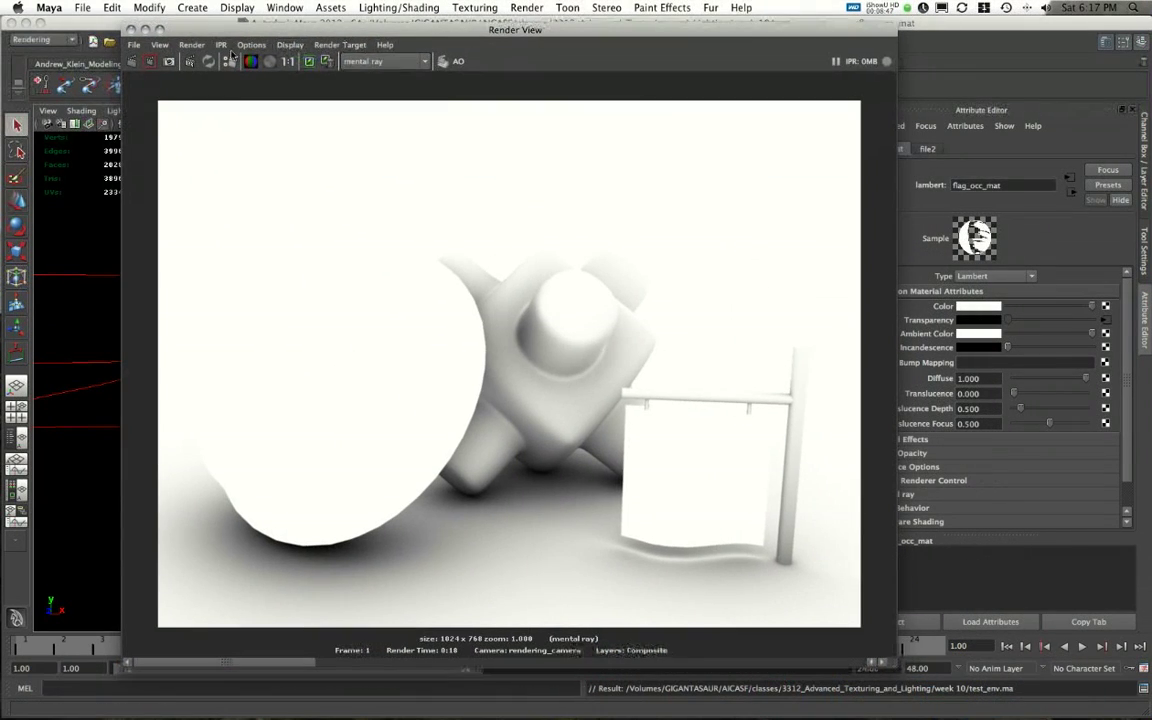
pyautogui.click(138, 60)
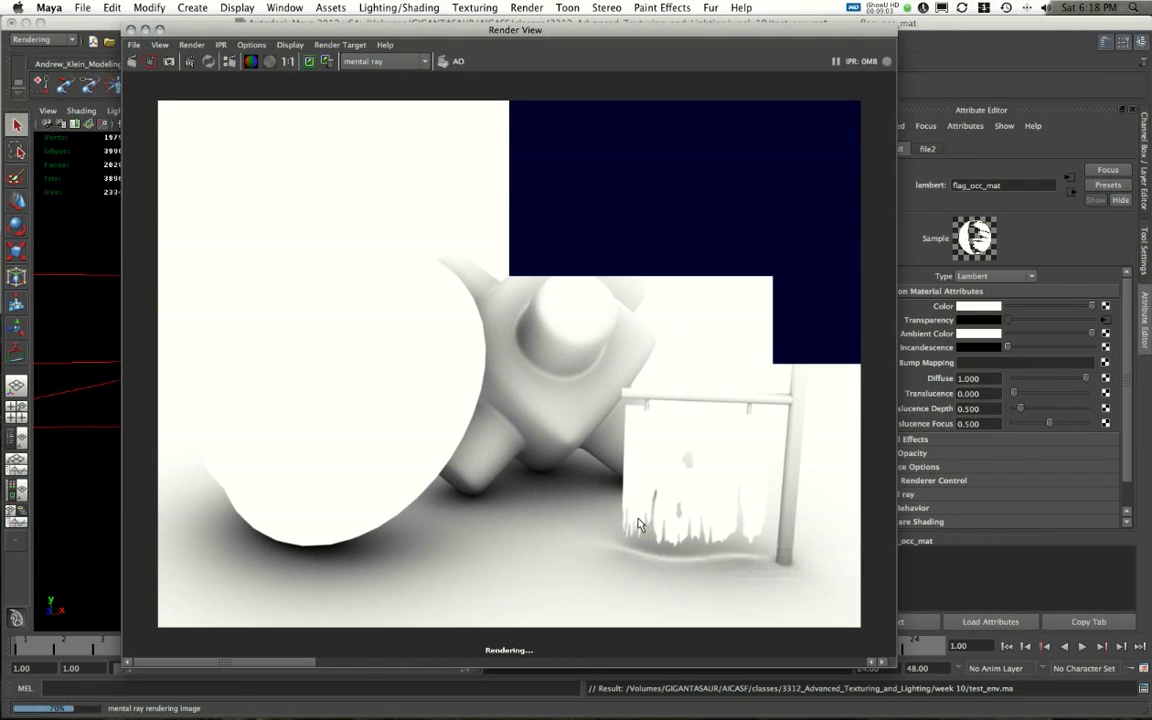
pyautogui.moveTo(848, 520)
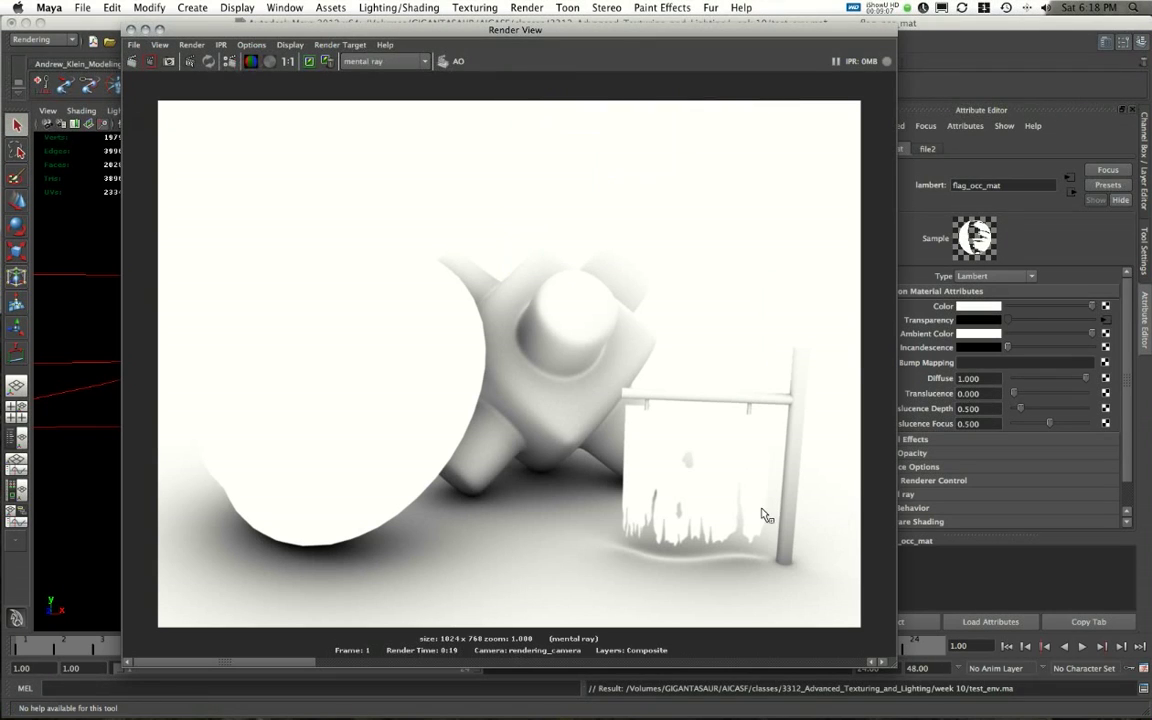
pyautogui.moveTo(284, 568)
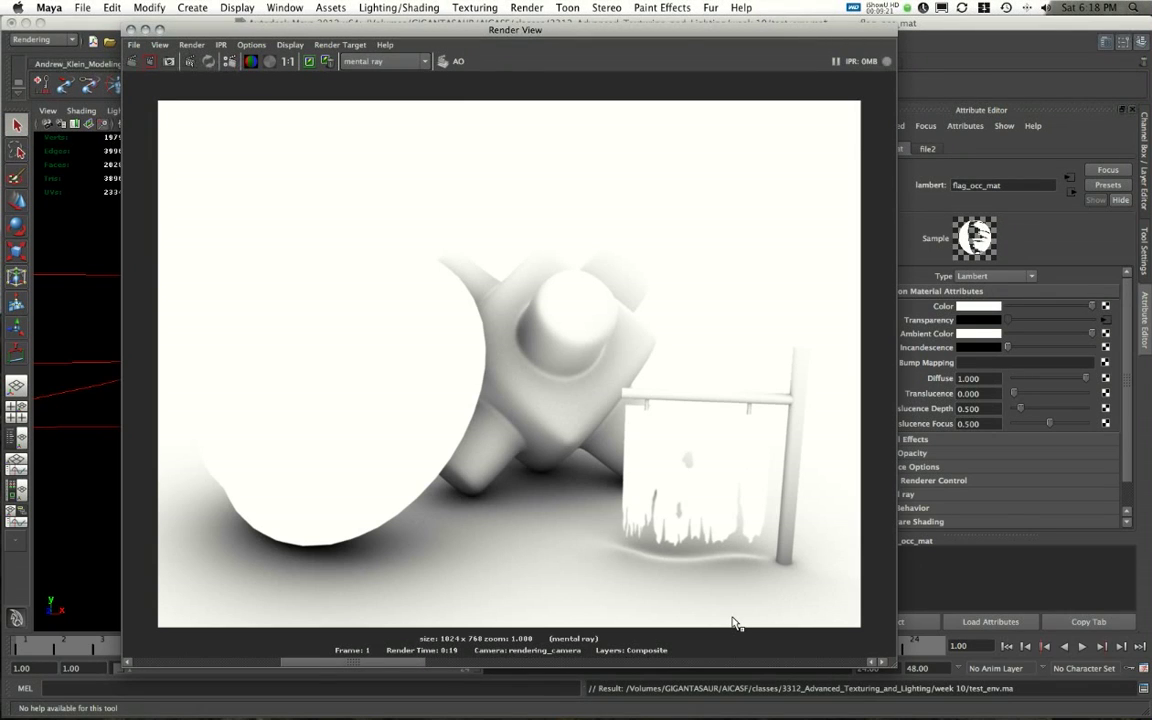
pyautogui.moveTo(270, 552)
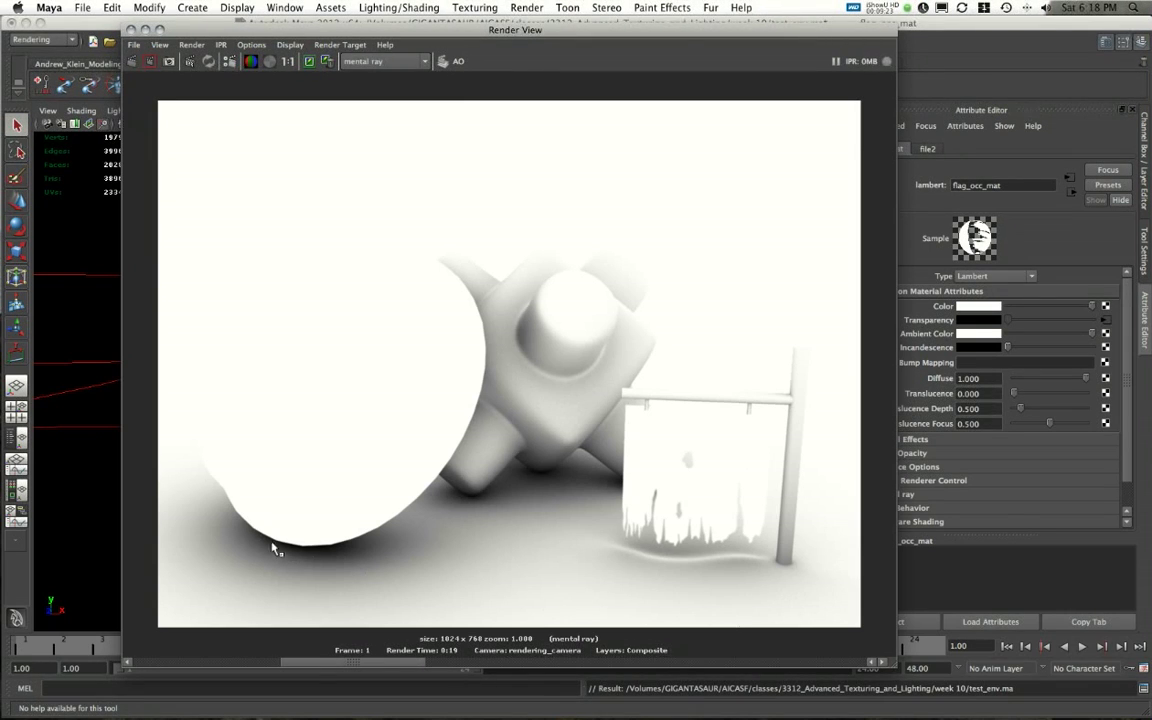
pyautogui.moveTo(412, 548)
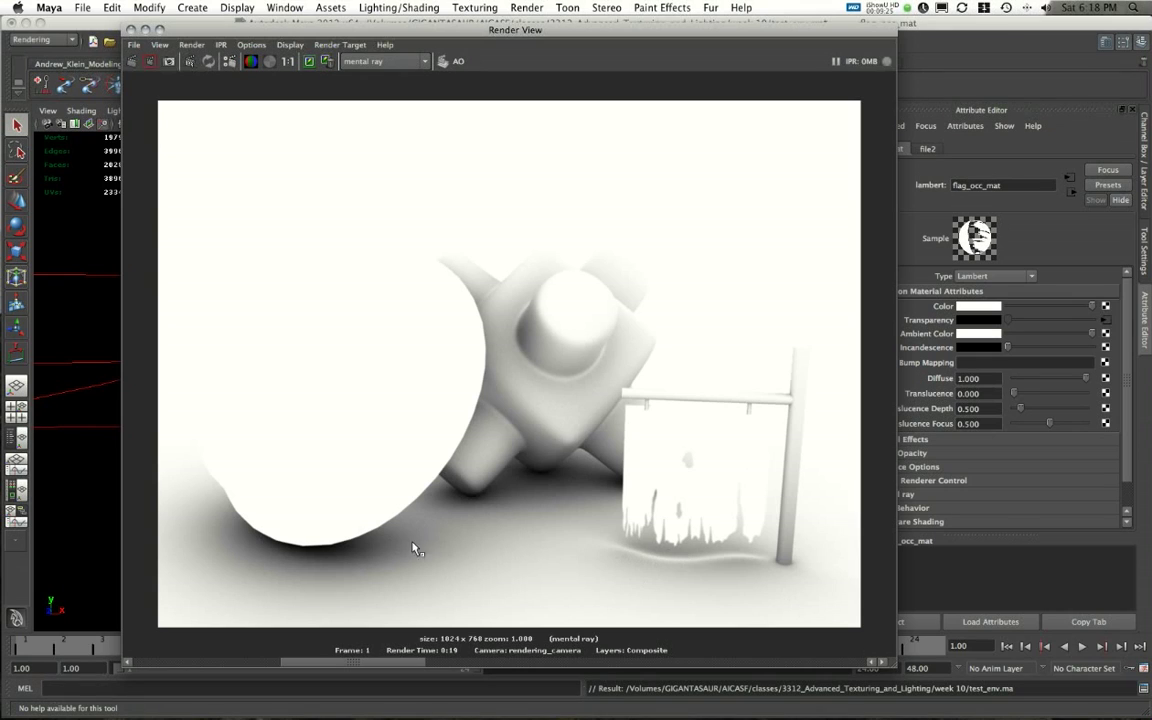
pyautogui.moveTo(364, 356)
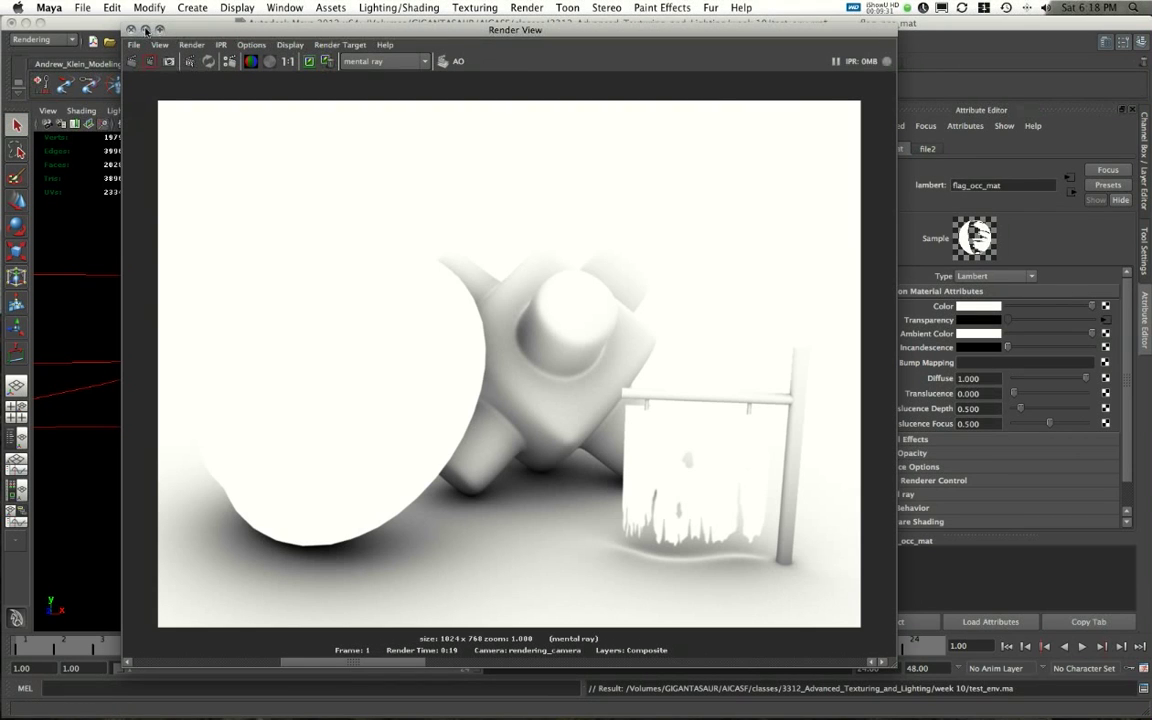
pyautogui.click(118, 24)
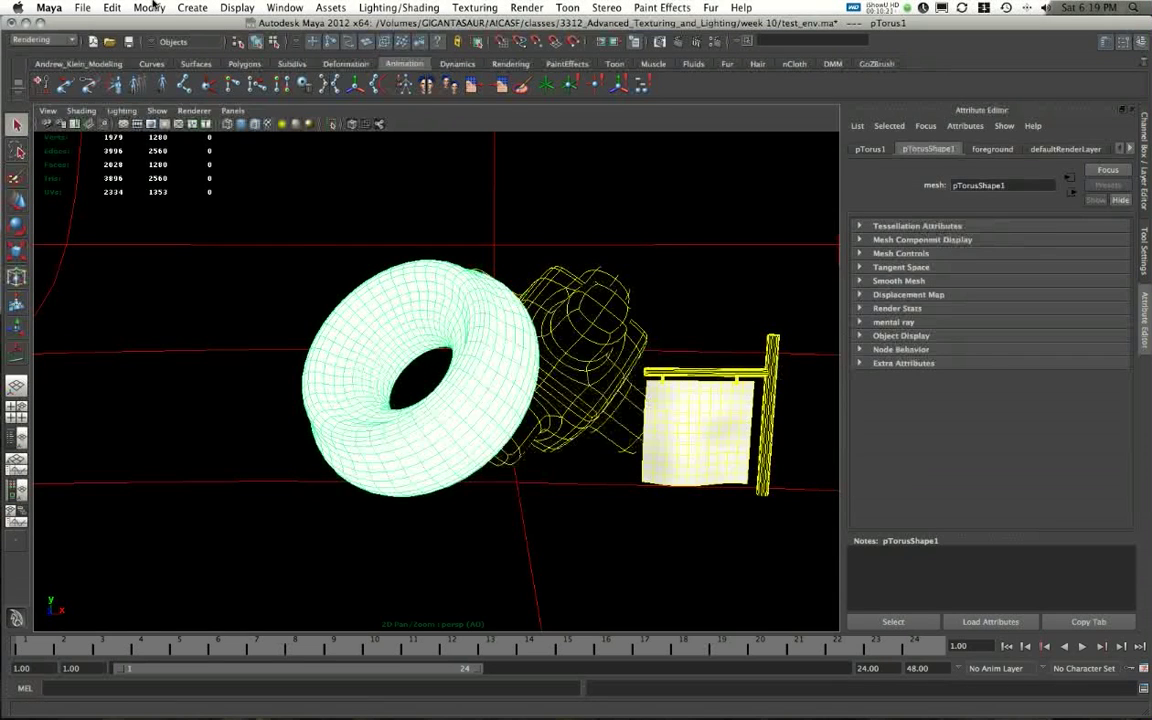
# Start Modify > Add Attribute for pTorus1 and name the new attribute miLabel.
pyautogui.click(154, 8)
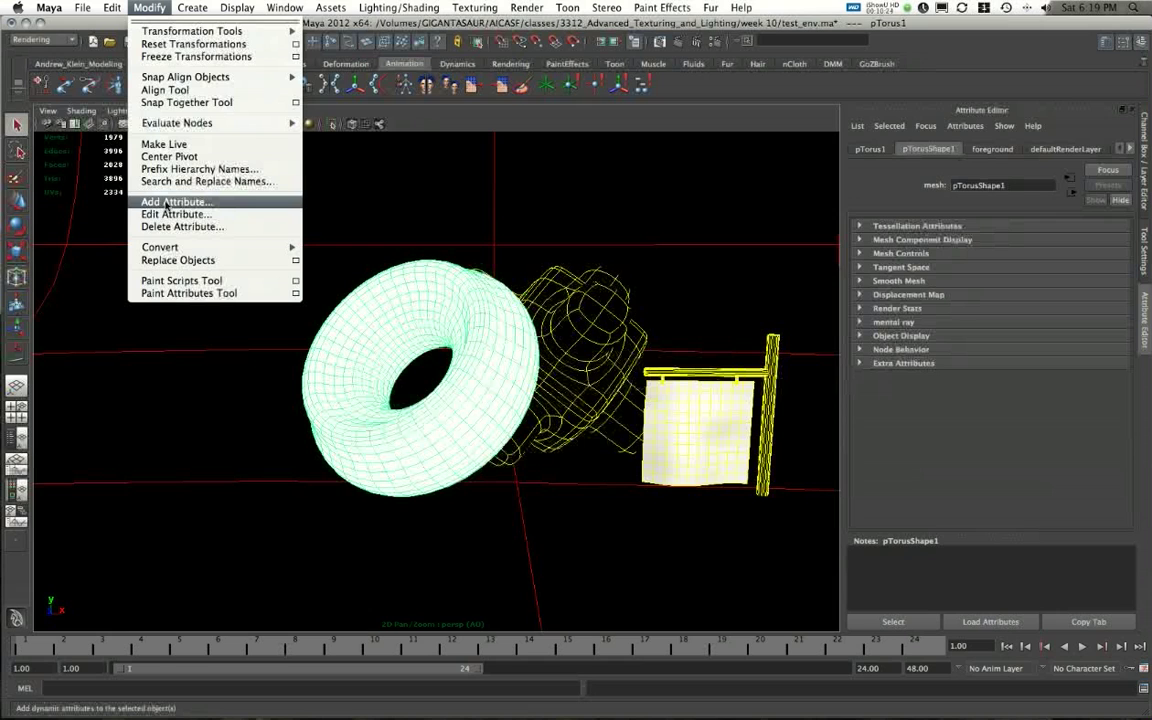
pyautogui.click(176, 200)
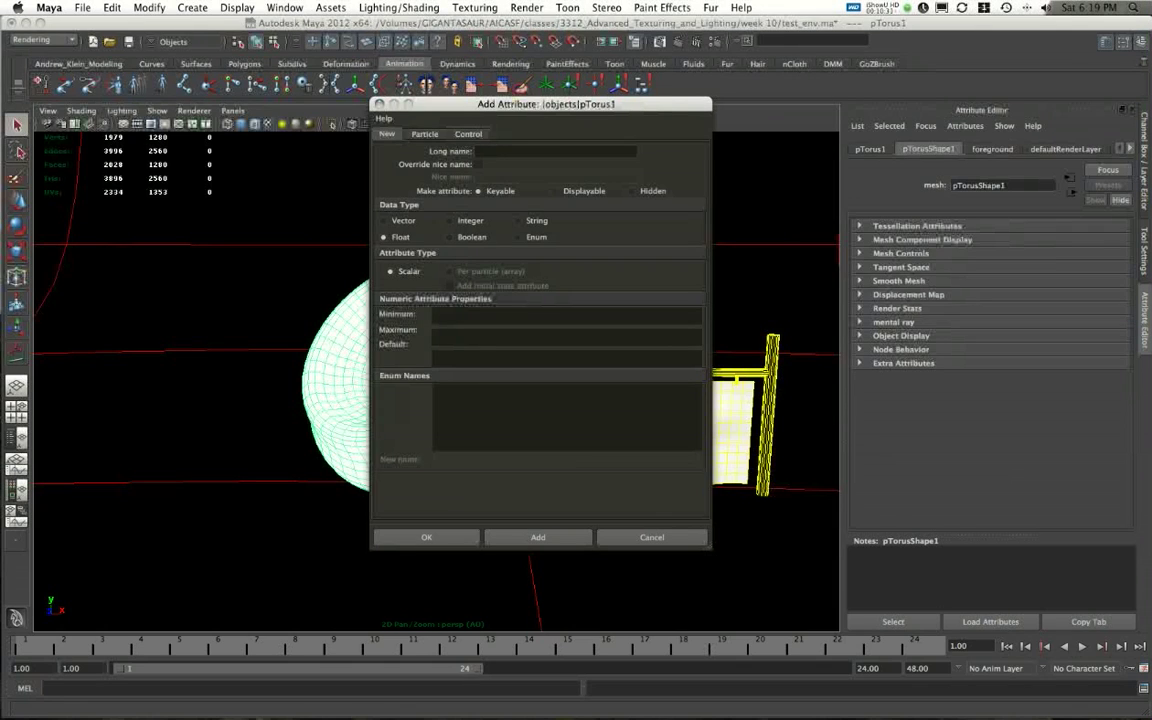
pyautogui.click(556, 152)
pyautogui.write('miLabel')
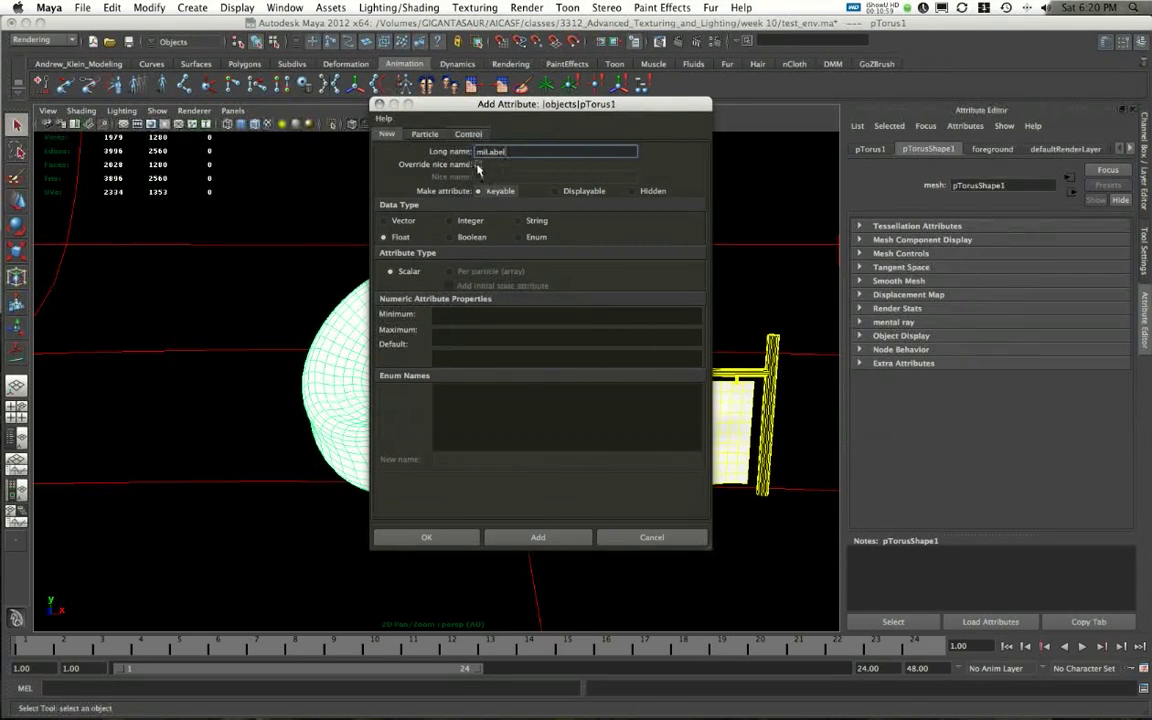
pyautogui.click(480, 164)
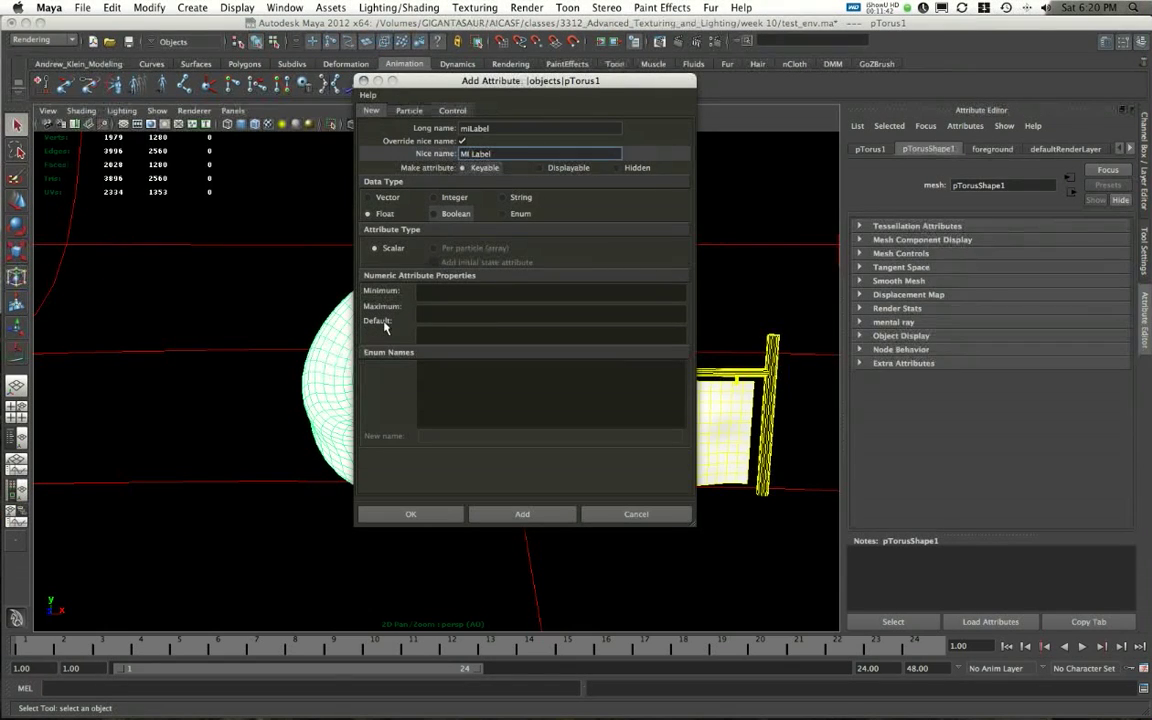
# Give miLabel a Float default of 22 and add it to the torus.
pyautogui.click(550, 334)
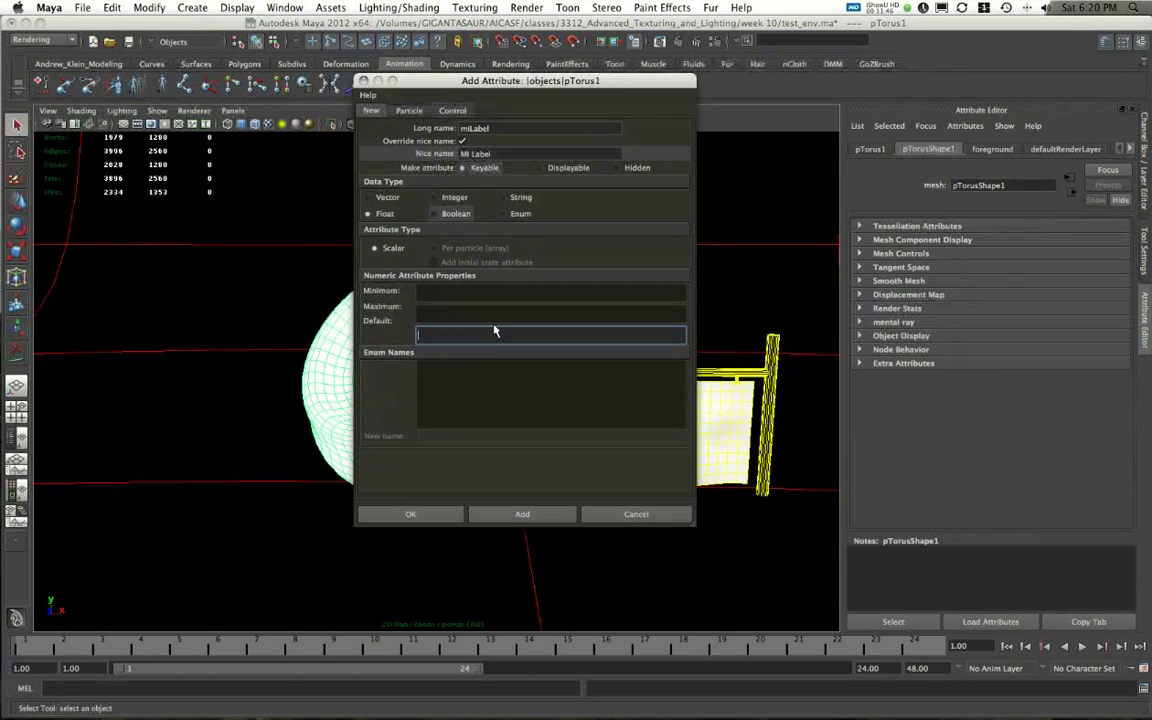
pyautogui.write('22')
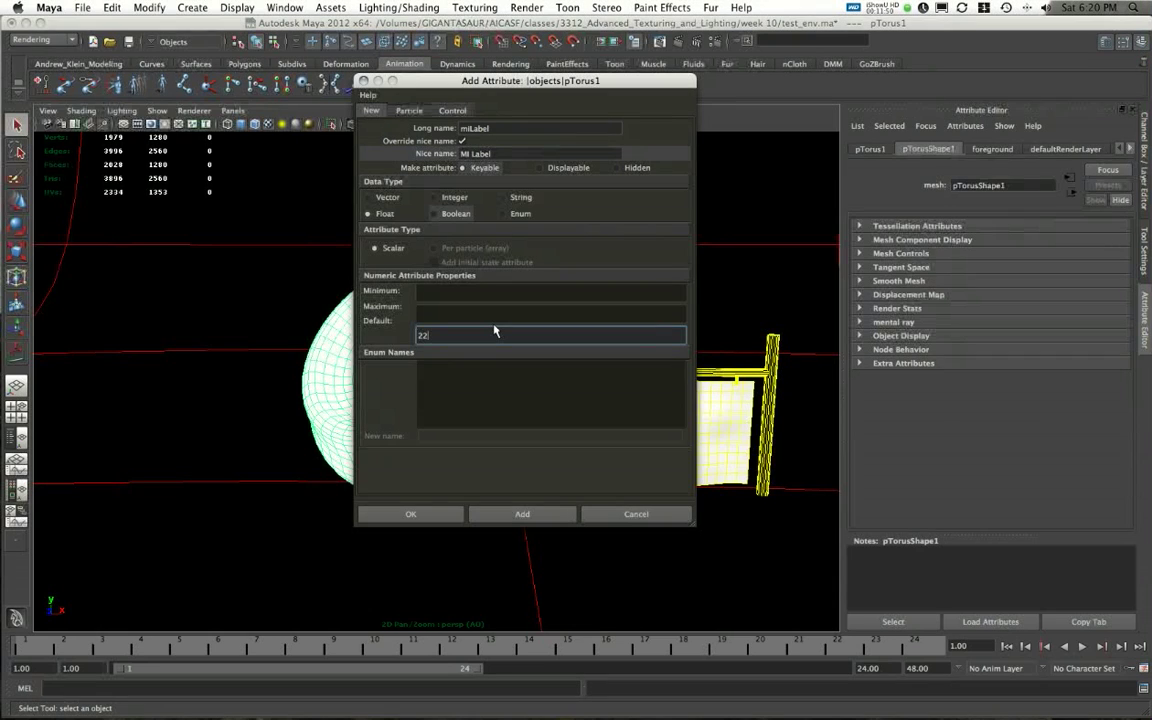
pyautogui.click(550, 292)
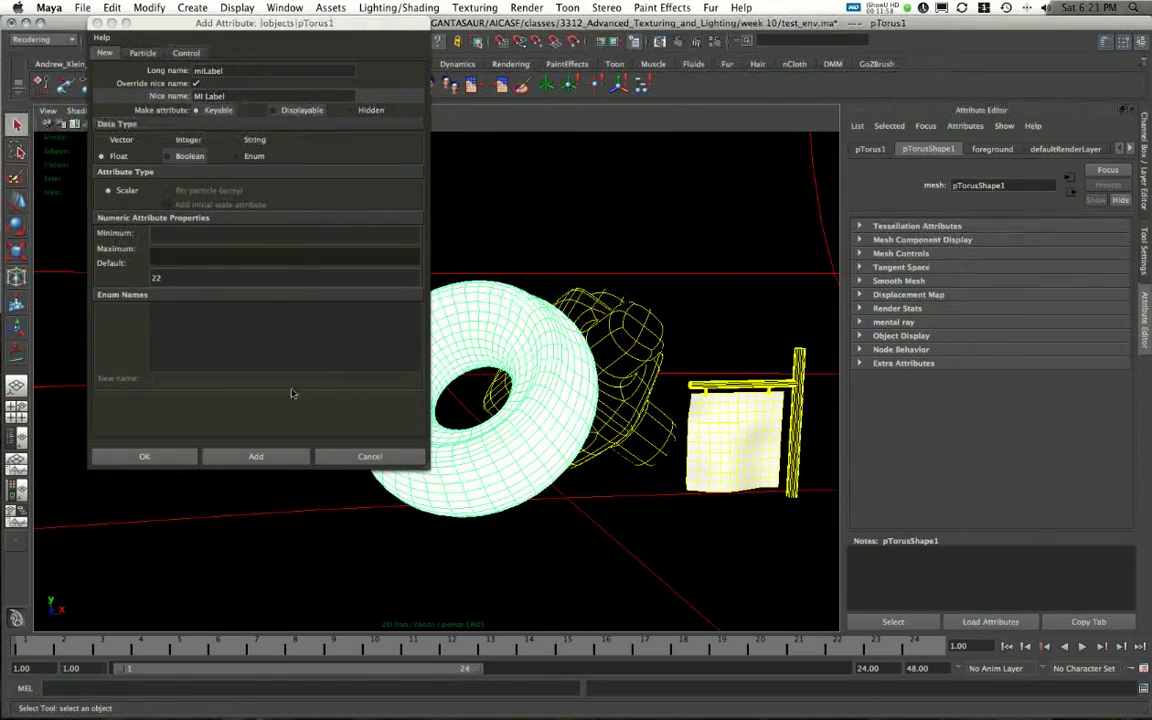
pyautogui.click(256, 456)
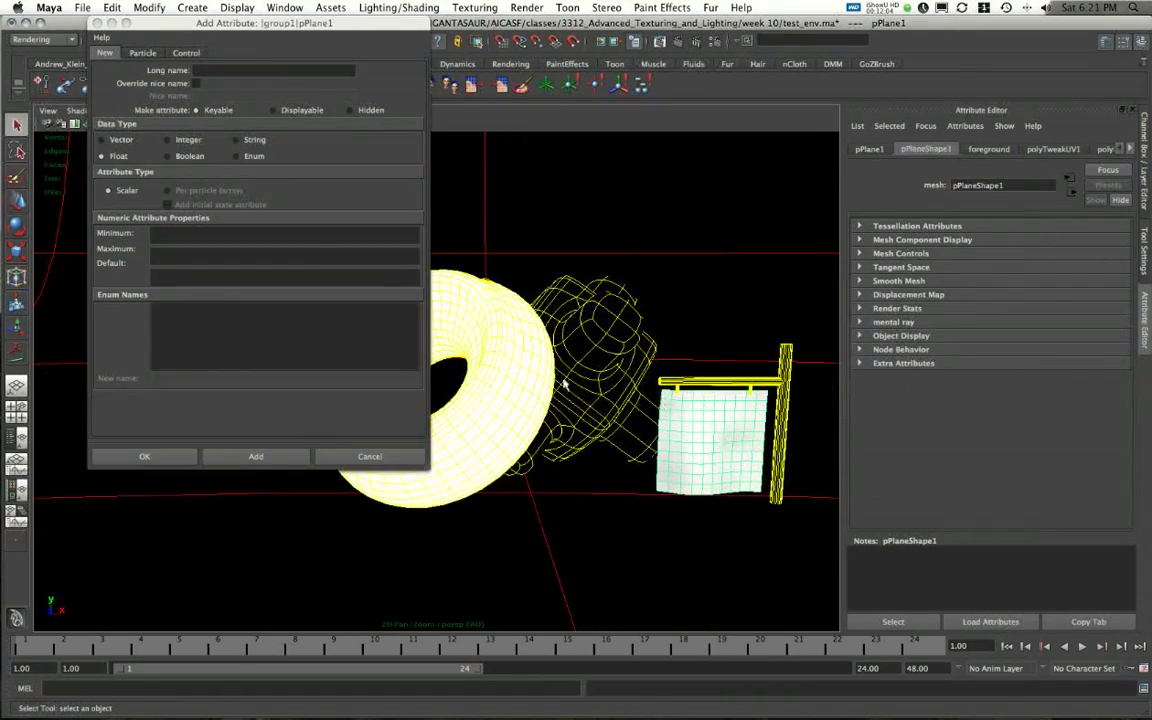
# Add a miLabel attribute with default 22 to pPlane1 and finish.
pyautogui.click(270, 68)
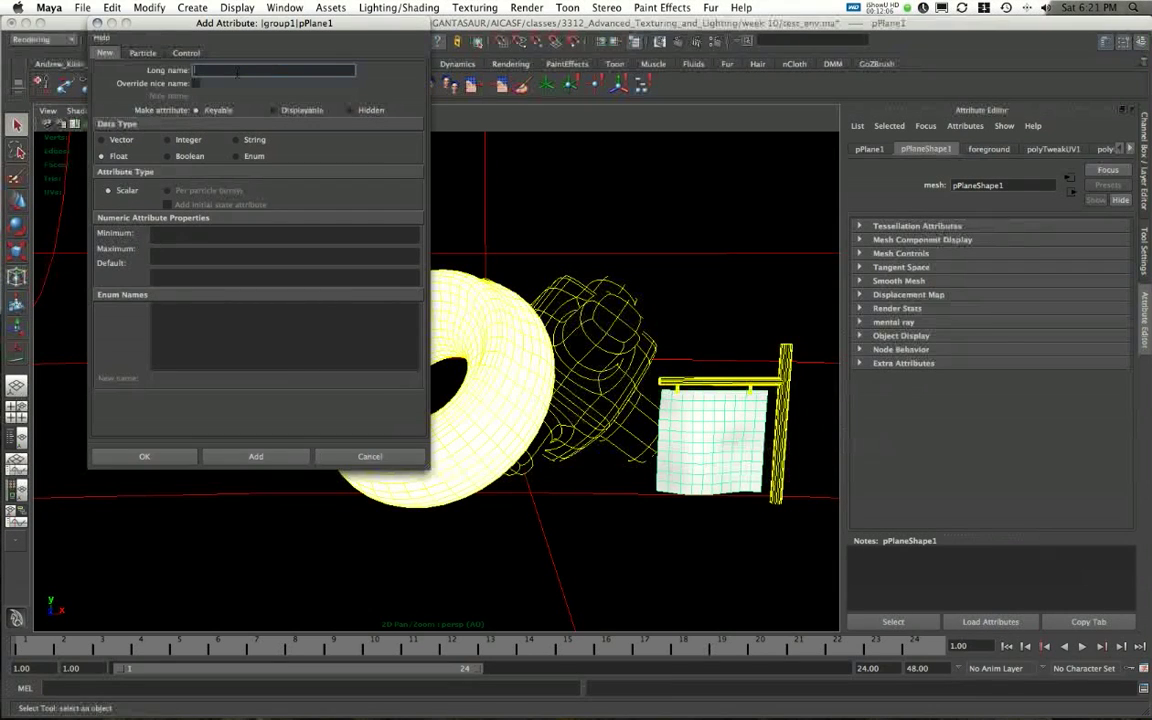
pyautogui.write('miLabel')
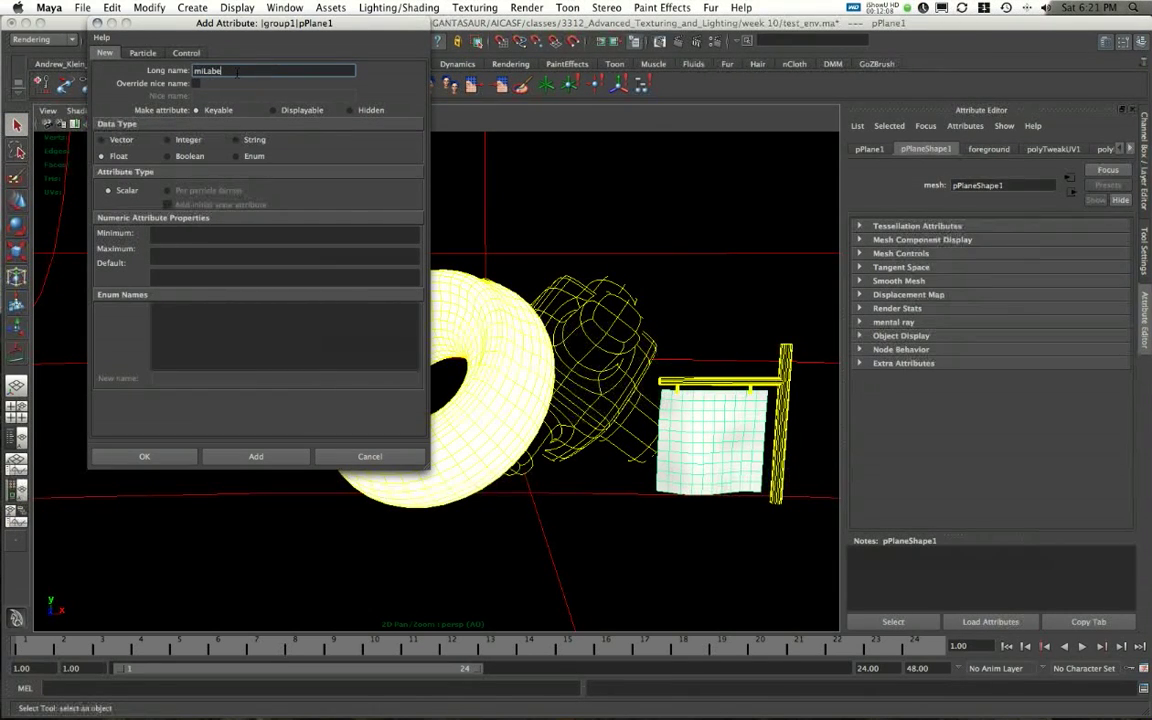
pyautogui.click(204, 96)
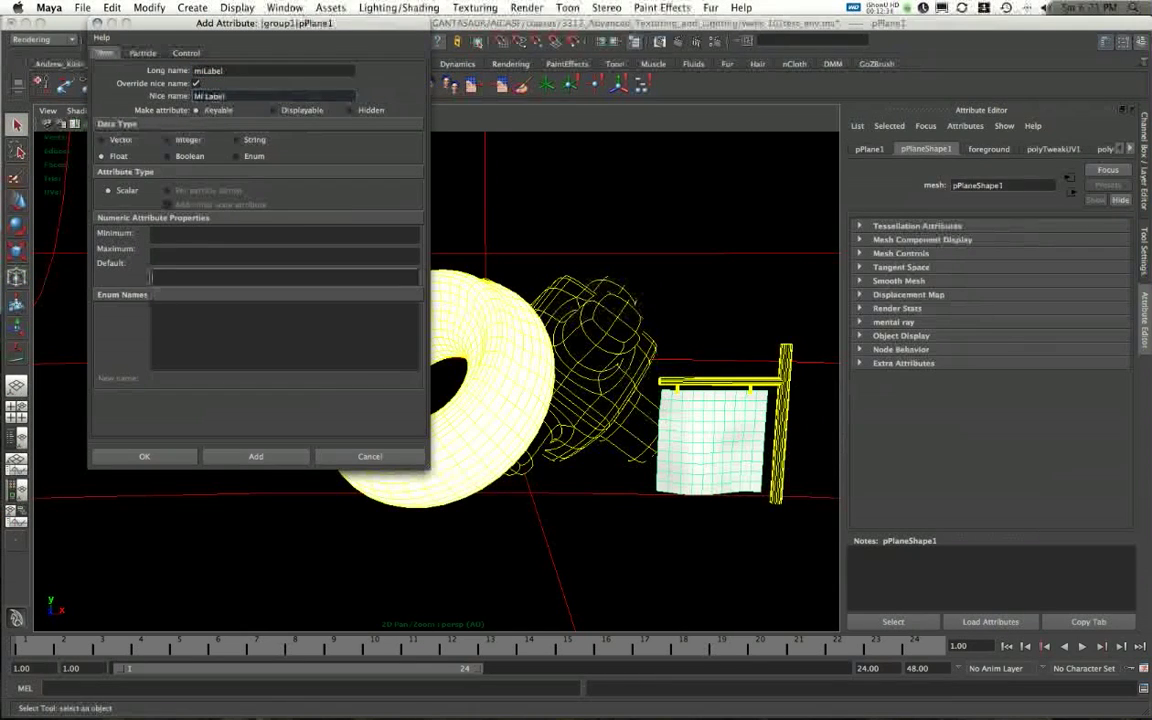
pyautogui.write('22')
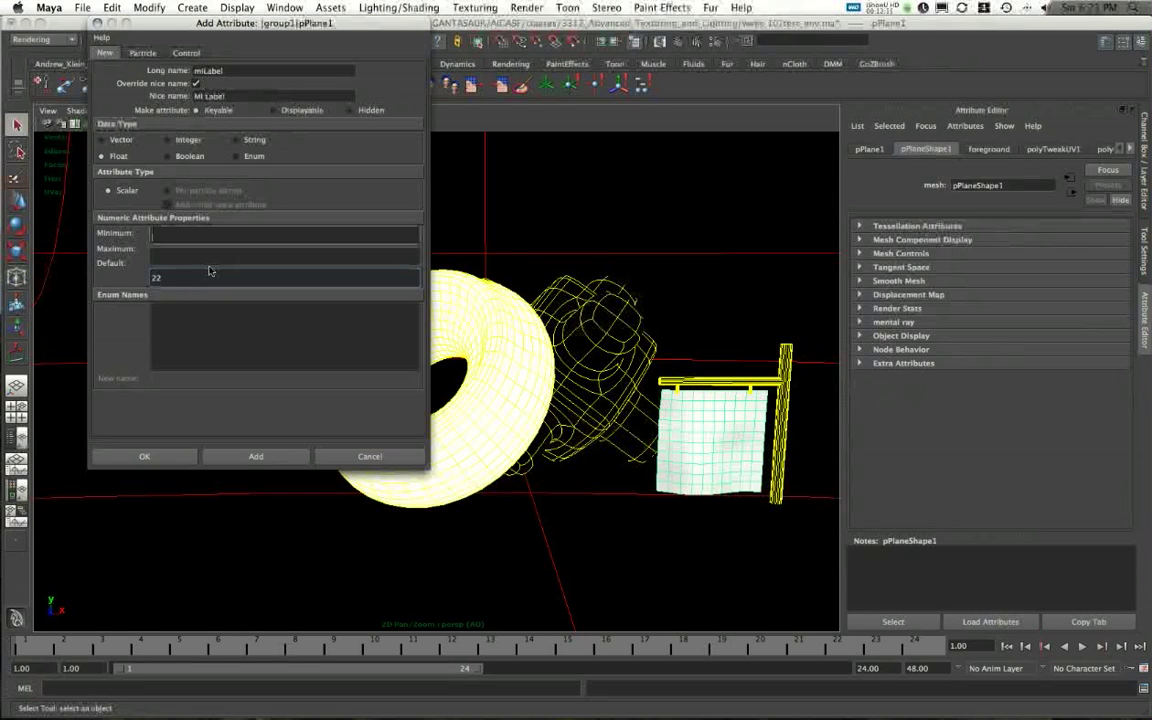
pyautogui.click(256, 456)
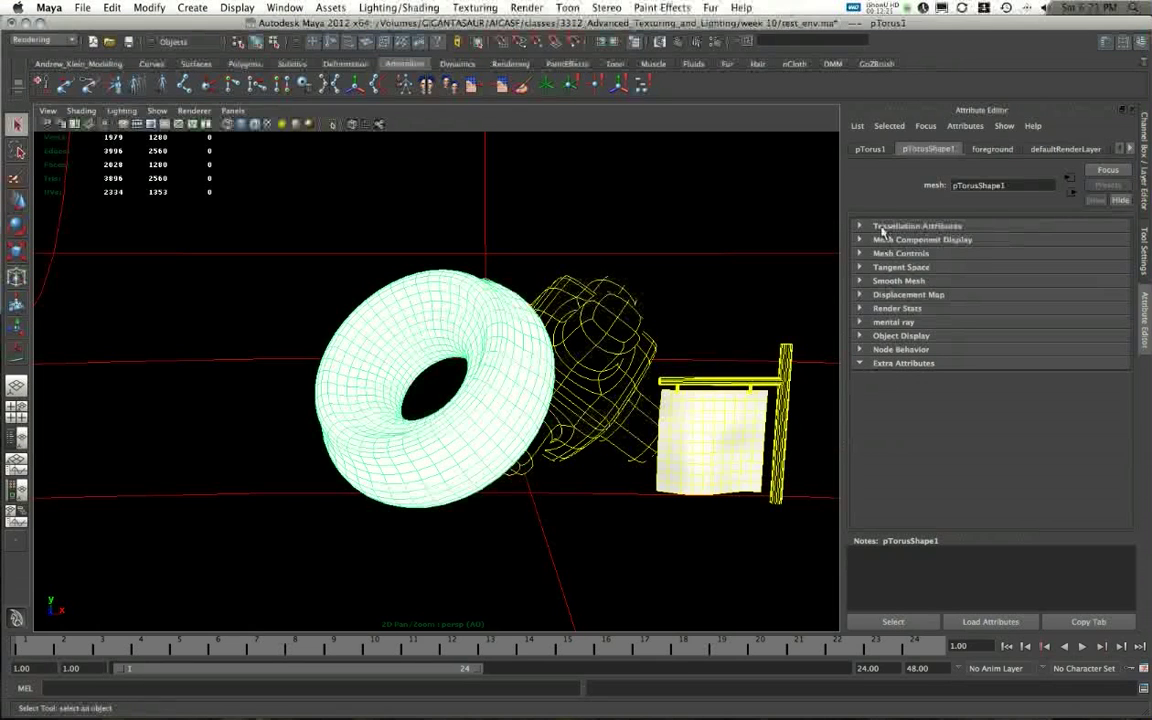
# Select the flag plane to confirm its Mi Label extra attribute reads 22.
pyautogui.click(868, 148)
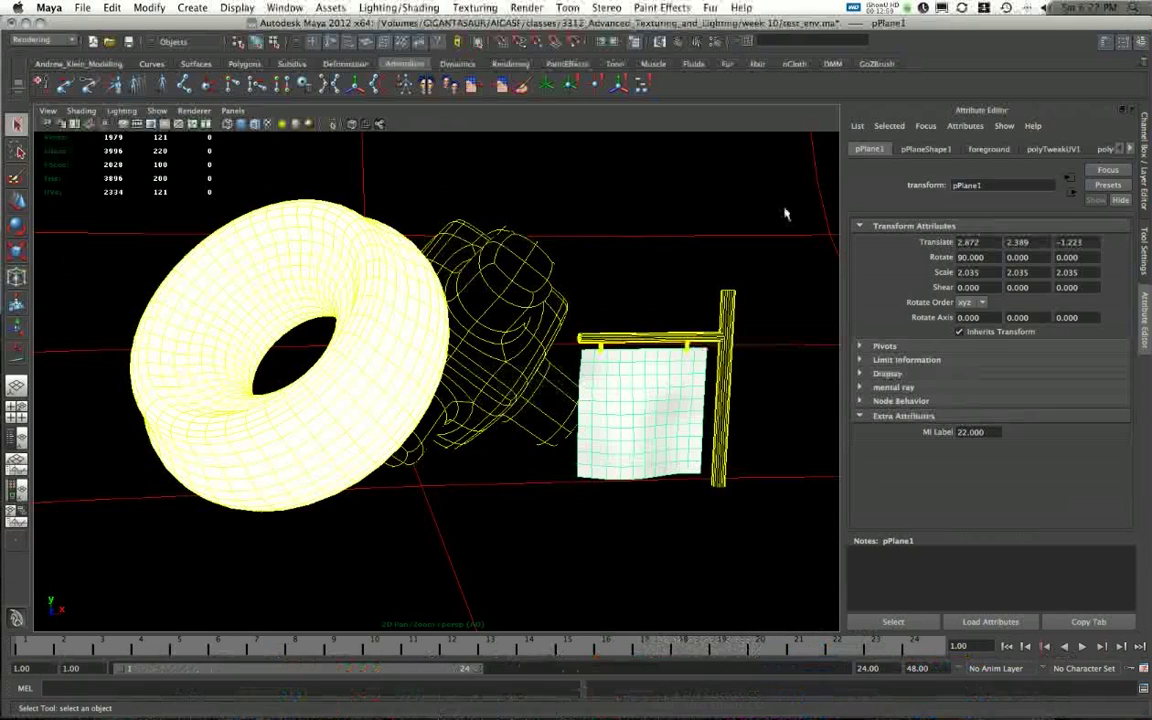
# Set mib_amb_occlusion1's Id Inclexcl to -22 via Hypershade, then close Hypershade.
pyautogui.click(284, 8)
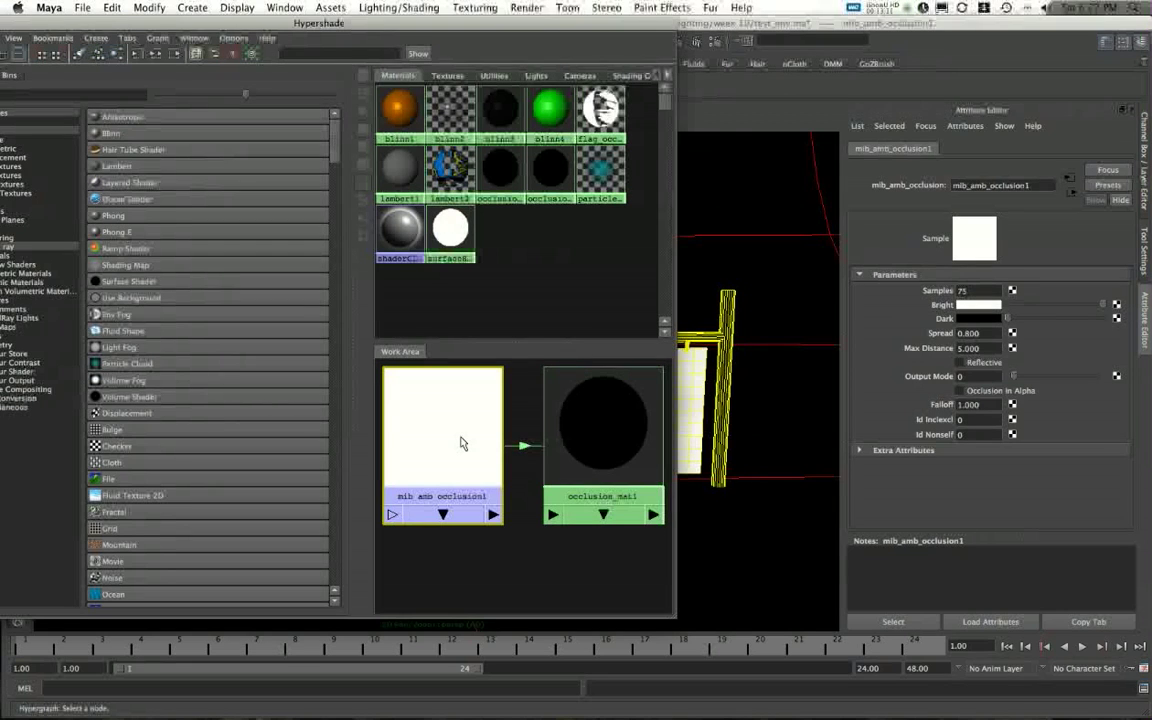
pyautogui.moveTo(476, 436)
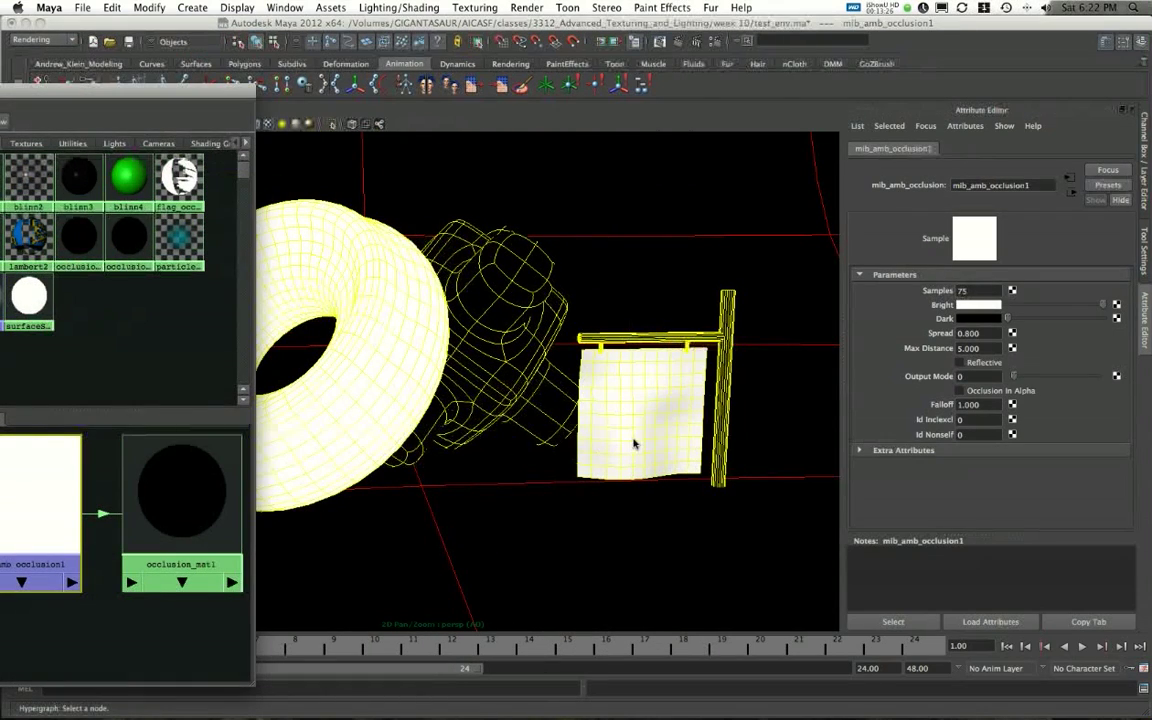
pyautogui.moveTo(630, 444)
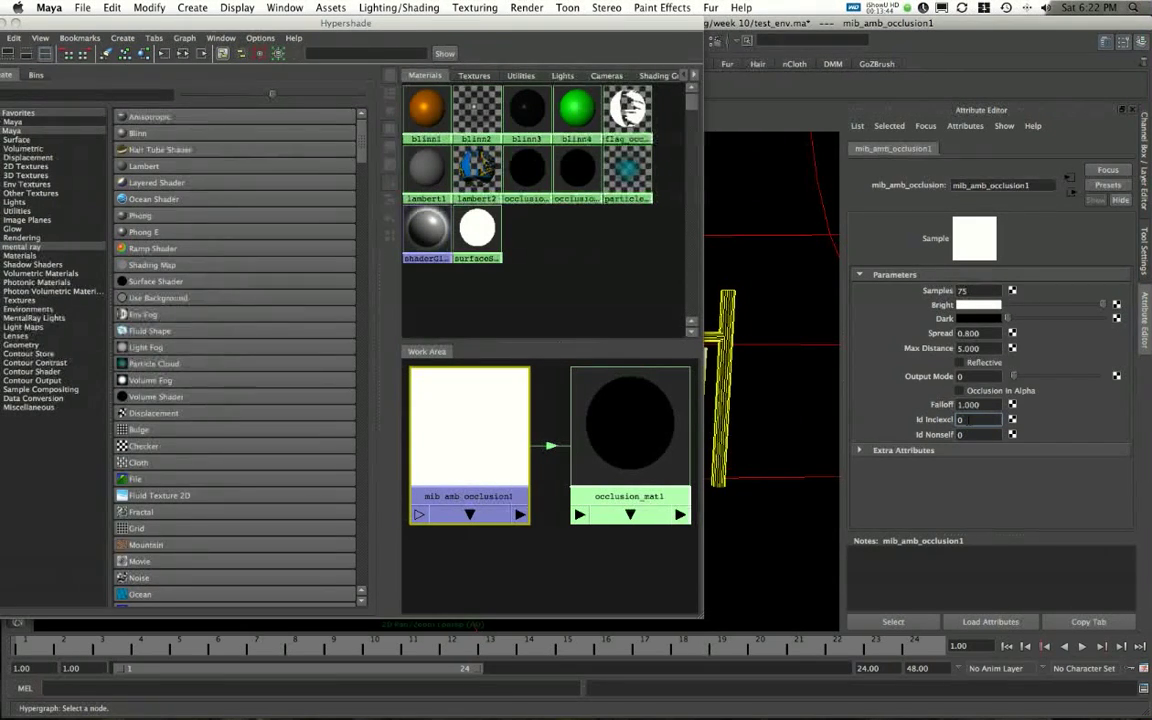
pyautogui.click(980, 420)
pyautogui.write('-22')
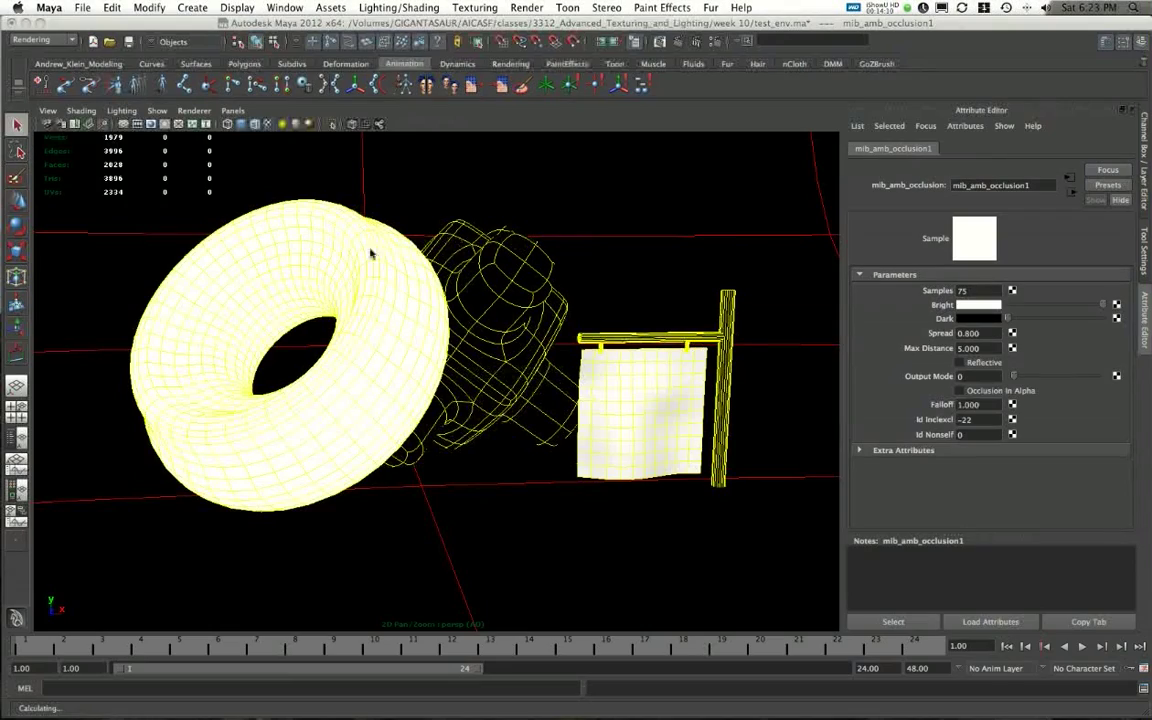
# Save the scene with Cmd+S, confirming the Student Version File notice.
pyautogui.moveTo(370, 250); pyautogui.dragTo(516, 268)
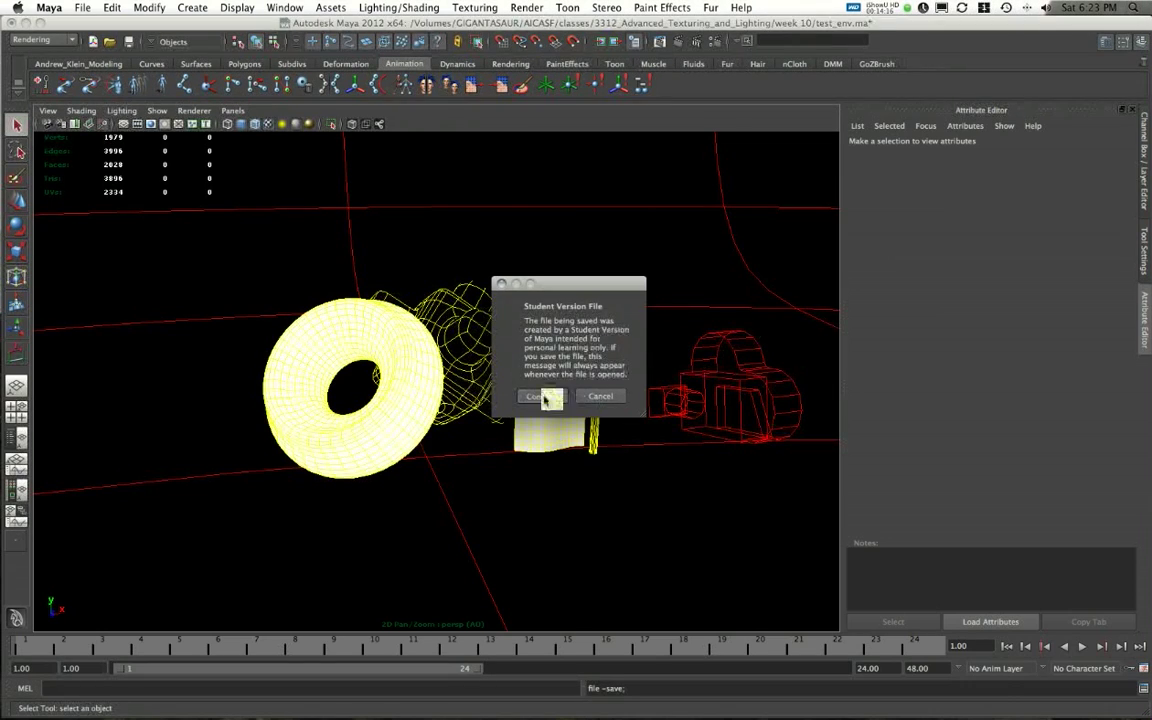
pyautogui.click(540, 396)
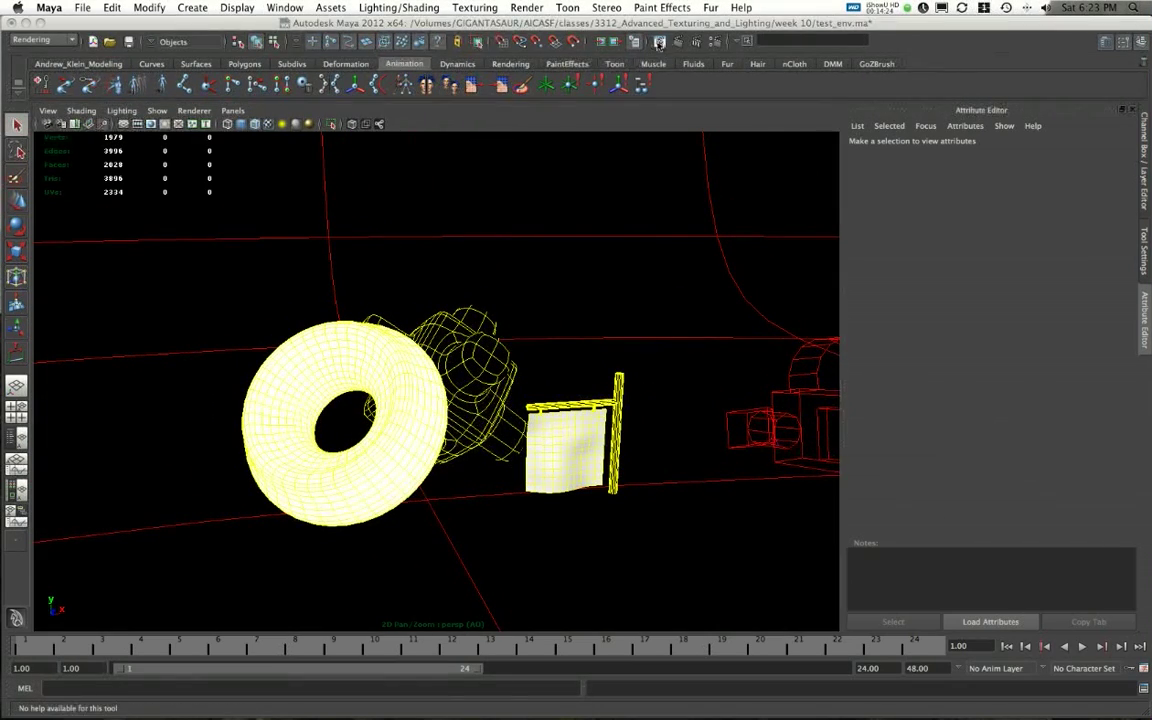
# Render the current frame in Render View, showing torus and flag excluded from occlusion.
pyautogui.click(648, 40)
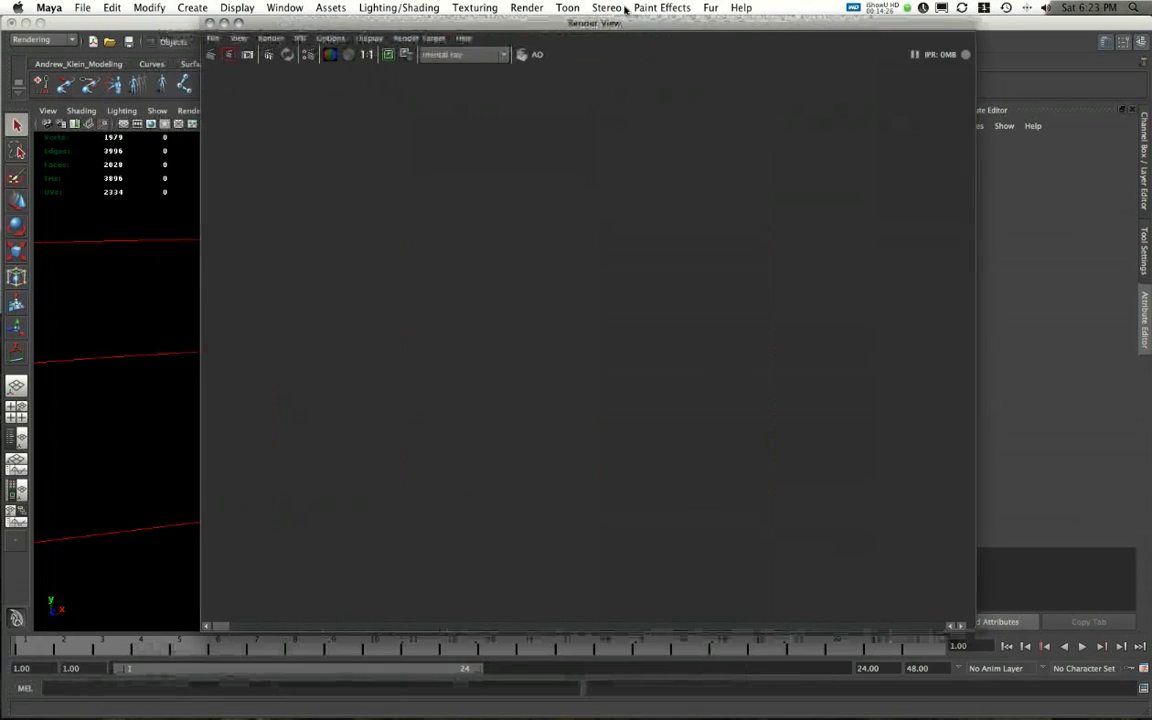
pyautogui.click(336, 56)
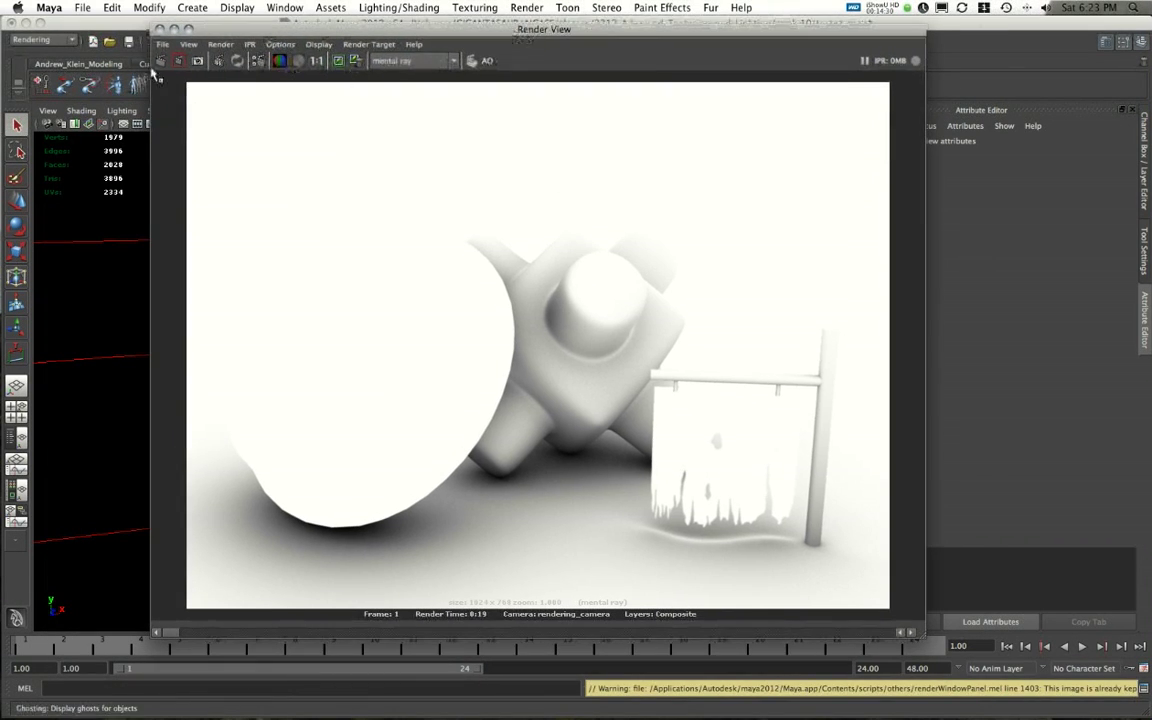
pyautogui.click(166, 62)
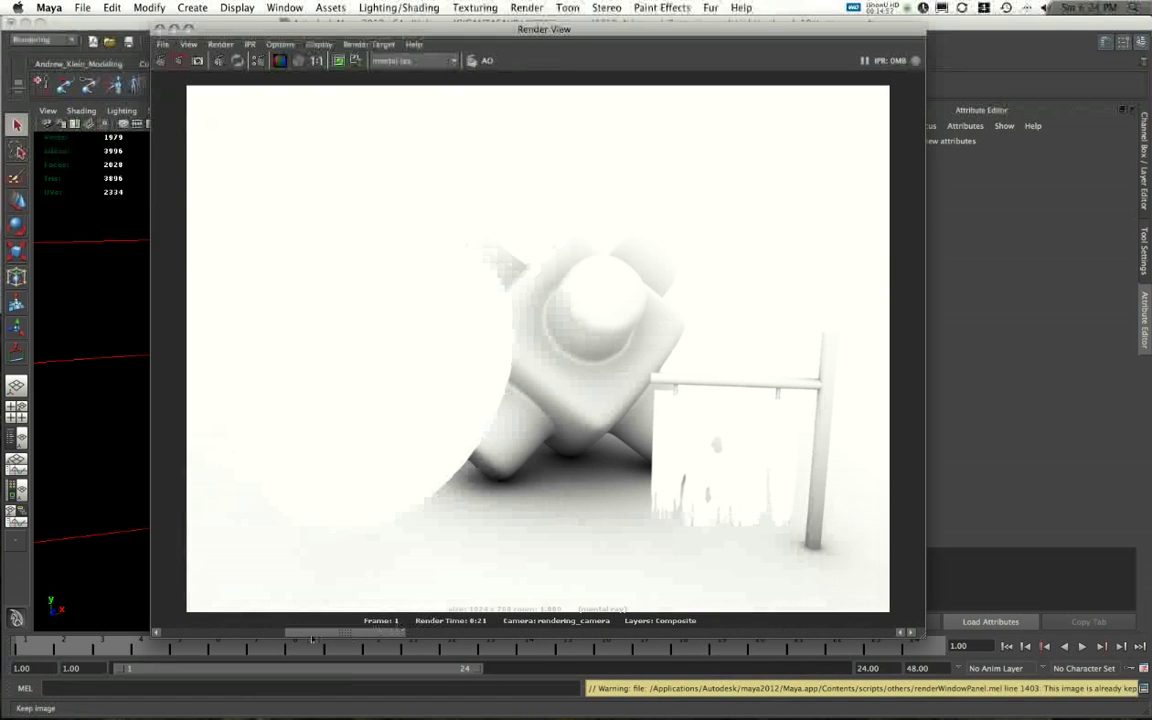
pyautogui.click(164, 44)
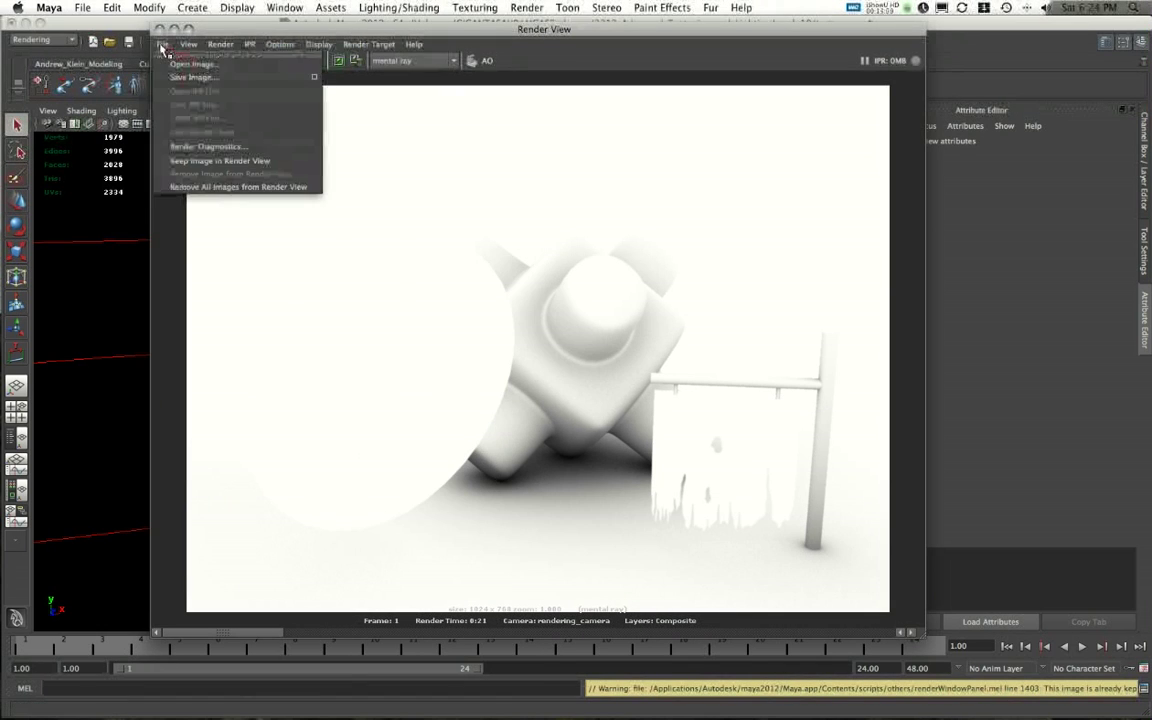
# Save the render from Render View as occl_01.tif on the Desktop.
pyautogui.click(194, 76)
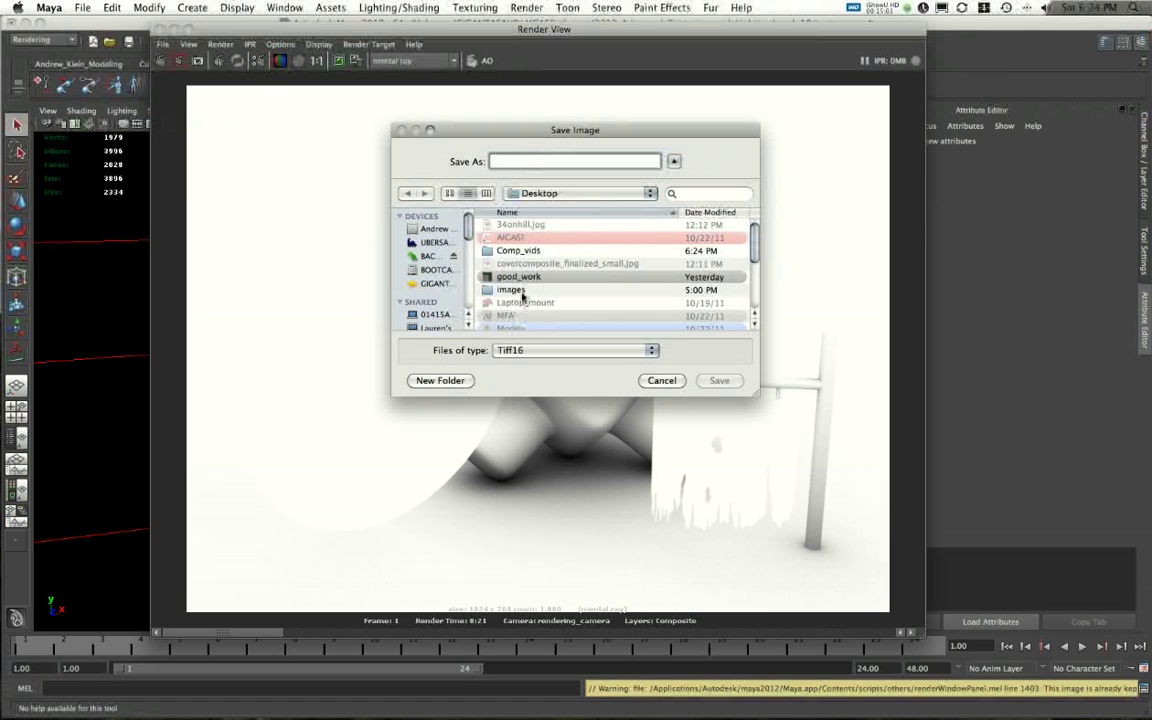
pyautogui.write('occl_01.tif')
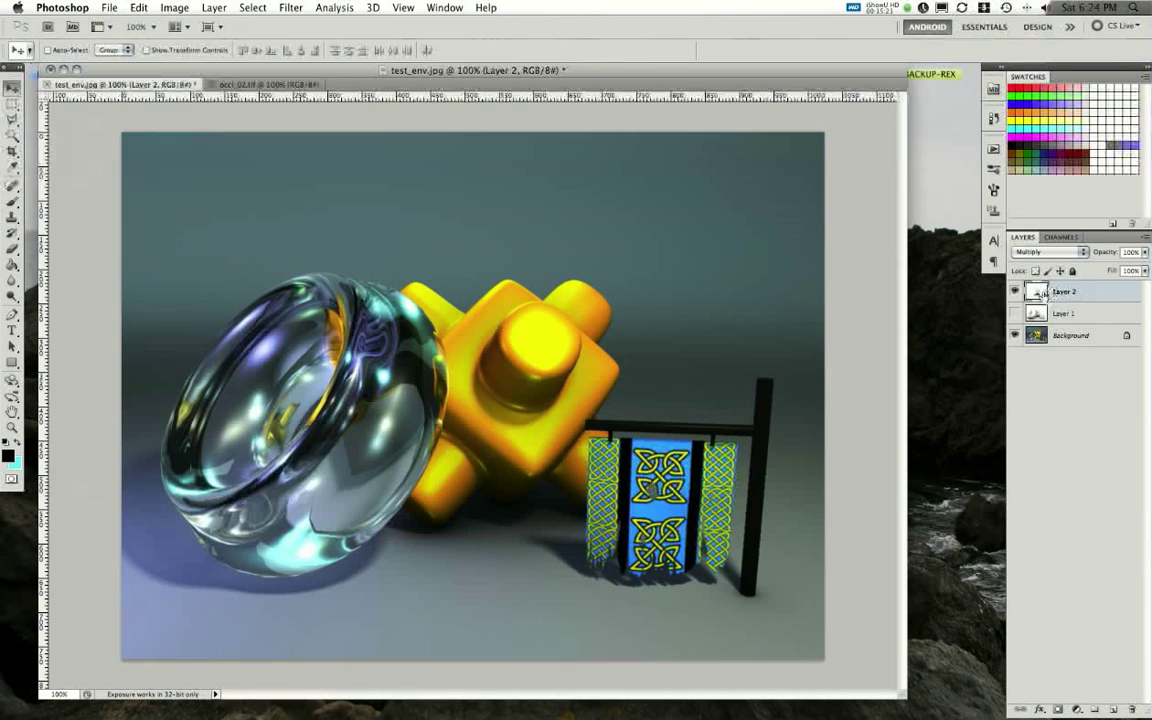
# Toggle visibility of Layer 2 and Layer 1 to compare the composite.
pyautogui.click(1016, 292)
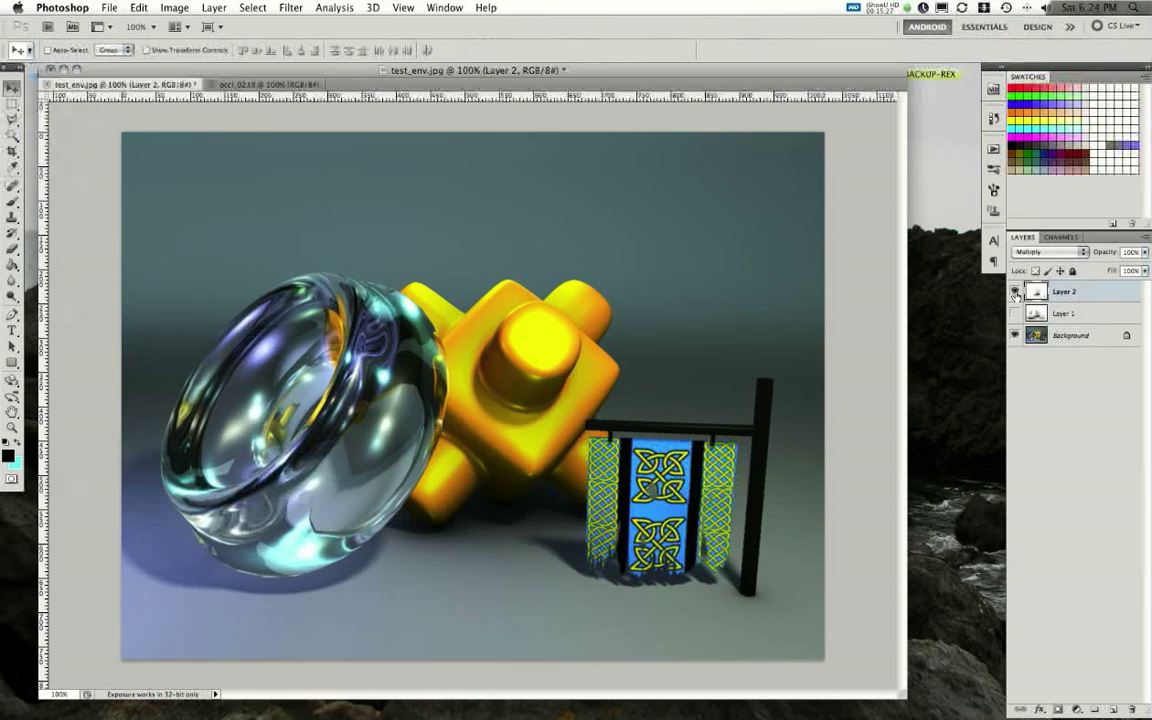
pyautogui.click(1016, 292)
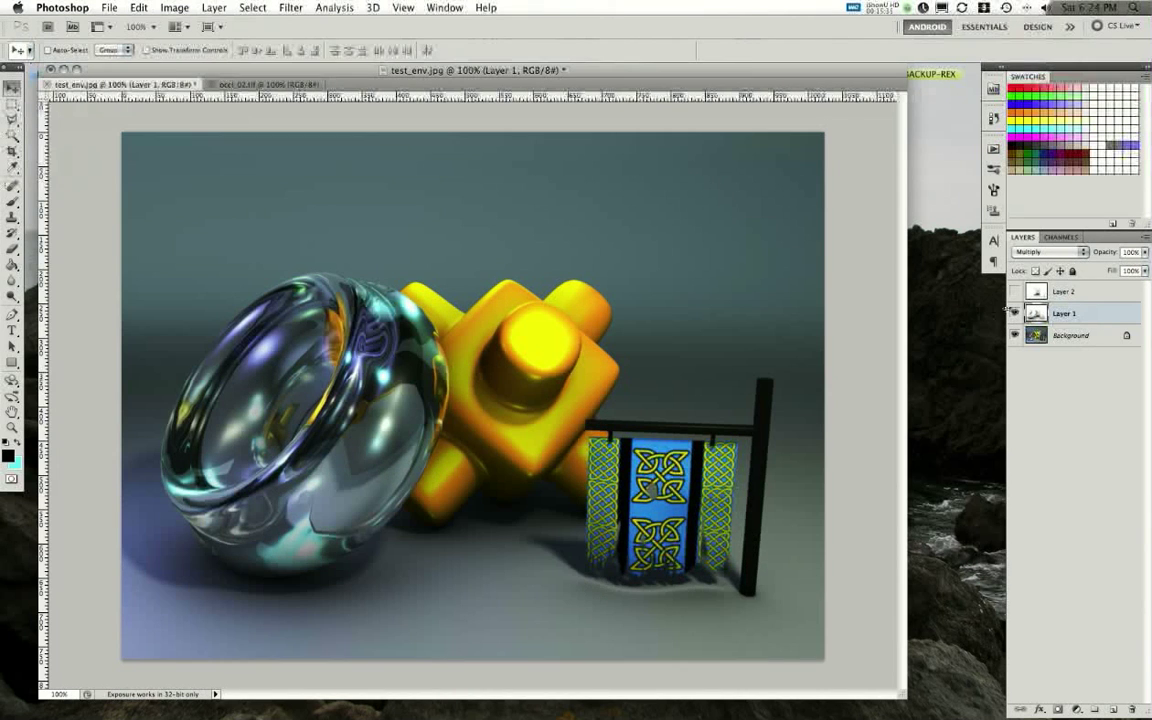
pyautogui.click(1016, 292)
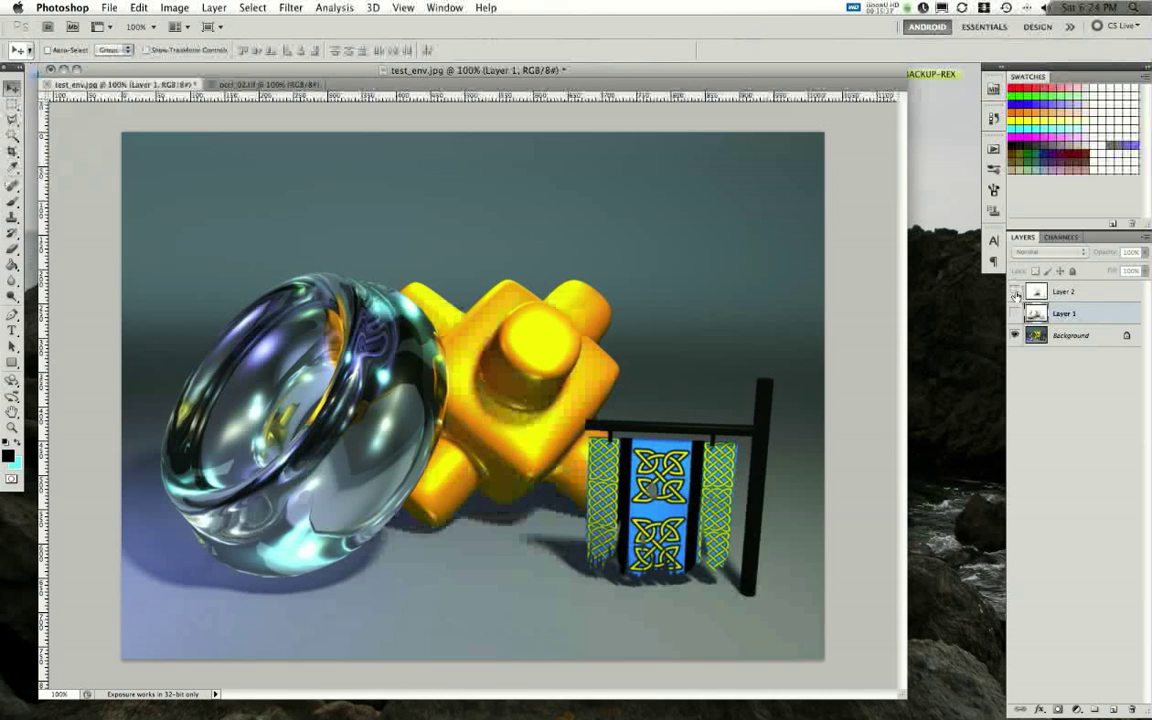